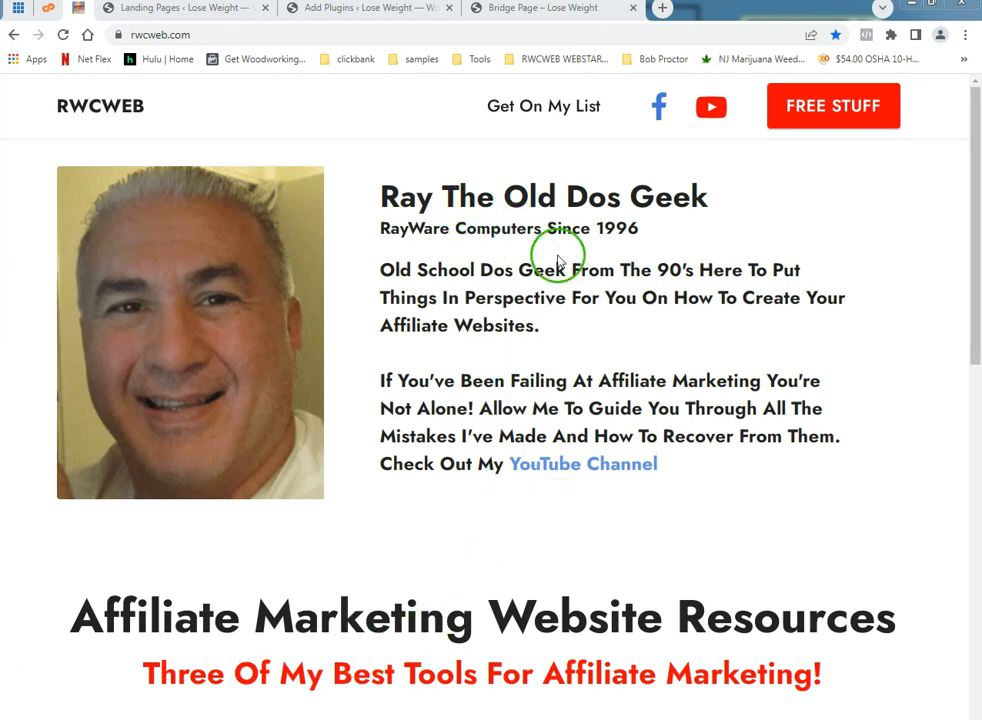
mouse_move(604, 474)
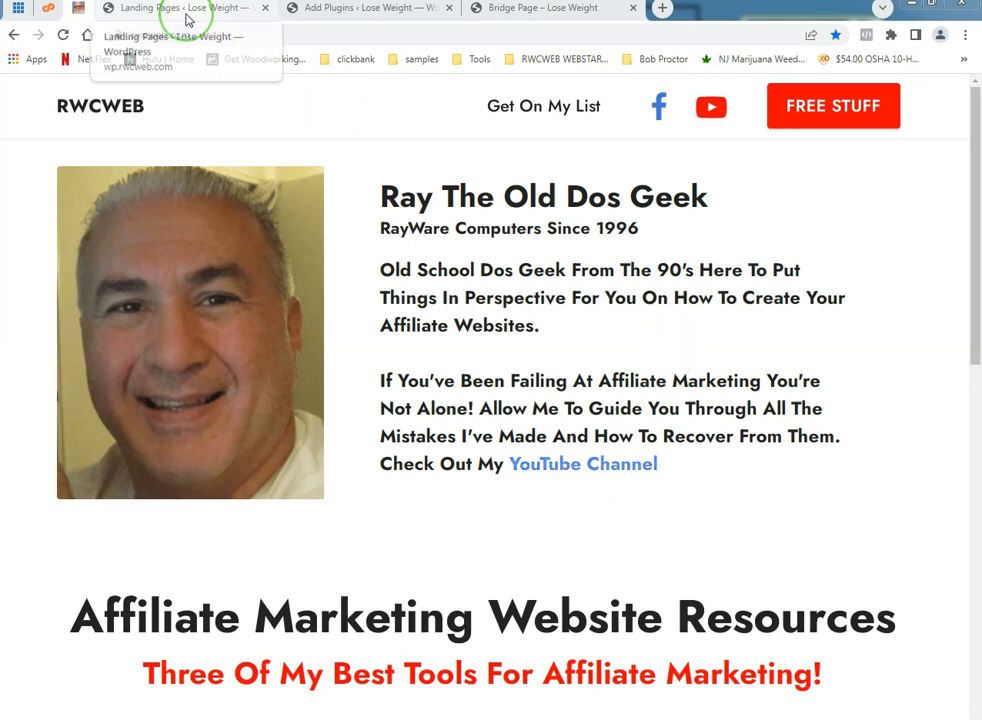
Switch to the WordPress Landing Pages admin list showing the published Bridge Page
left_click(184, 8)
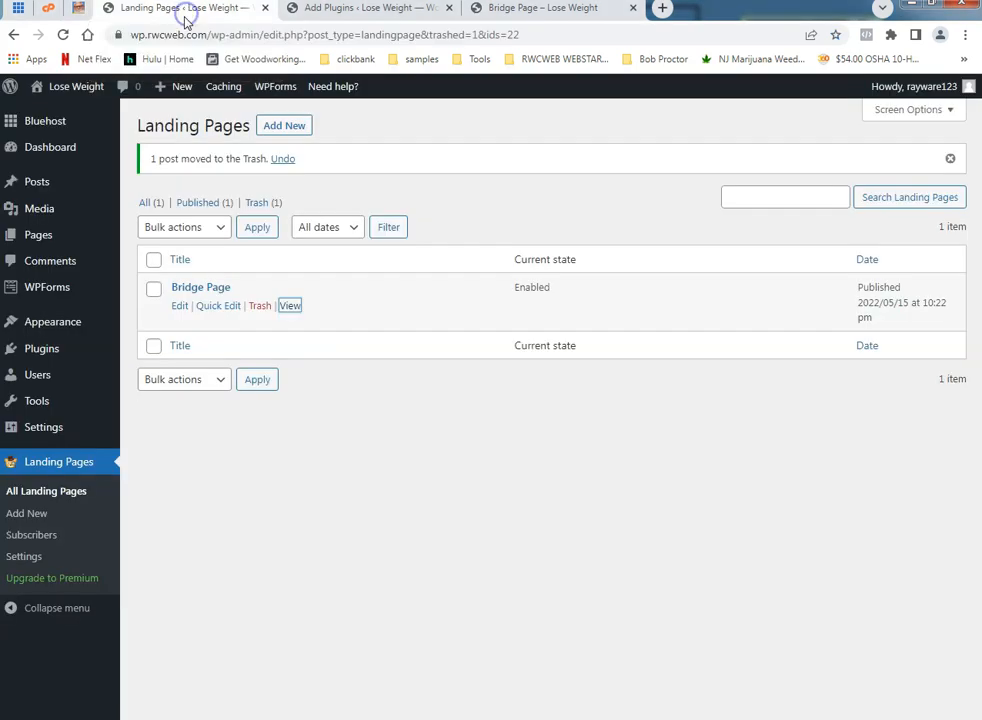
mouse_move(396, 556)
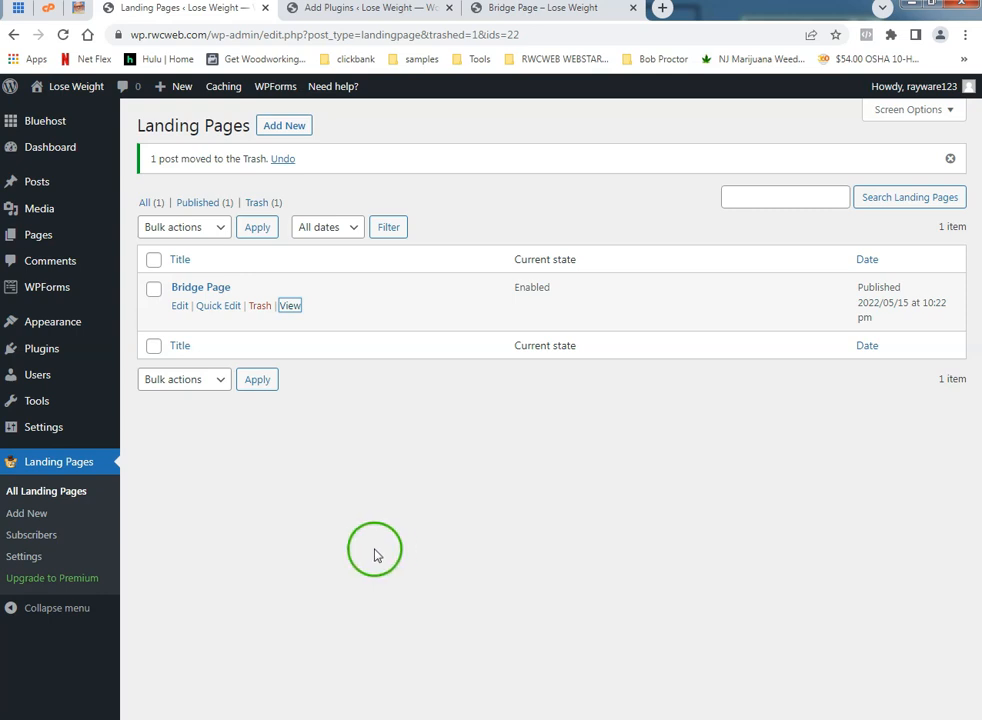
mouse_move(584, 138)
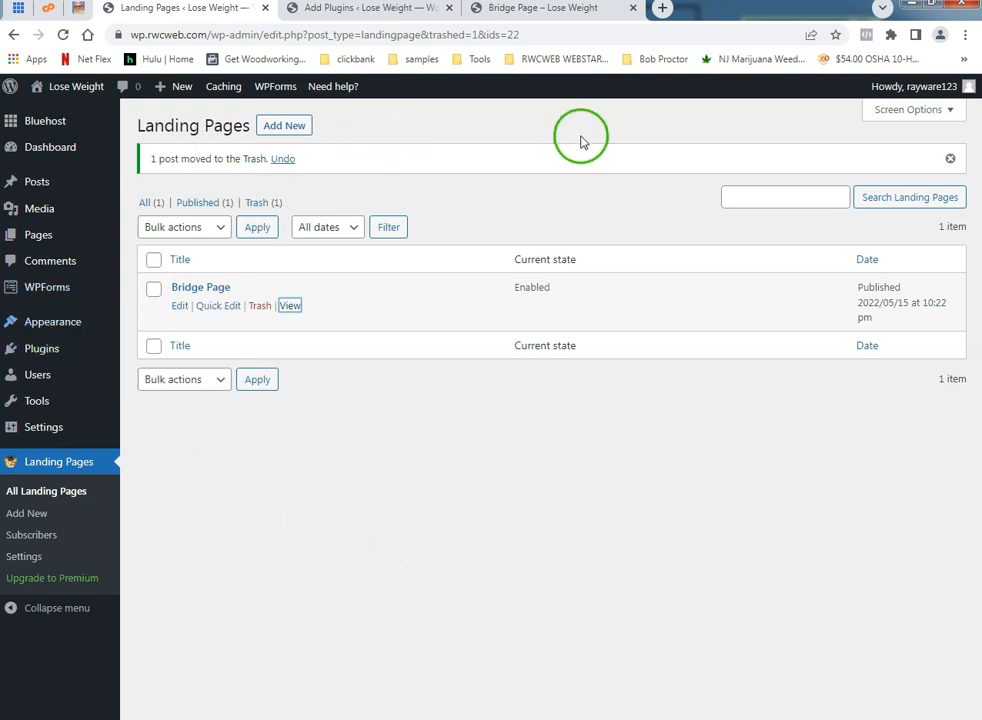
Search Add Plugins for 'landing page' and browse the results including Landing Page Cat
left_click(360, 8)
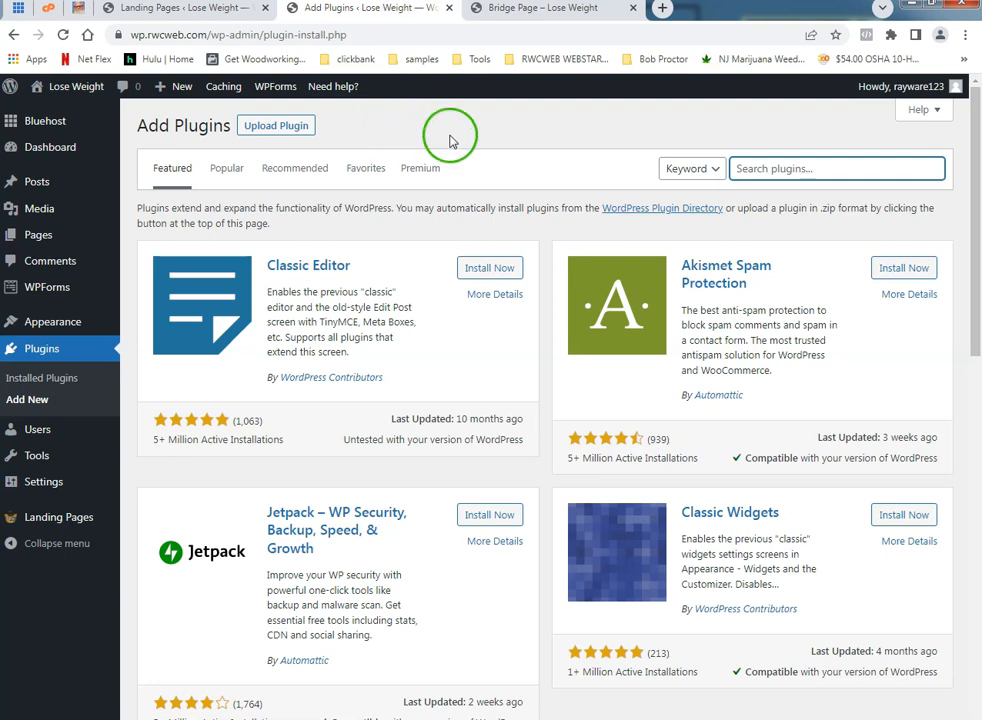
mouse_move(48, 320)
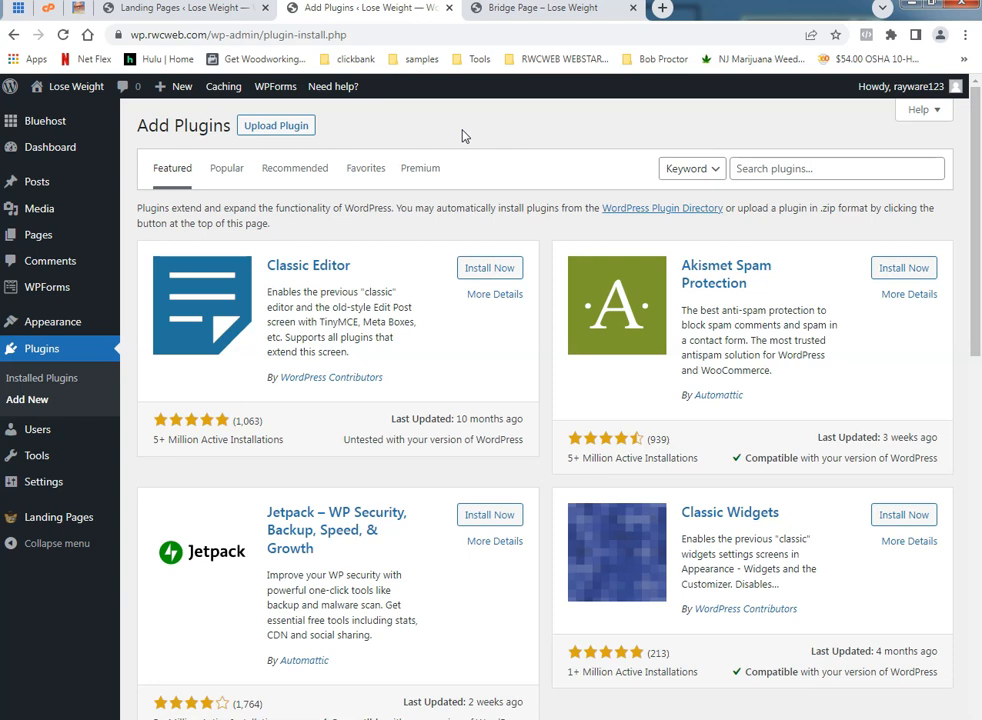
left_click(836, 168)
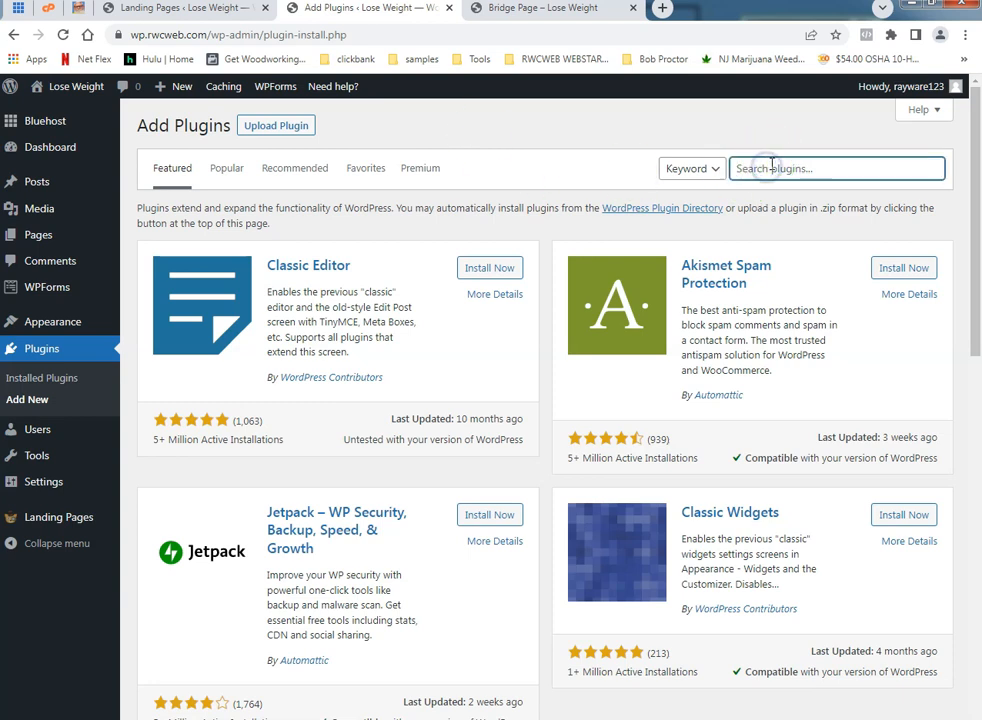
type("landing page")
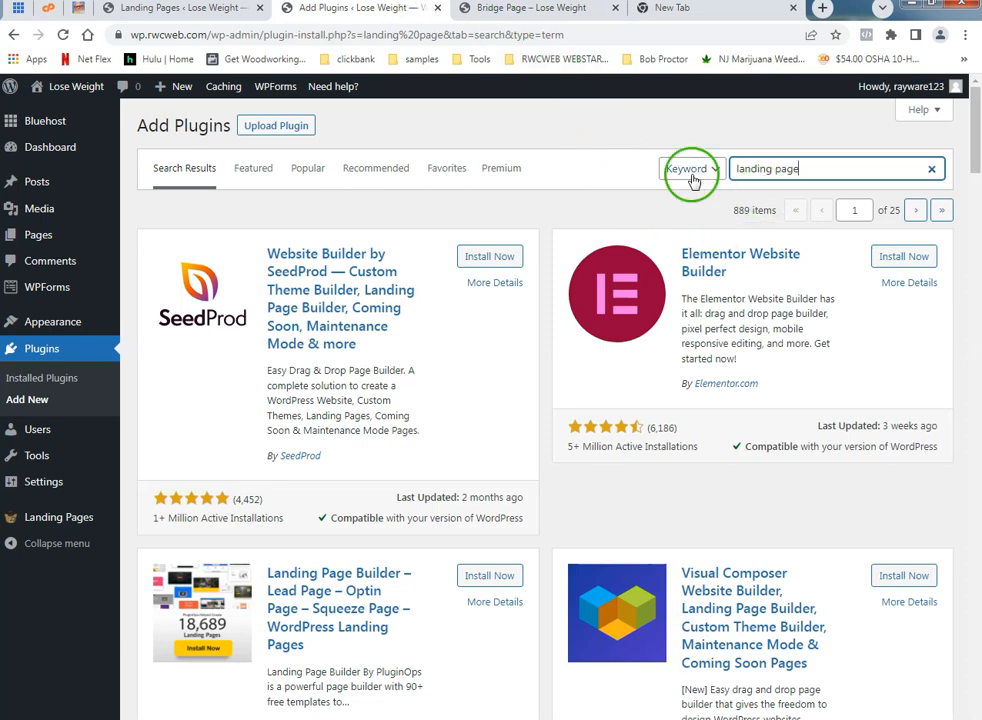
scroll("down", 3)
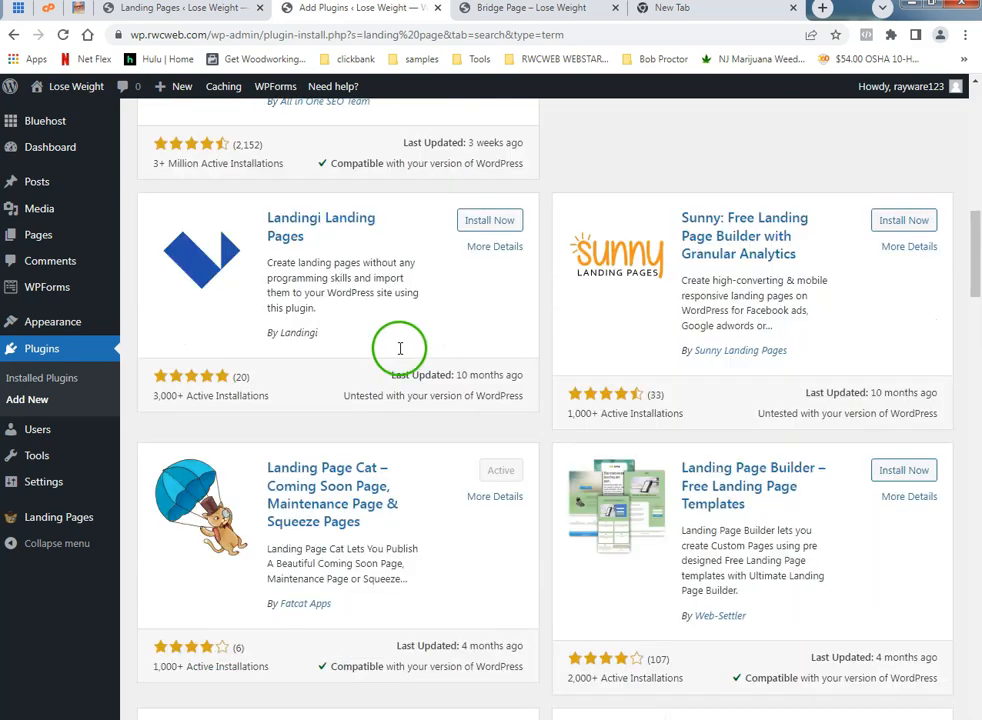
scroll("down", 3)
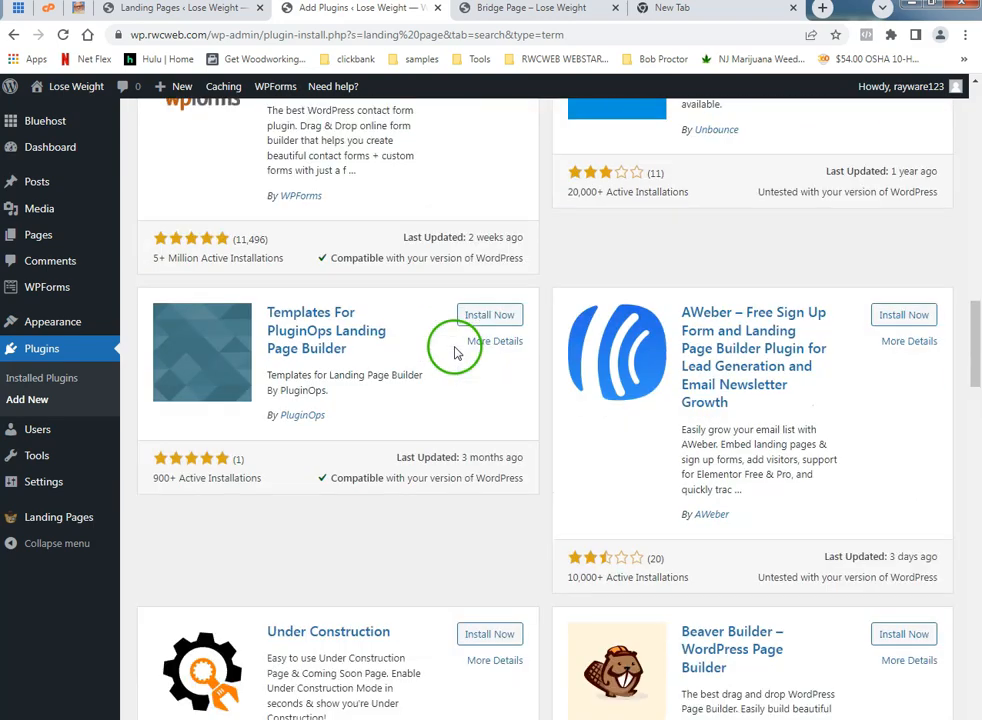
scroll("down", 3)
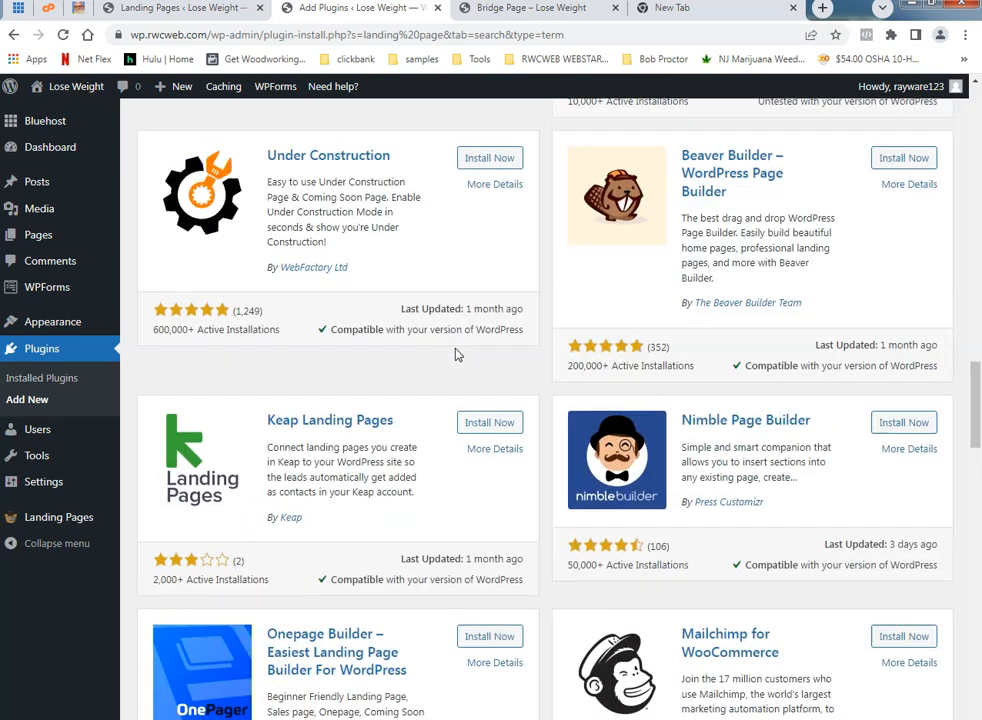
scroll("down", 3)
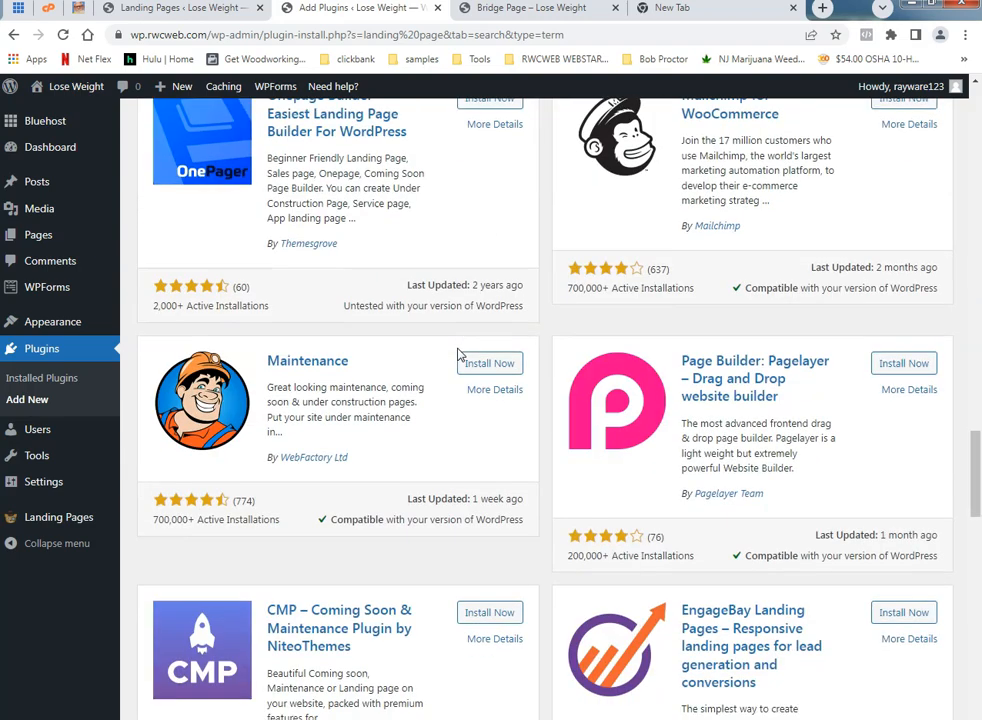
scroll("down", 3)
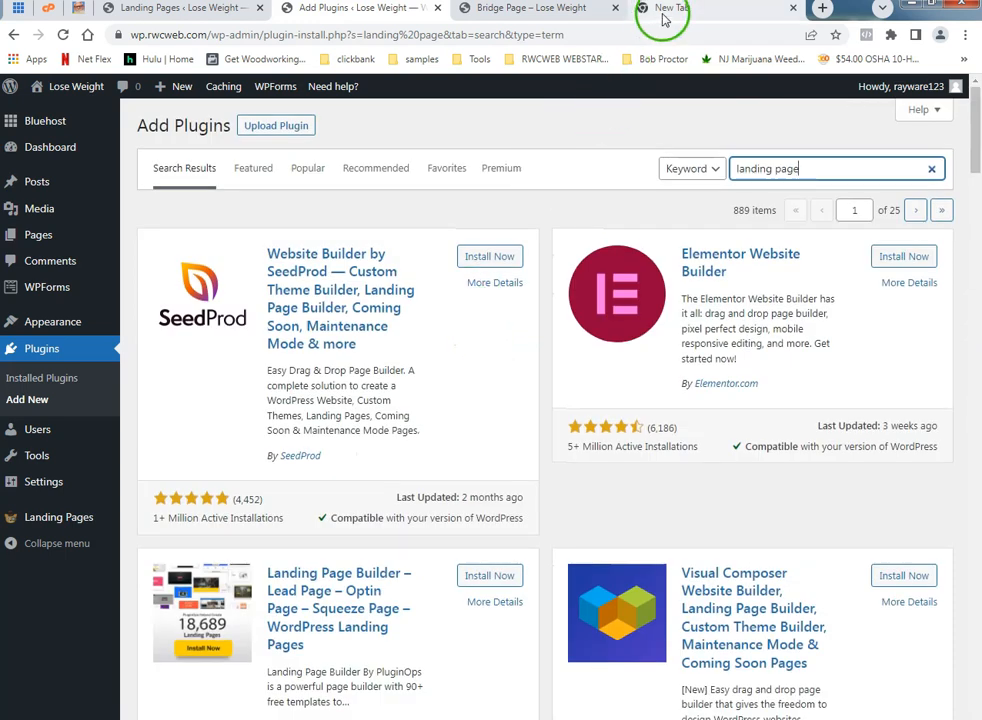
View the live Lose Weight Easily page and try its Watch This Video Now! button
left_click(664, 8)
type("wp.rwcweb.com")
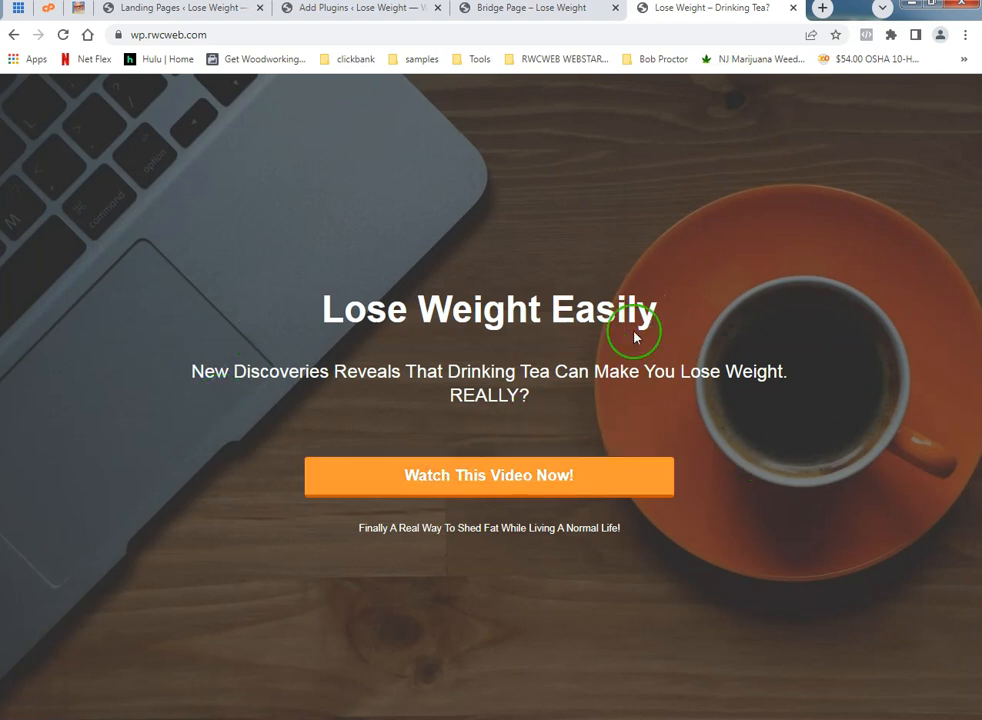
mouse_move(784, 524)
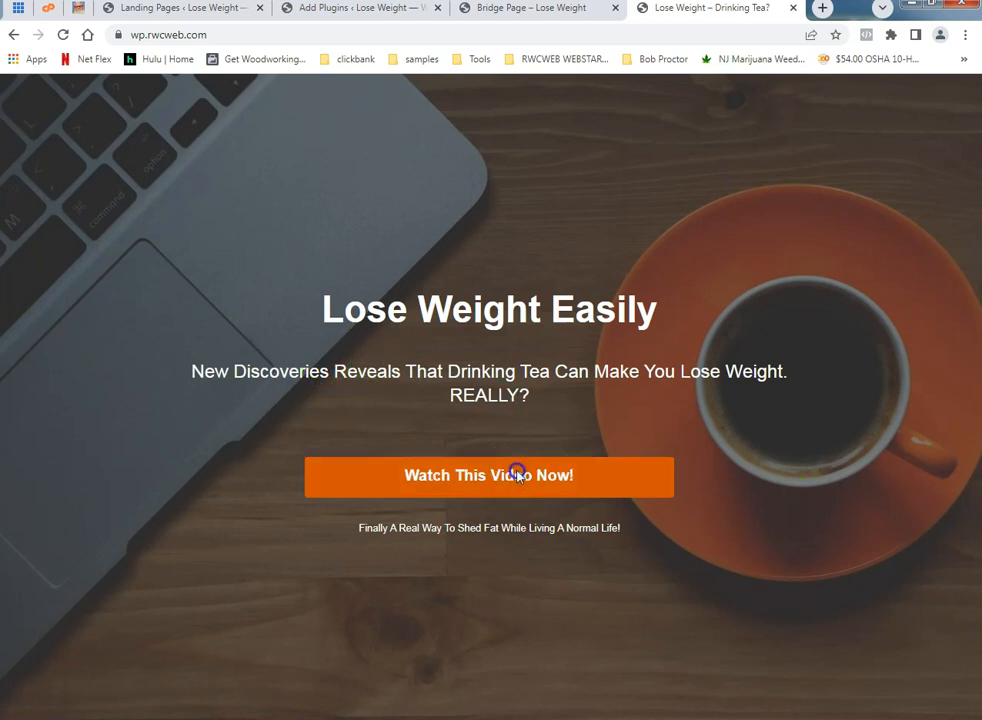
left_click(488, 476)
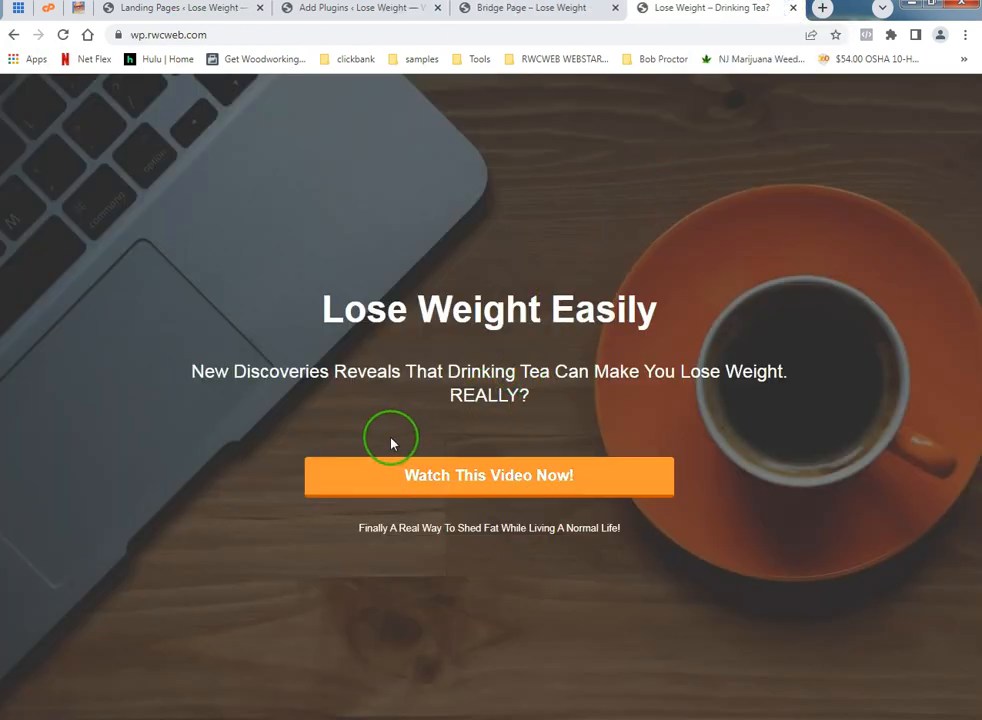
mouse_move(296, 418)
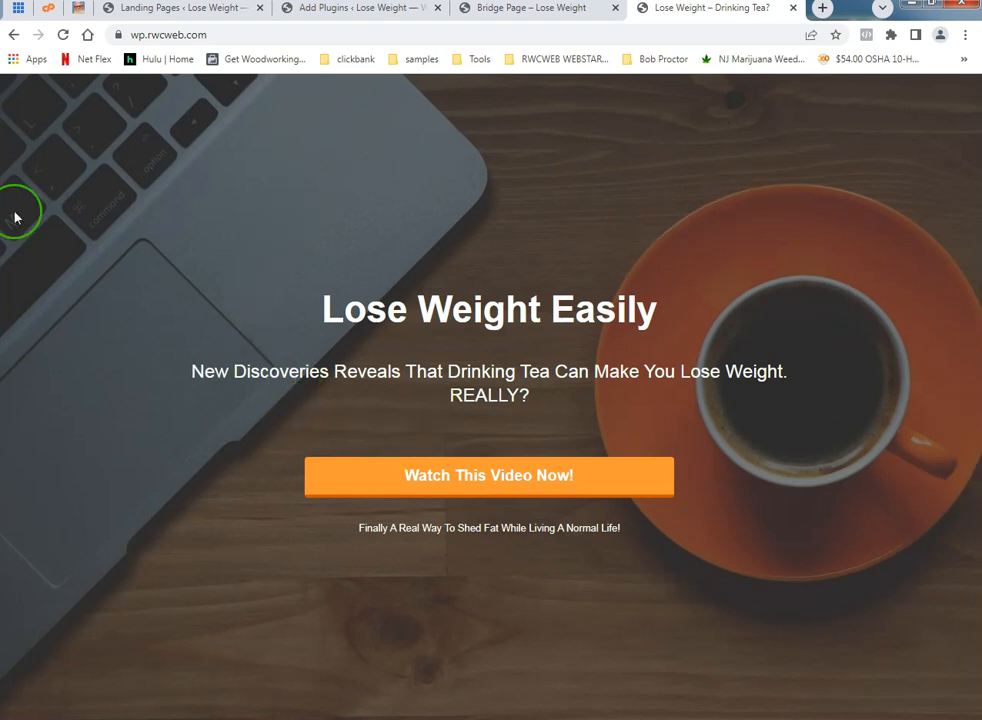
mouse_move(118, 346)
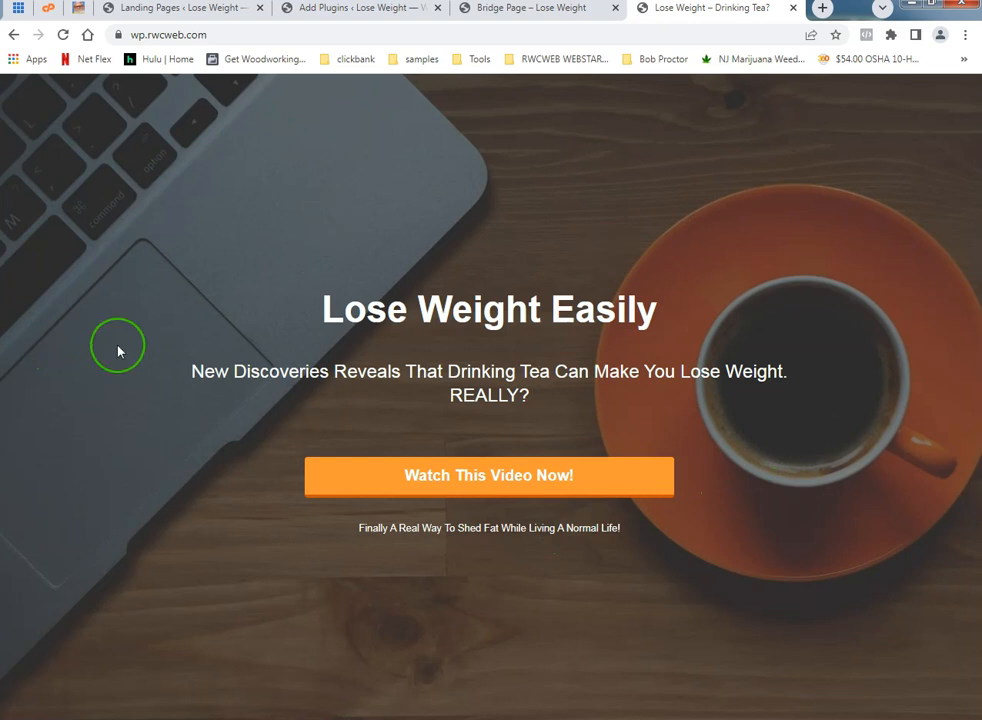
mouse_move(770, 616)
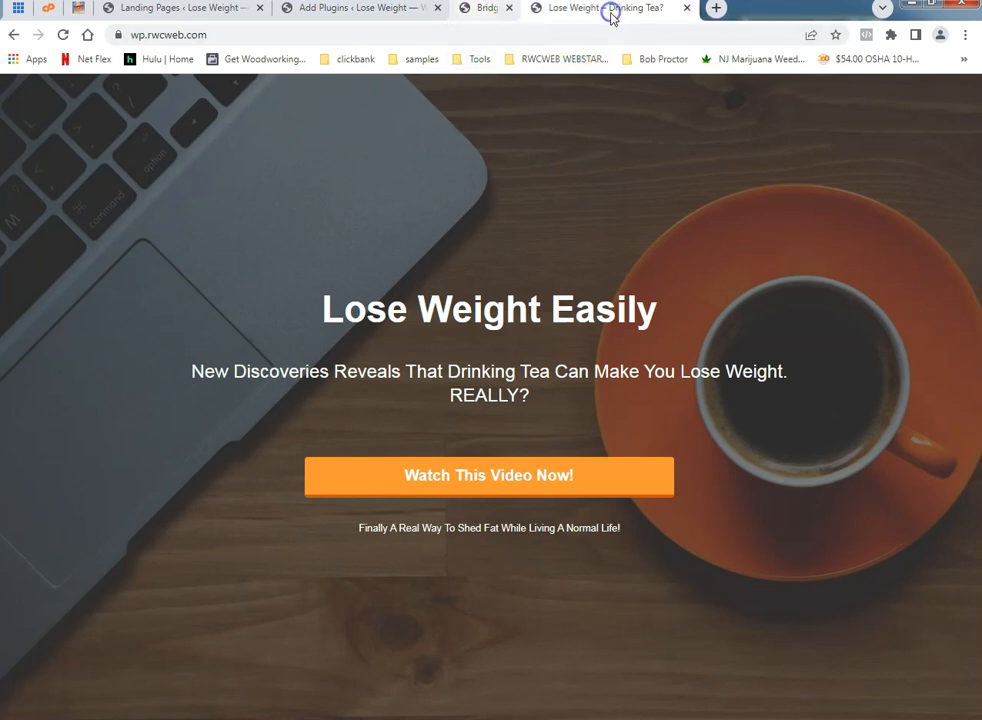
Return to the plugin results and scroll down to Landing Page Cat (Active)
left_click(360, 8)
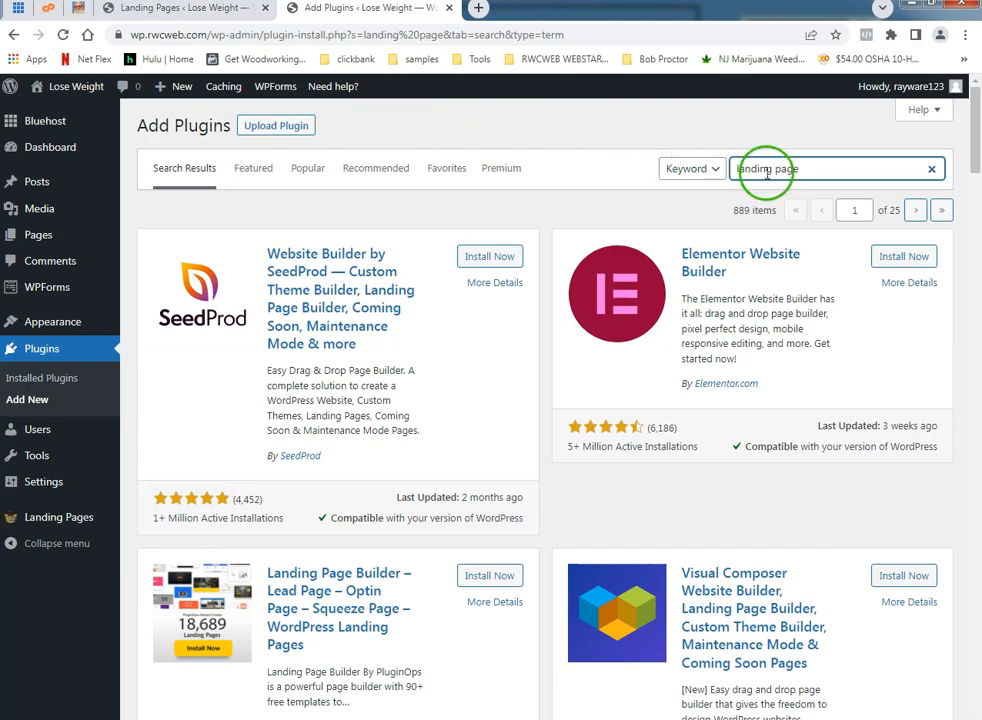
scroll("down", 3)
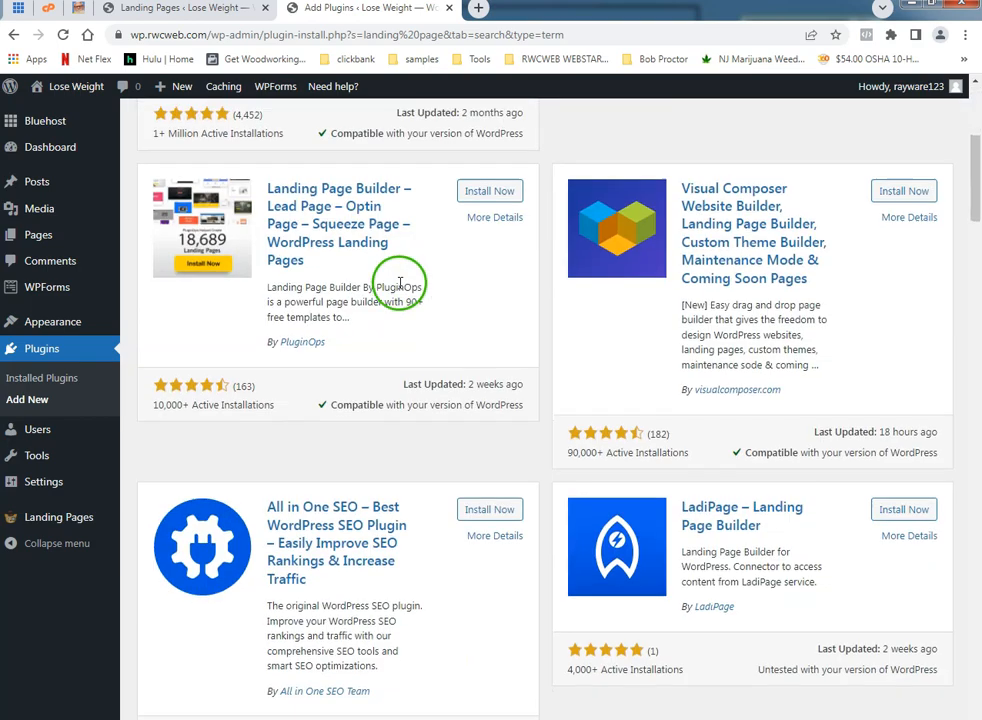
scroll("down", 3)
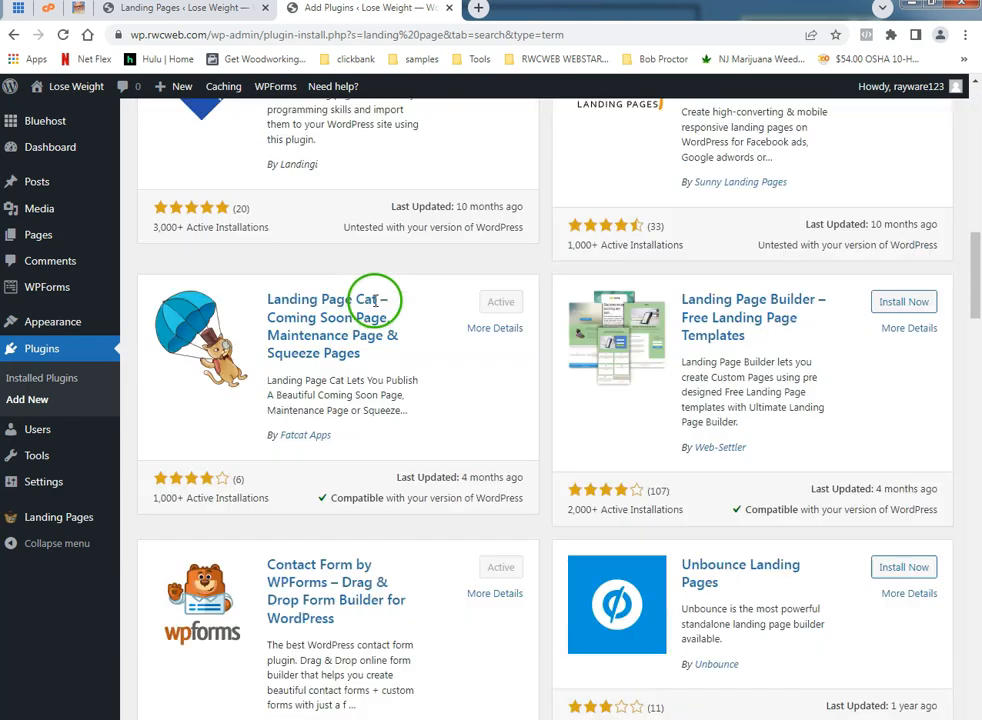
scroll("down", 3)
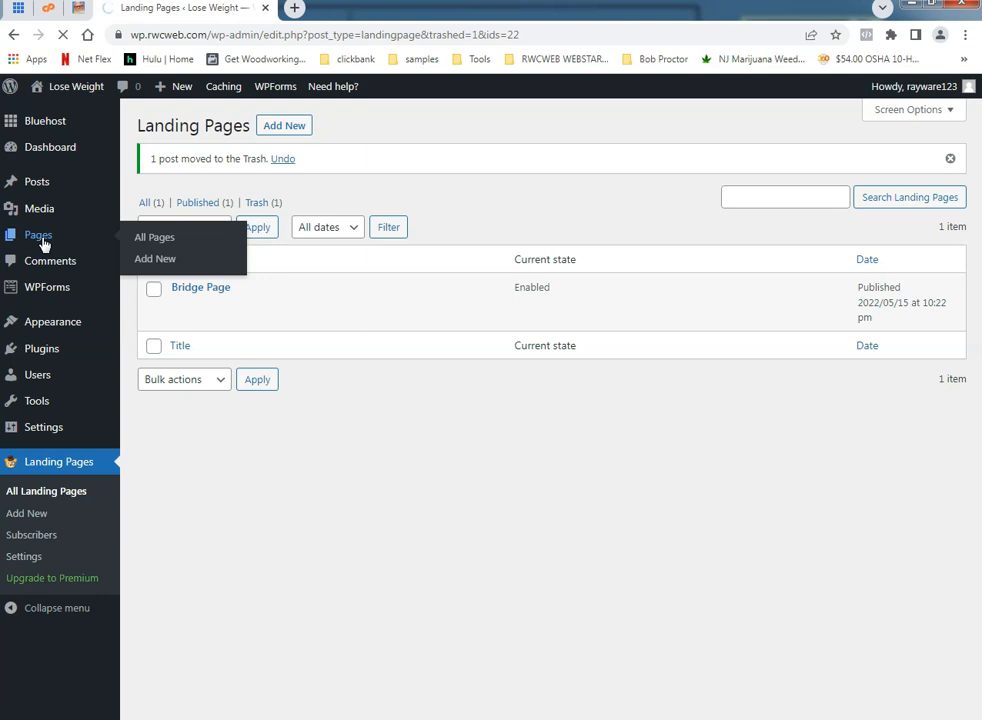
Browse Pages and Posts, then start a new landing page from the Landing Pages list
left_click(38, 234)
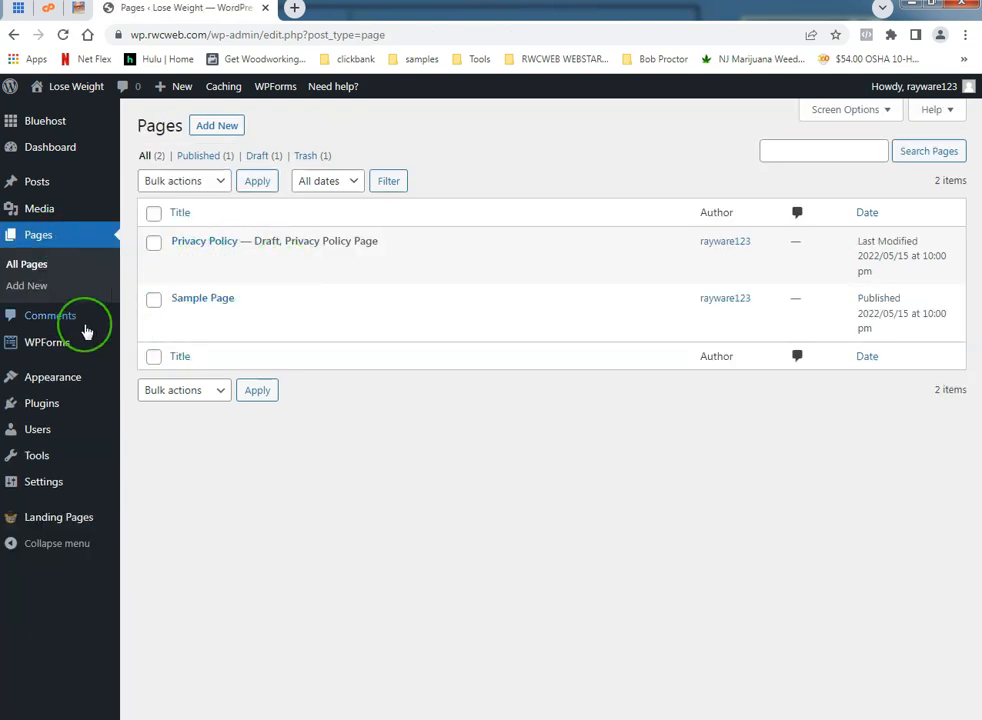
mouse_move(208, 280)
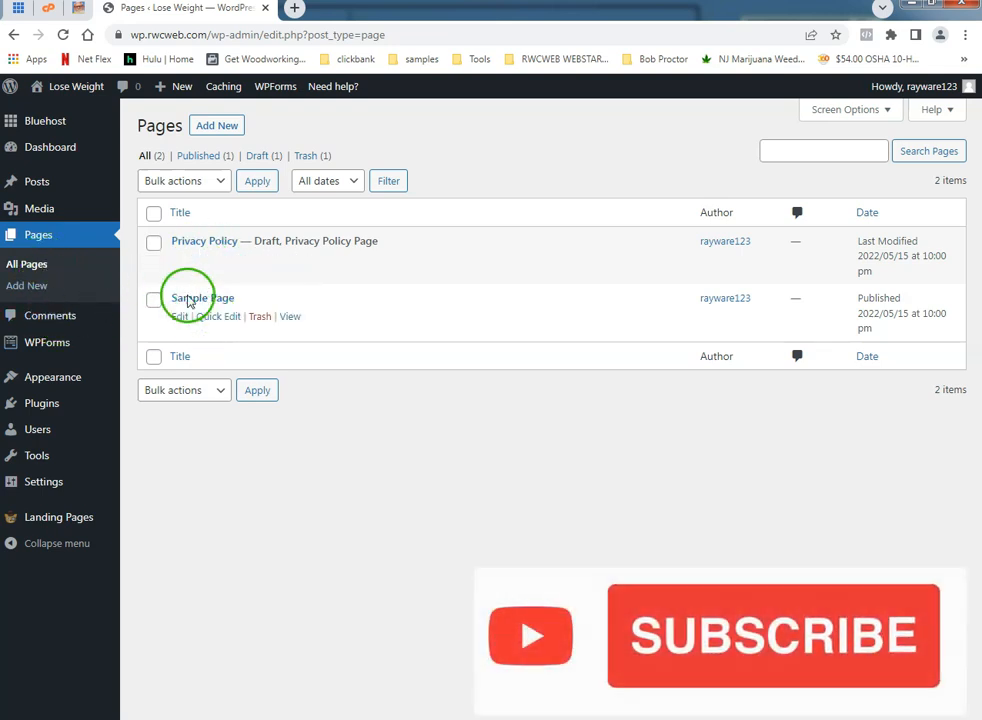
mouse_move(36, 180)
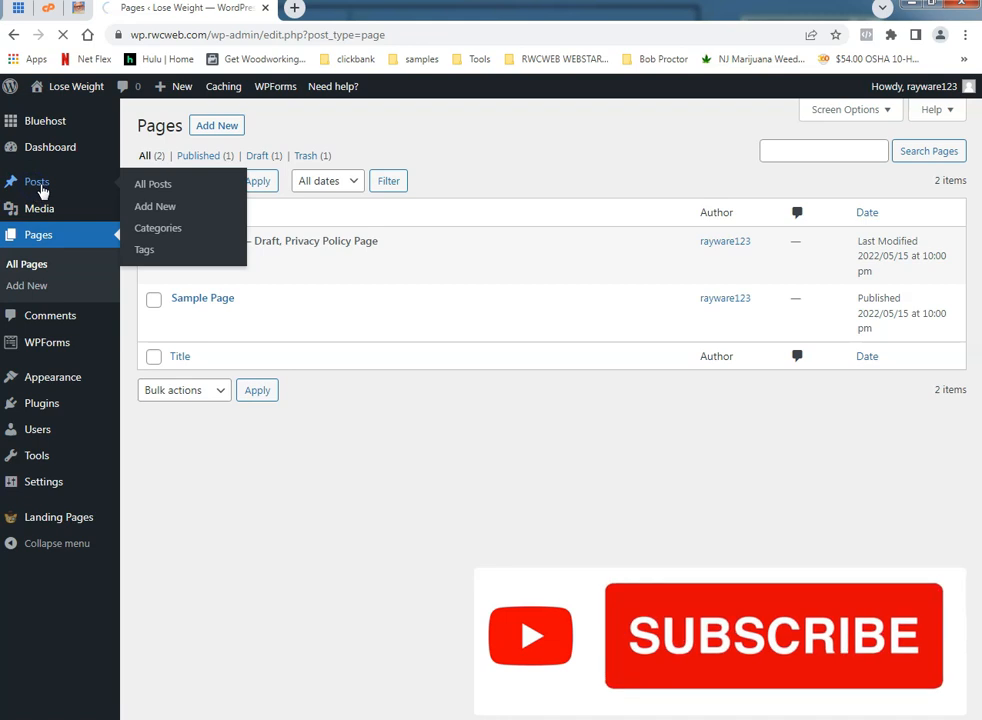
left_click(36, 180)
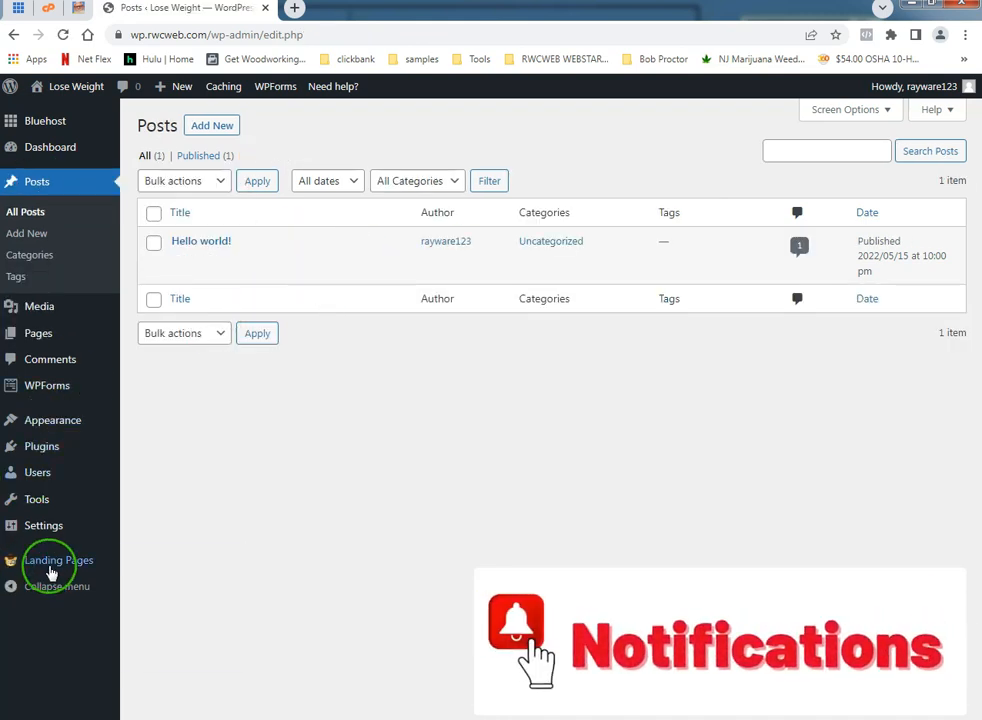
left_click(58, 560)
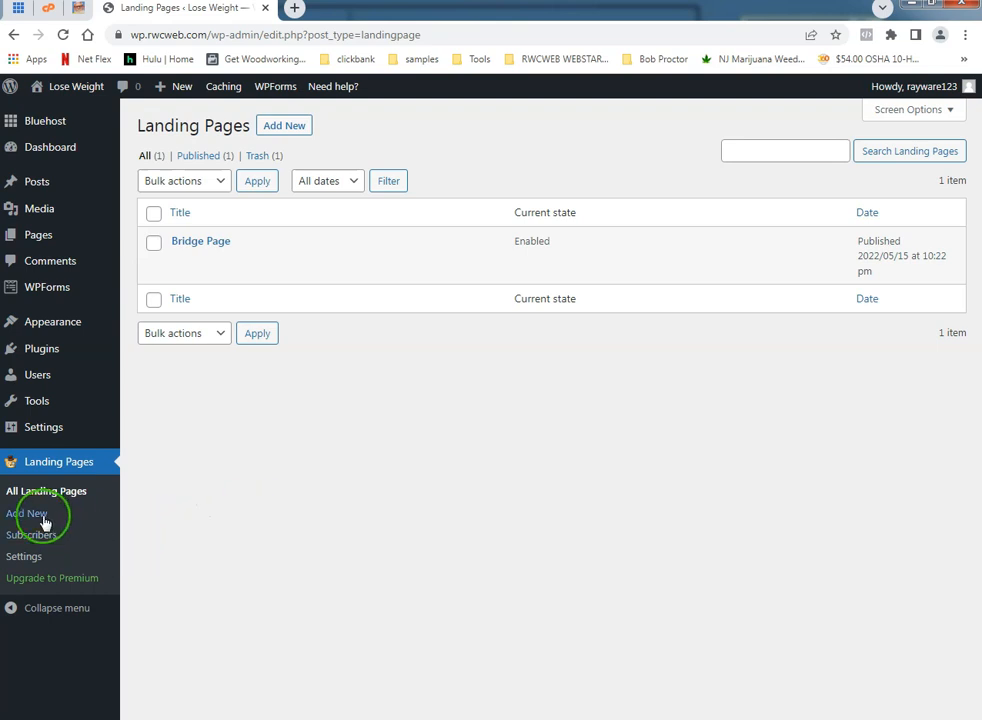
left_click(28, 512)
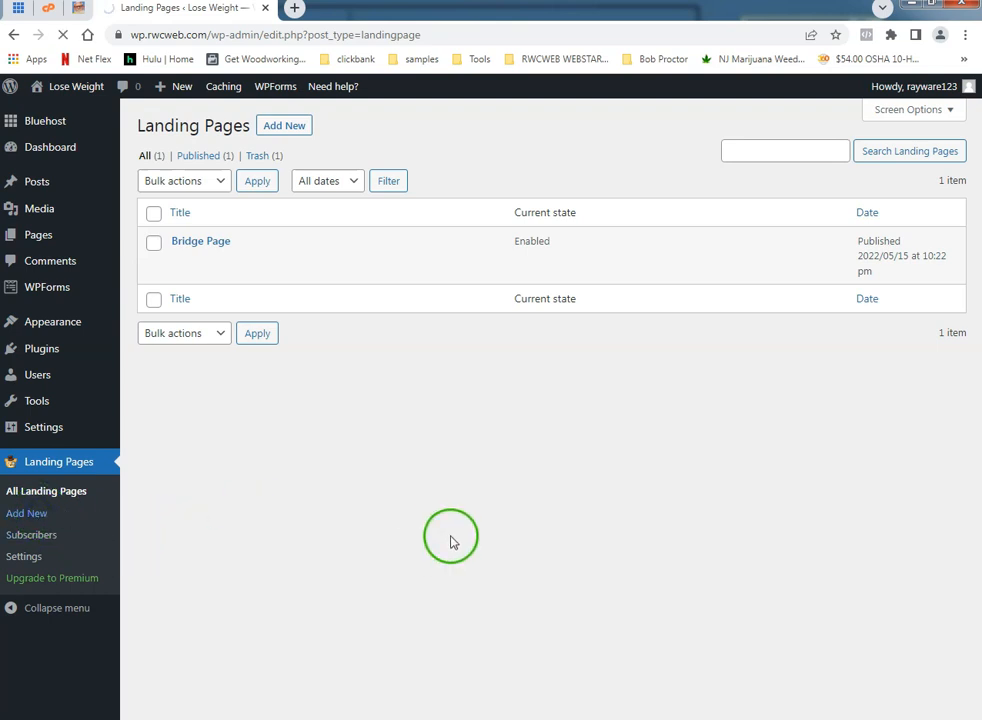
left_click(28, 512)
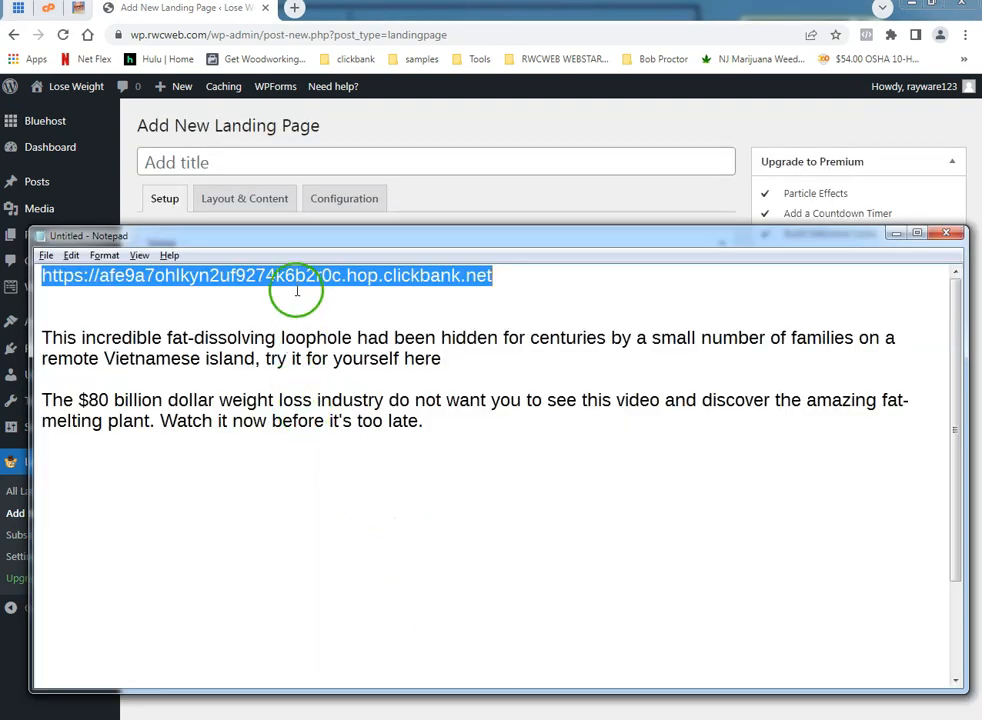
Paste and go to the ClickBank hop link, loading the Exipure sales page
right_click(296, 290)
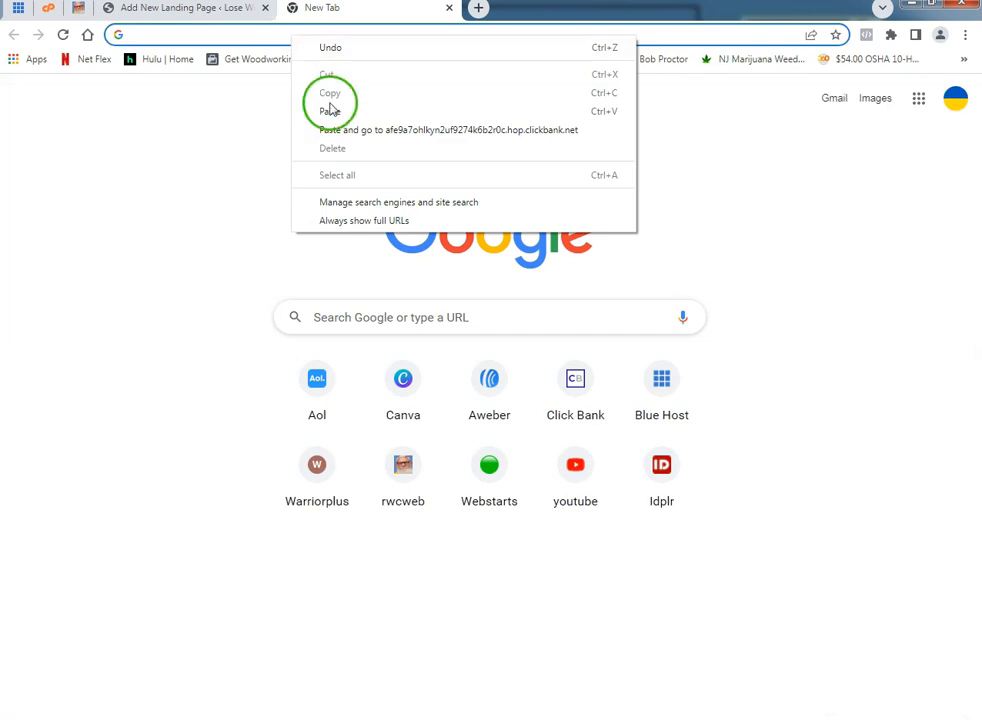
left_click(448, 128)
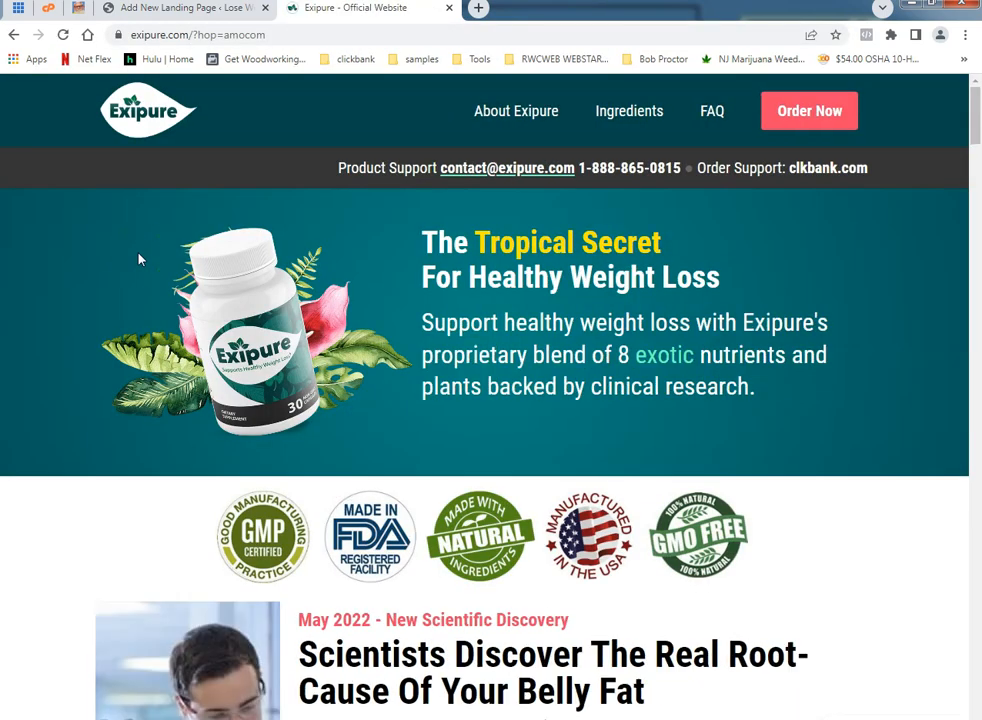
scroll("down", 3)
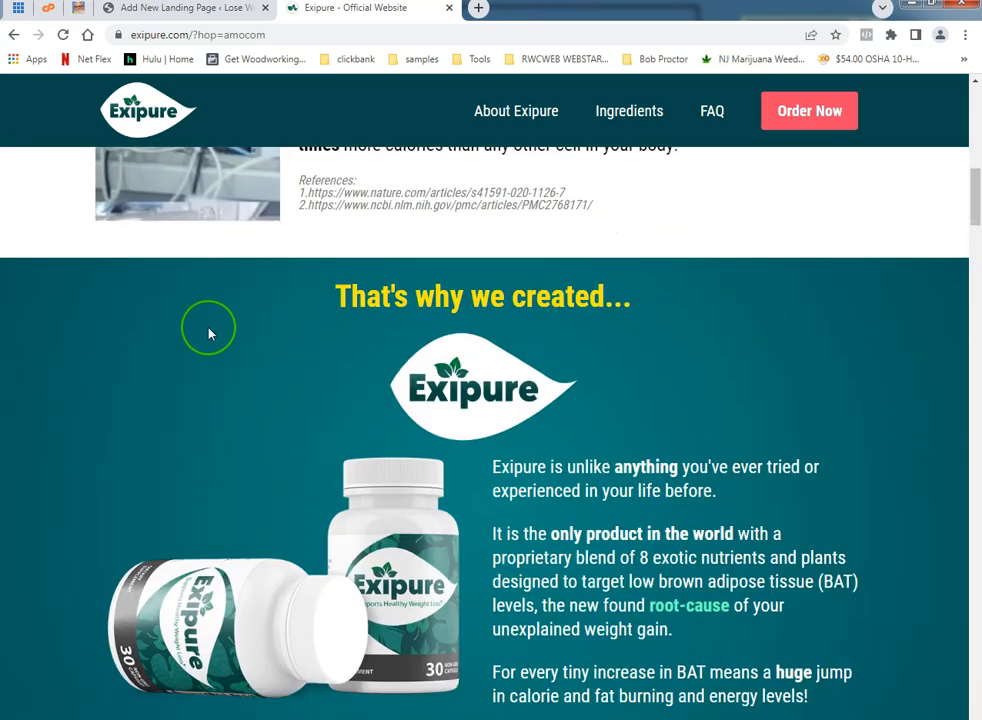
scroll("down", 3)
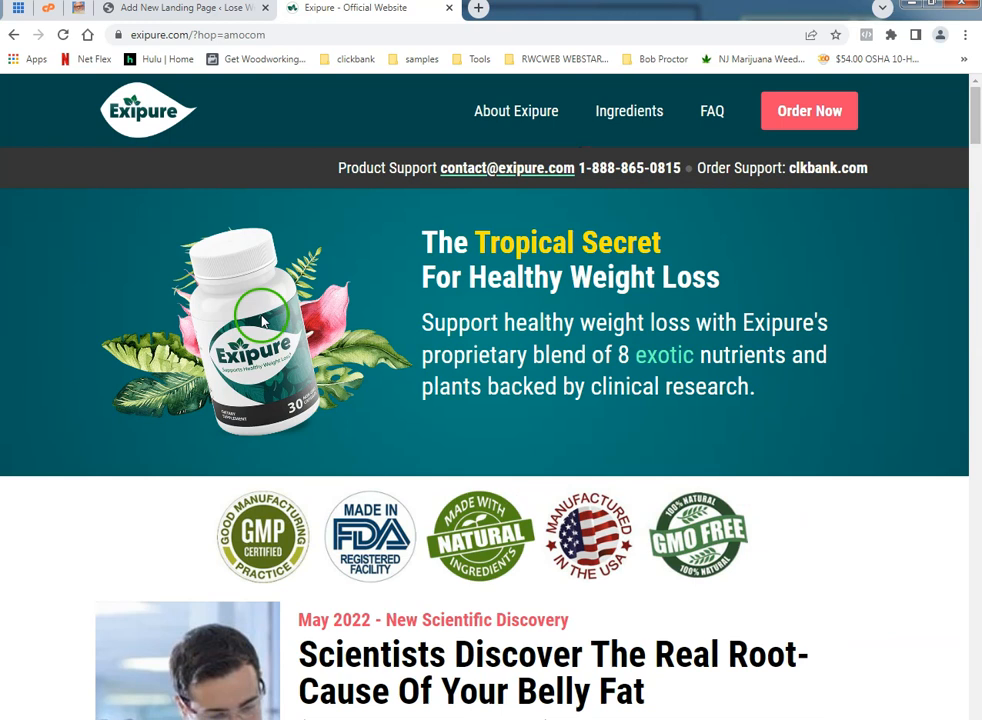
mouse_move(560, 350)
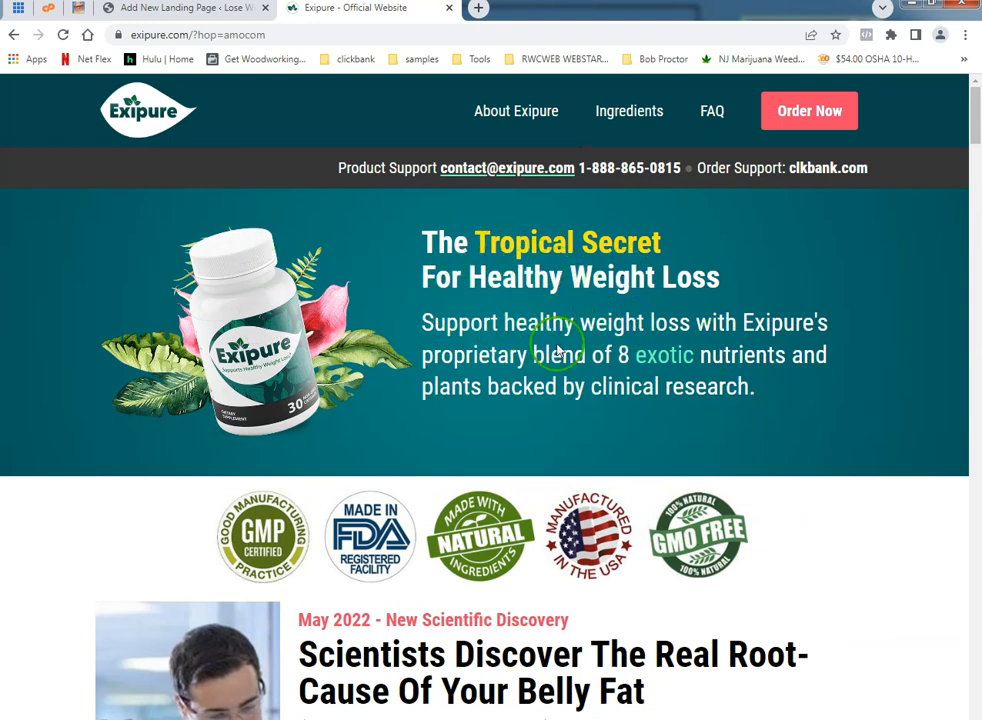
mouse_move(60, 376)
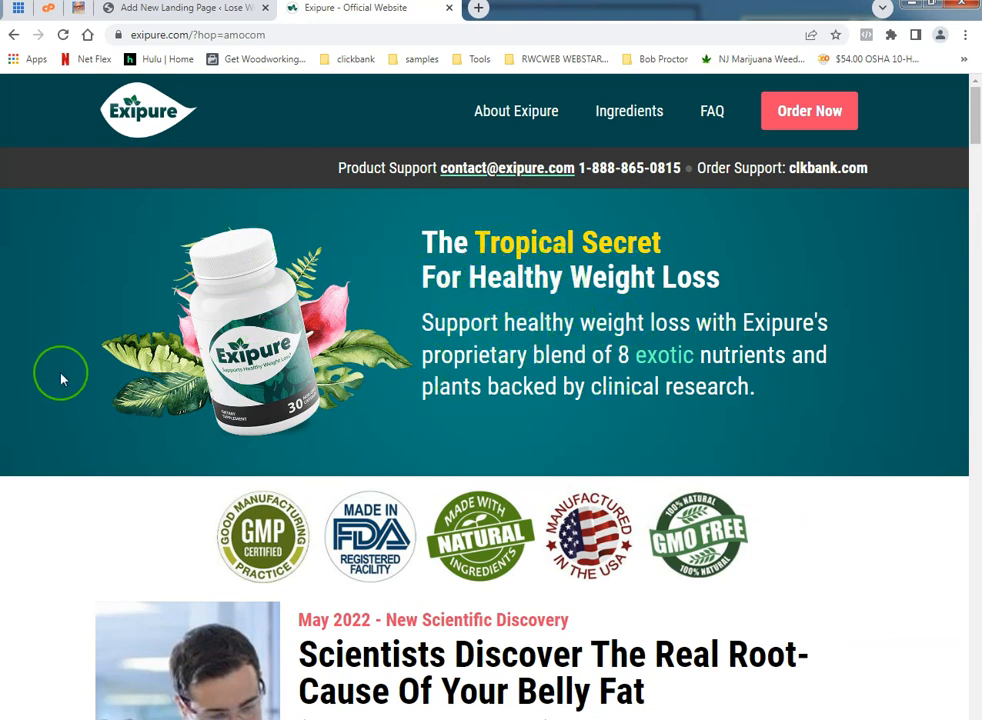
mouse_move(164, 62)
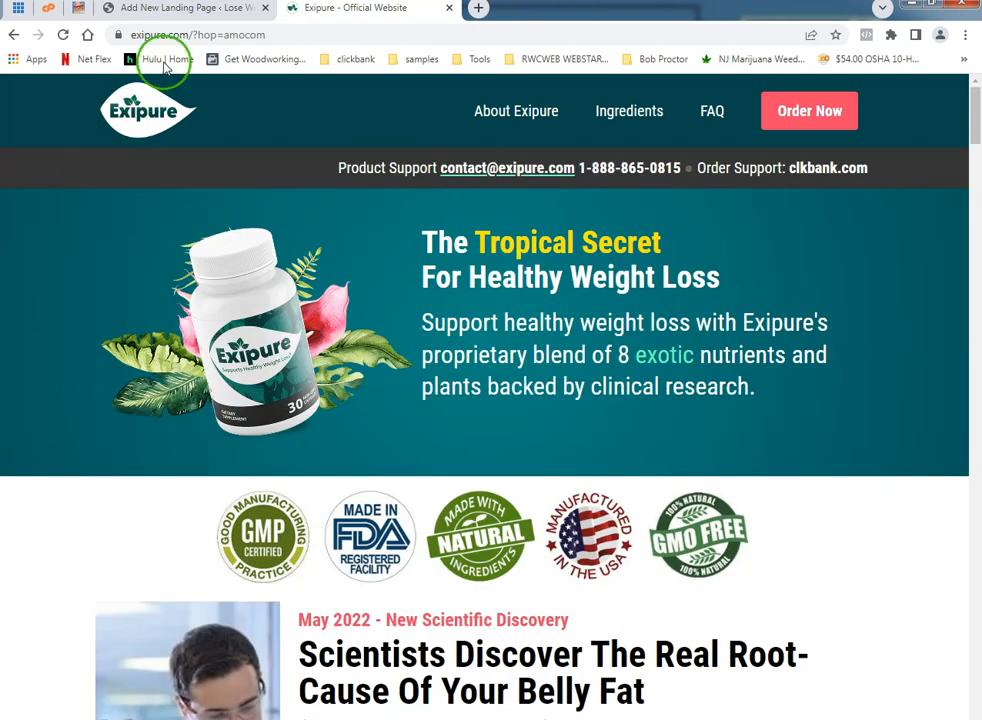
Return to the Add New Landing Page editor tab
left_click(180, 8)
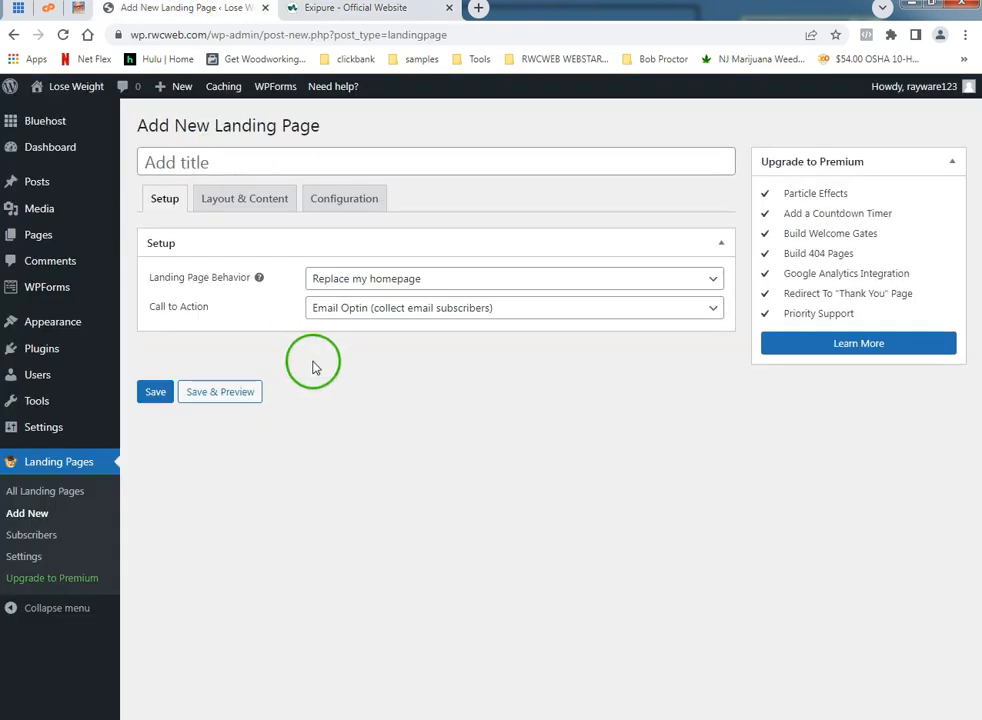
mouse_move(290, 352)
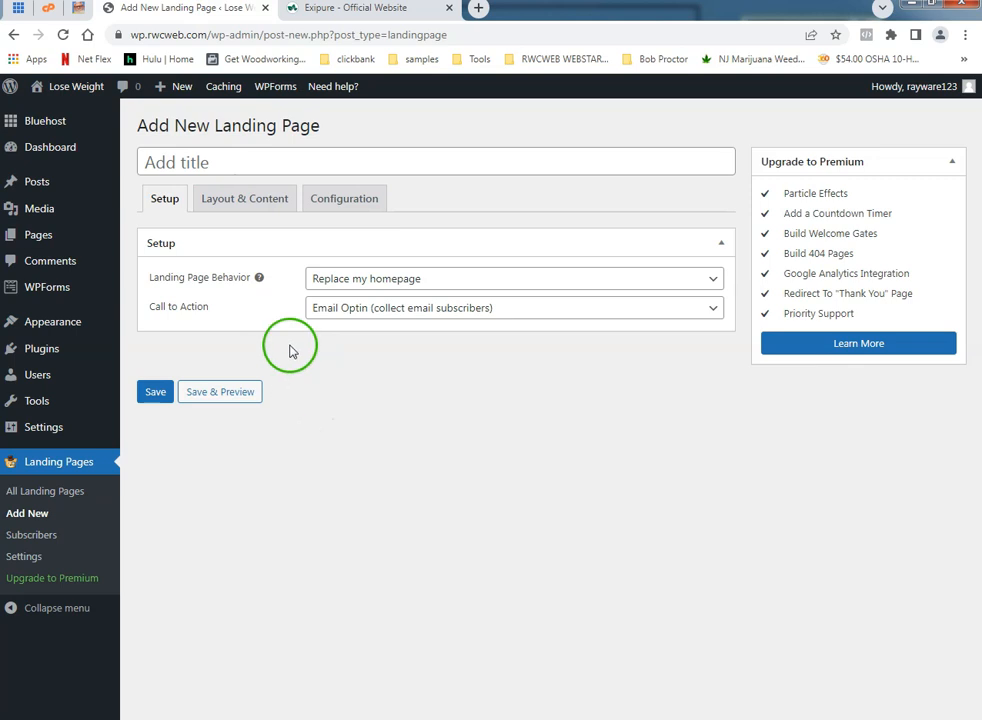
mouse_move(230, 244)
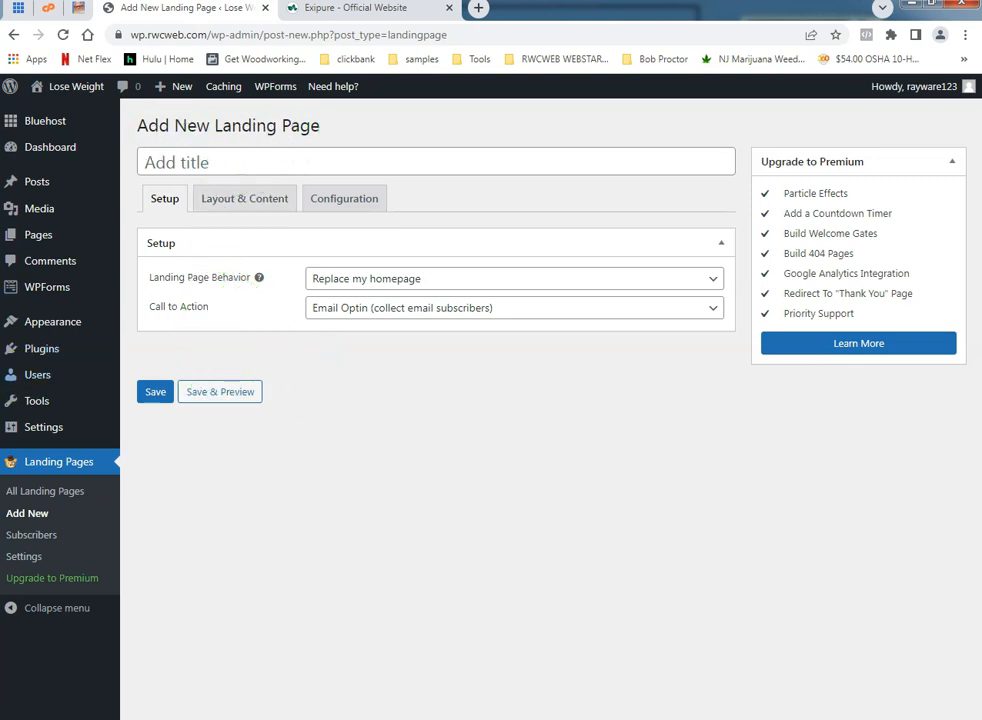
mouse_move(50, 472)
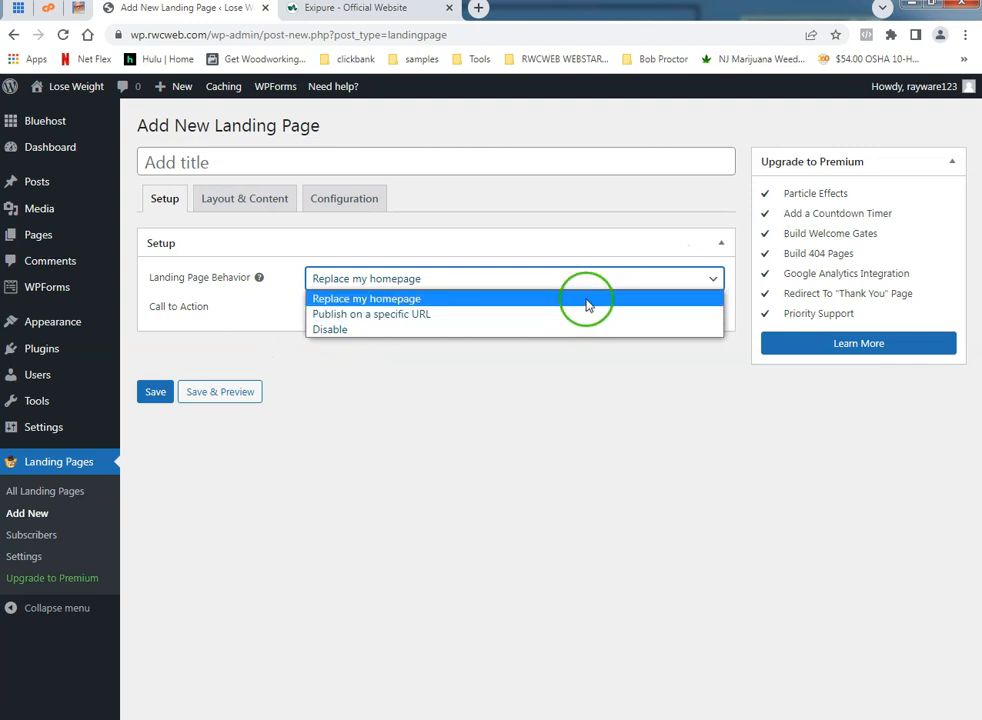
mouse_move(584, 314)
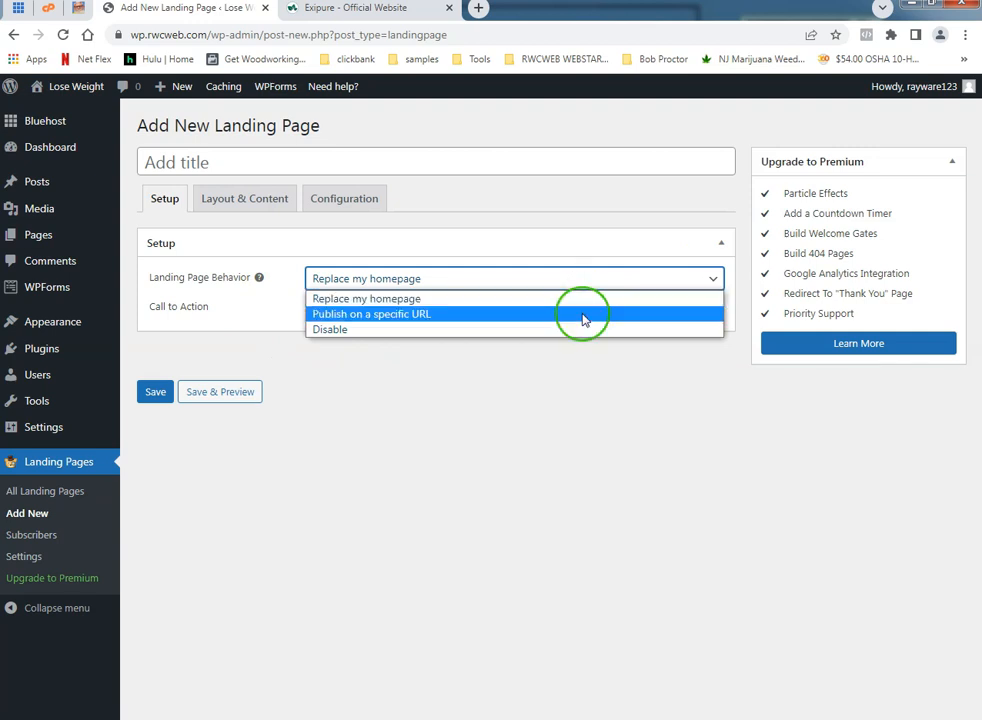
Set the landing page to publish on a specific URL under wp.rwcweb.com, then start a new tab
left_click(372, 314)
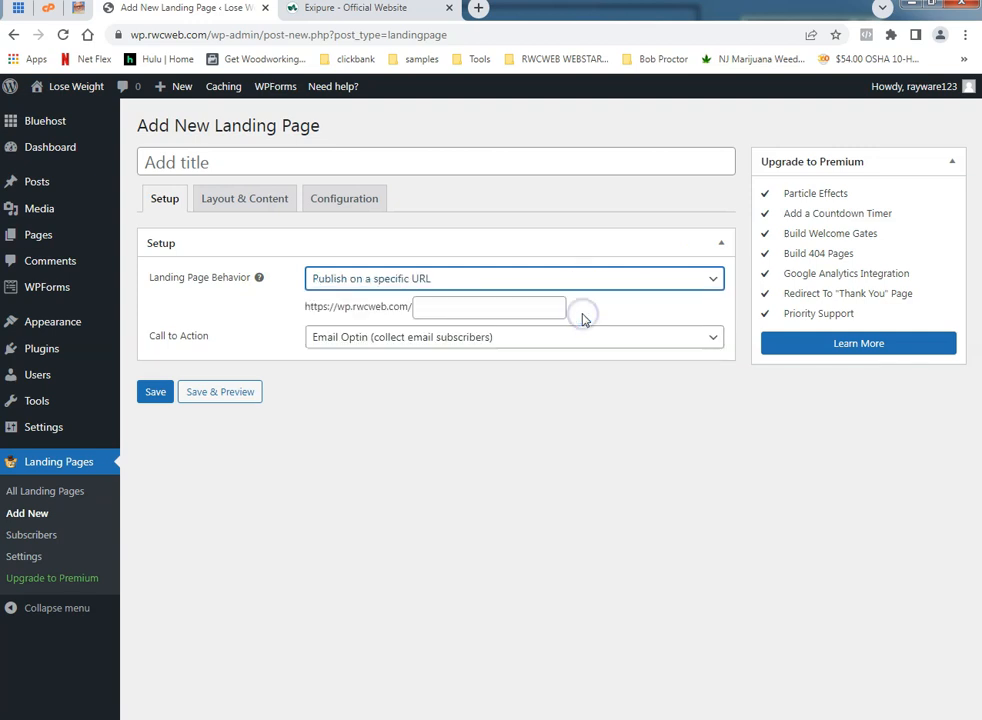
left_click(488, 308)
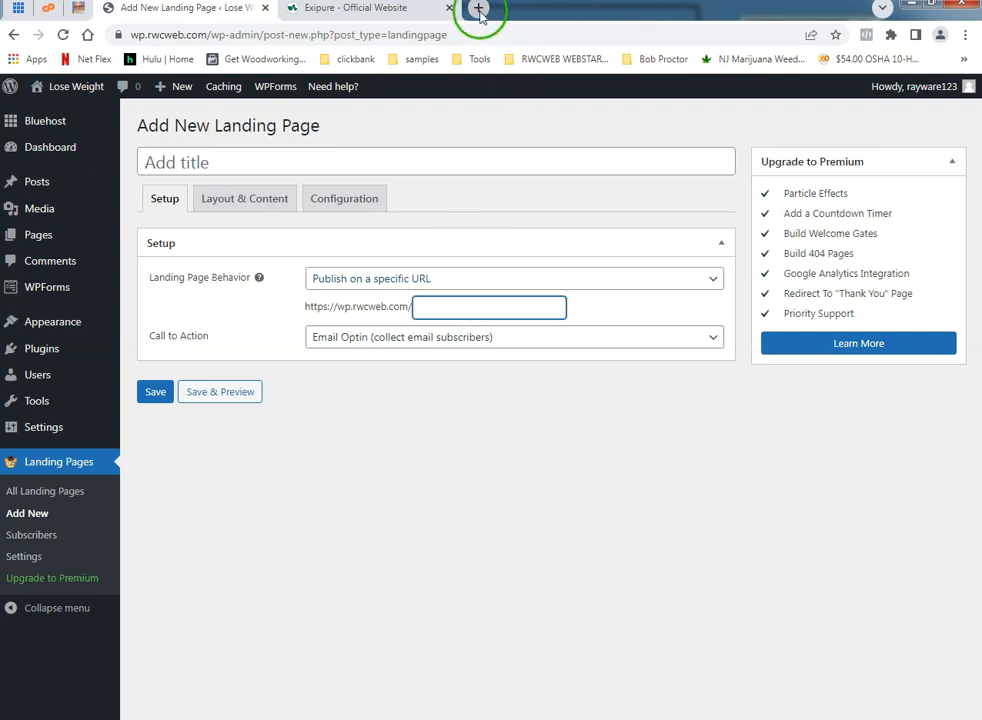
left_click(480, 14)
type("wp.rwcweb.com")
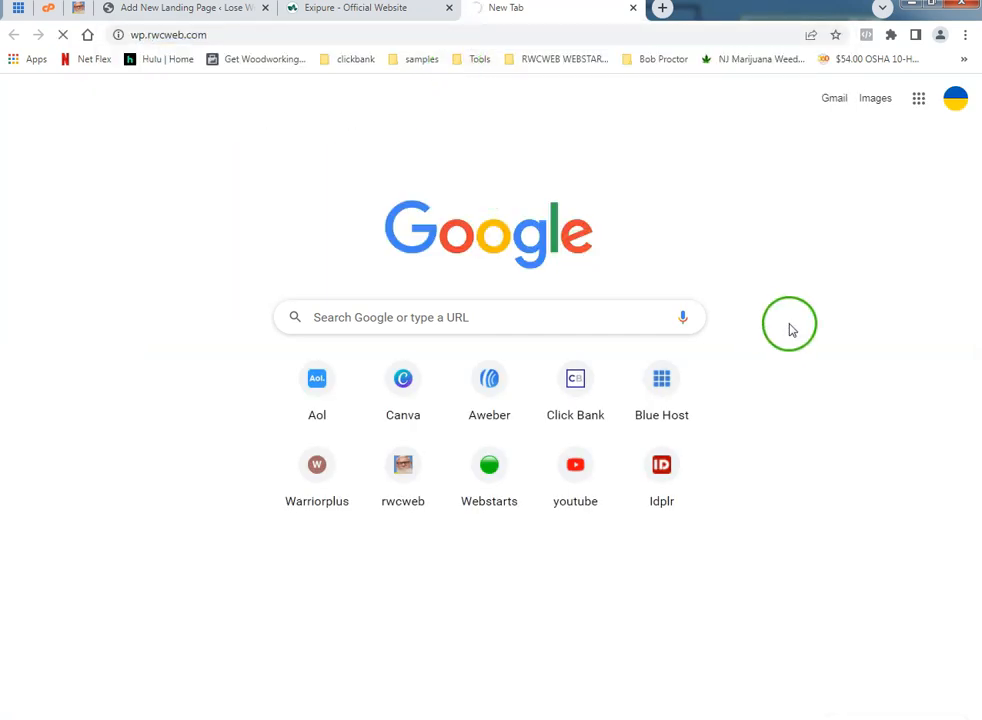
View the live wp.rwcweb.com homepage, then return to the Exipure website tab
left_click(550, 8)
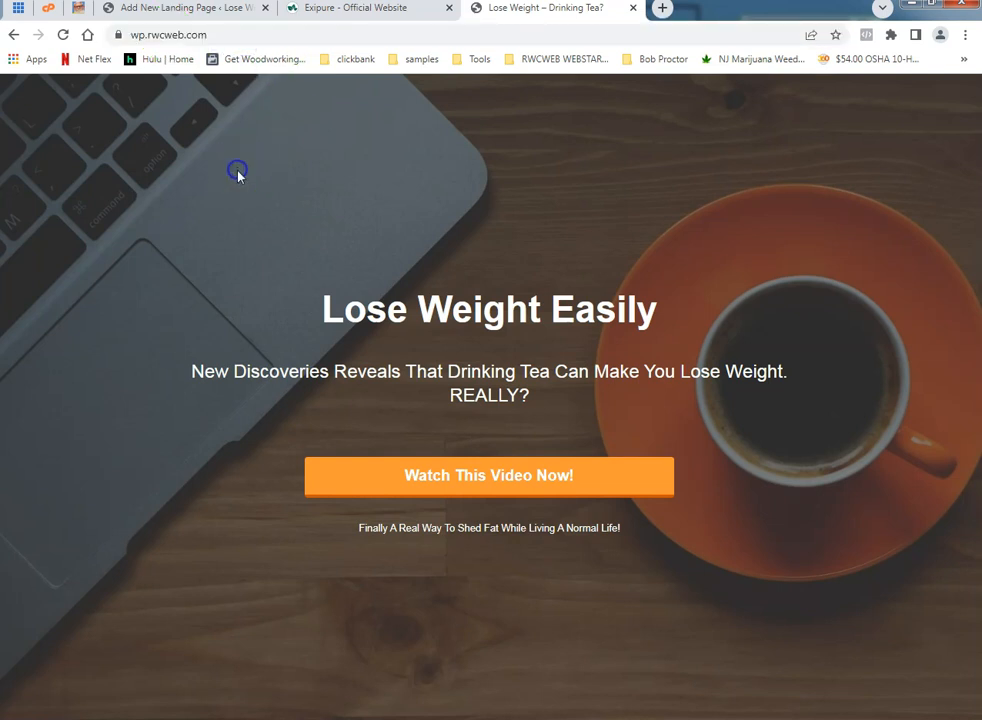
mouse_move(498, 288)
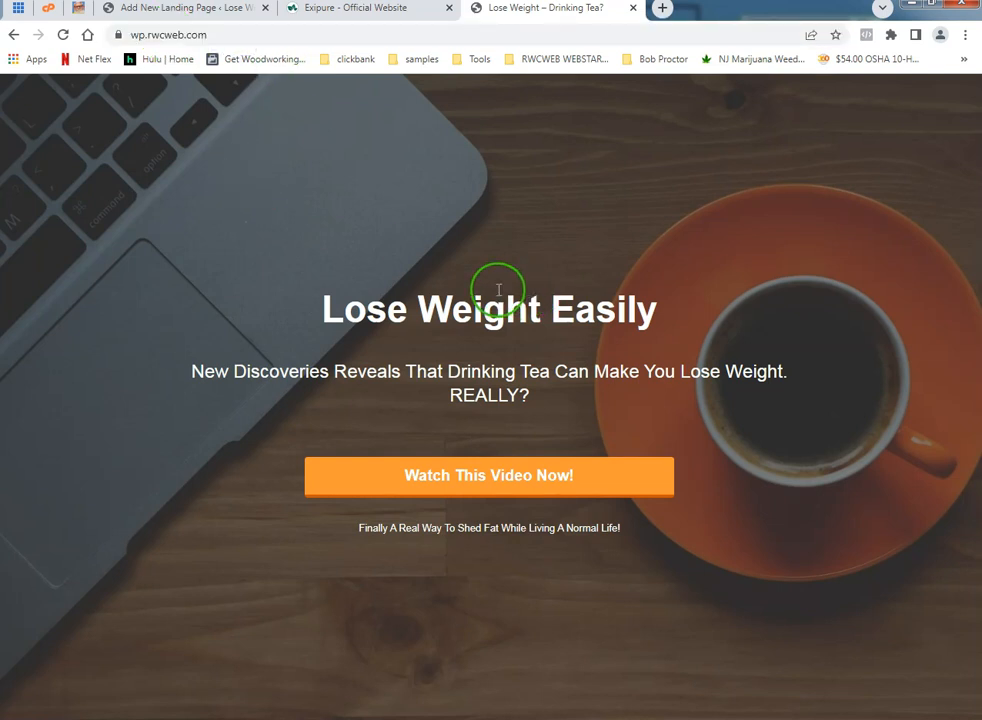
mouse_move(500, 290)
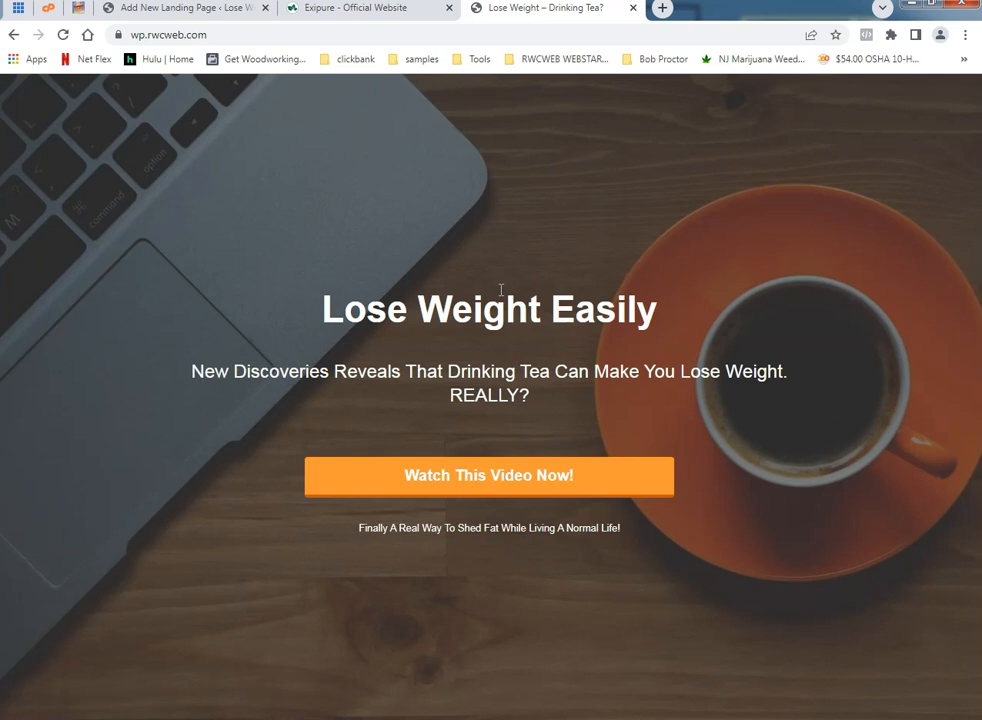
left_click(298, 146)
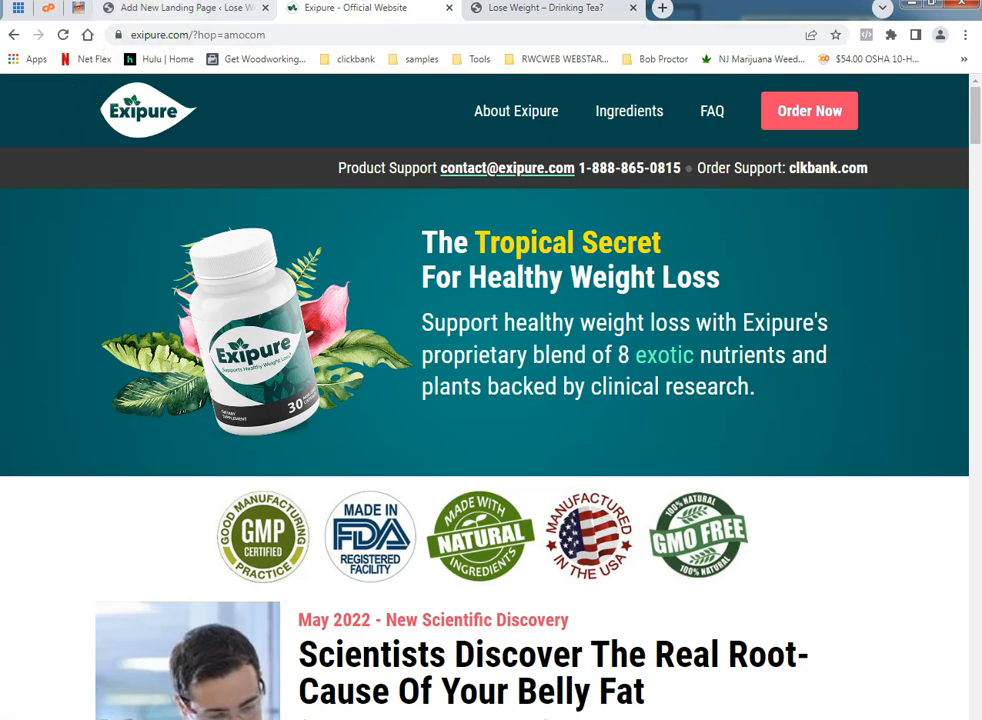
Review the Notepad notes, selecting the first paragraph's opening phrase, and return to the editor
left_click(180, 8)
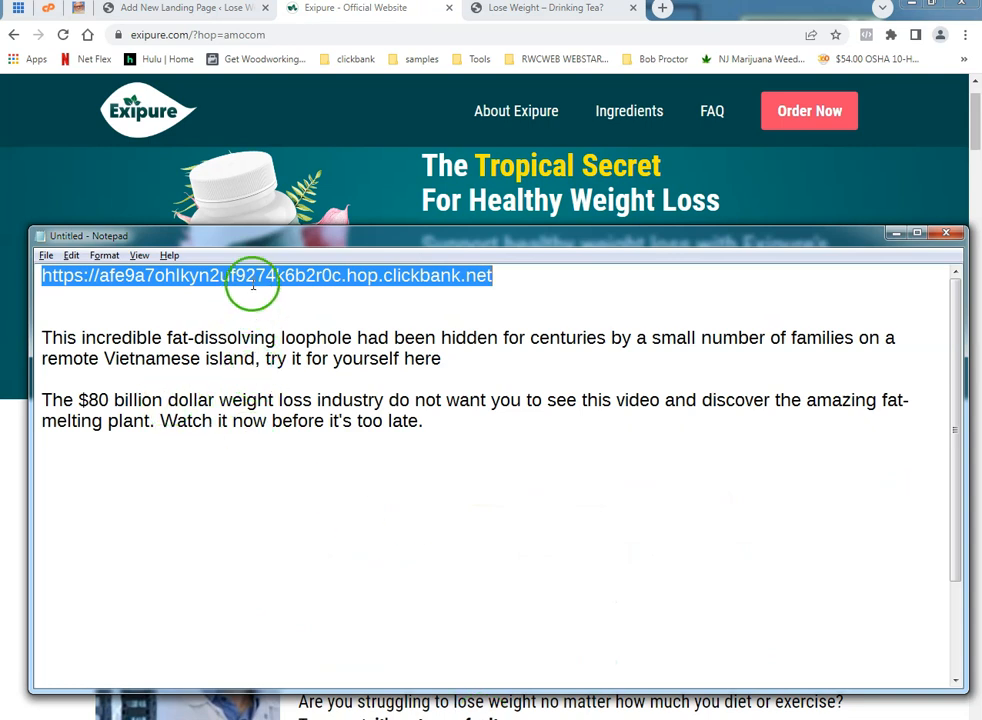
left_click(184, 320)
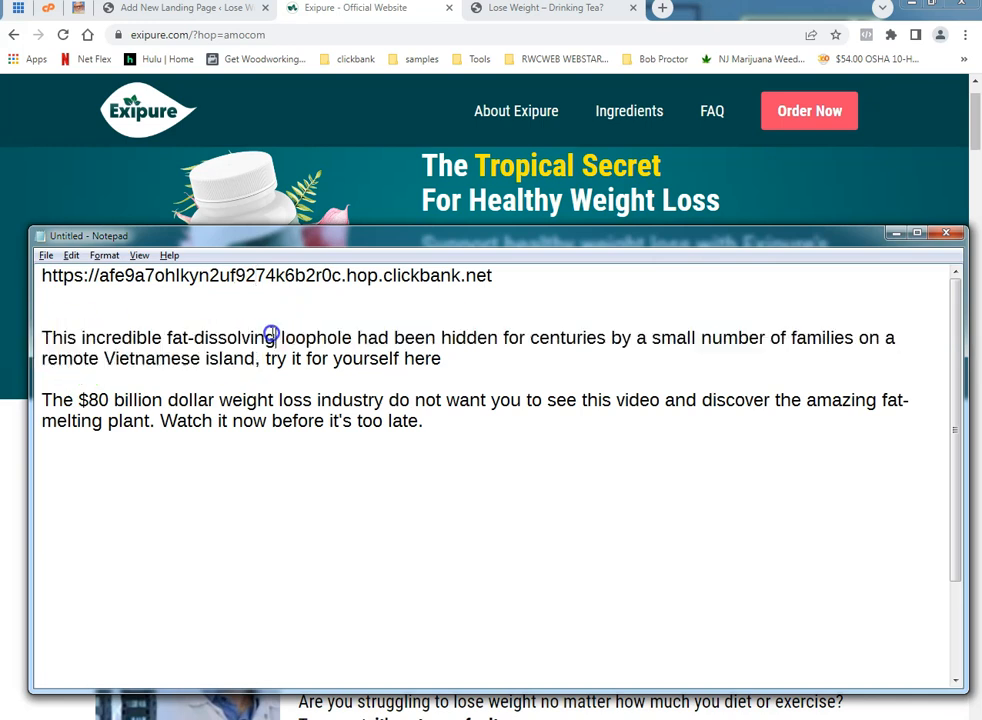
left_click_drag(42, 336, 356, 336)
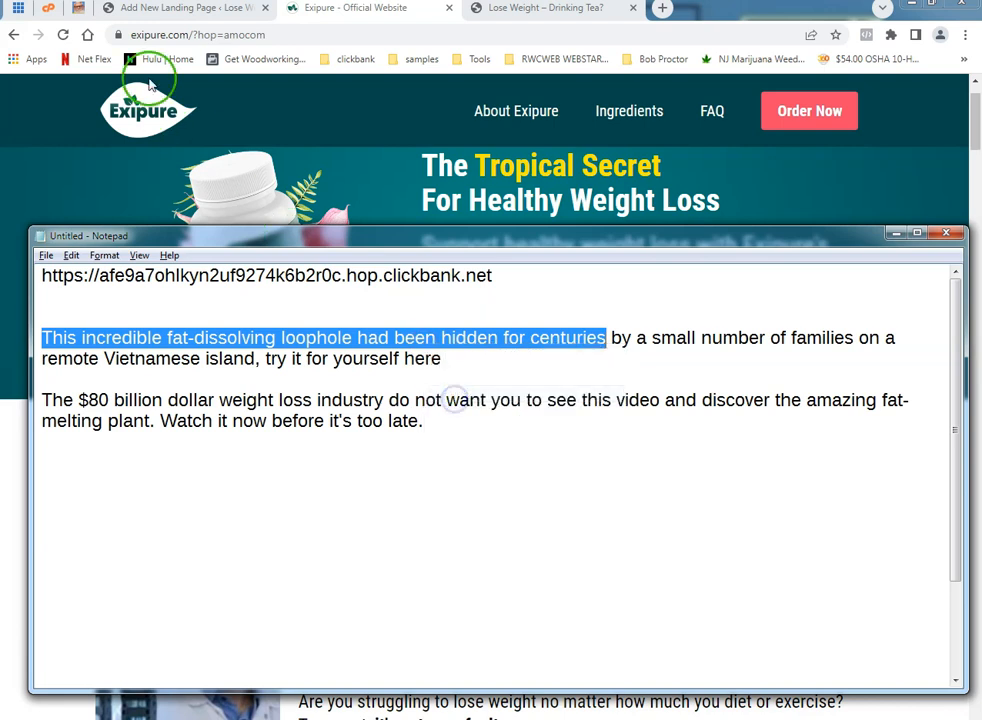
left_click(180, 8)
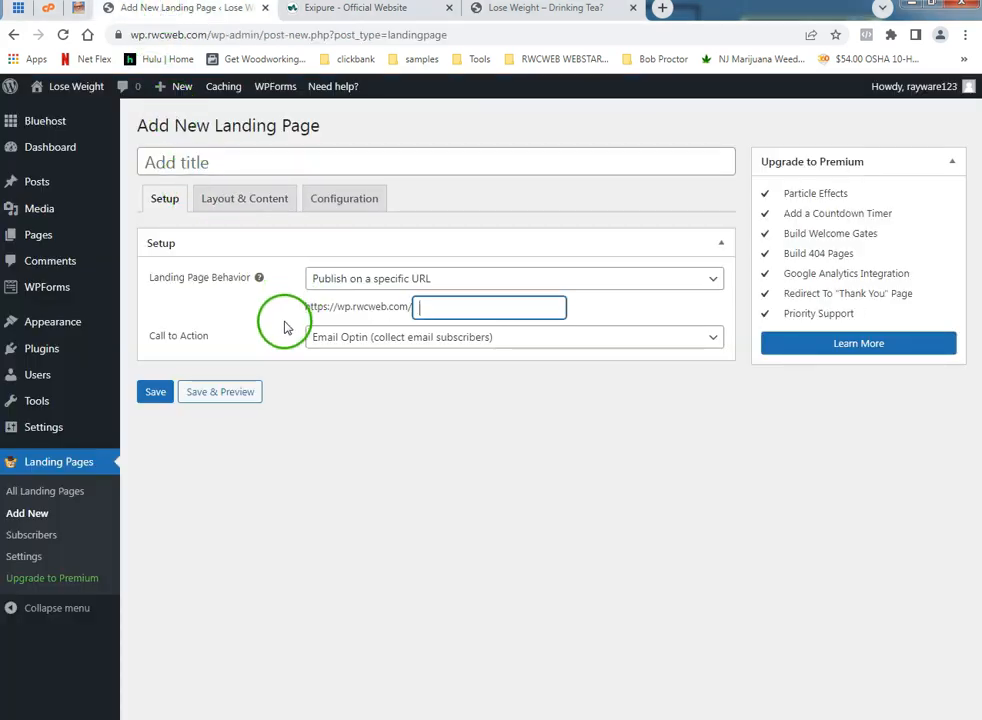
mouse_move(280, 304)
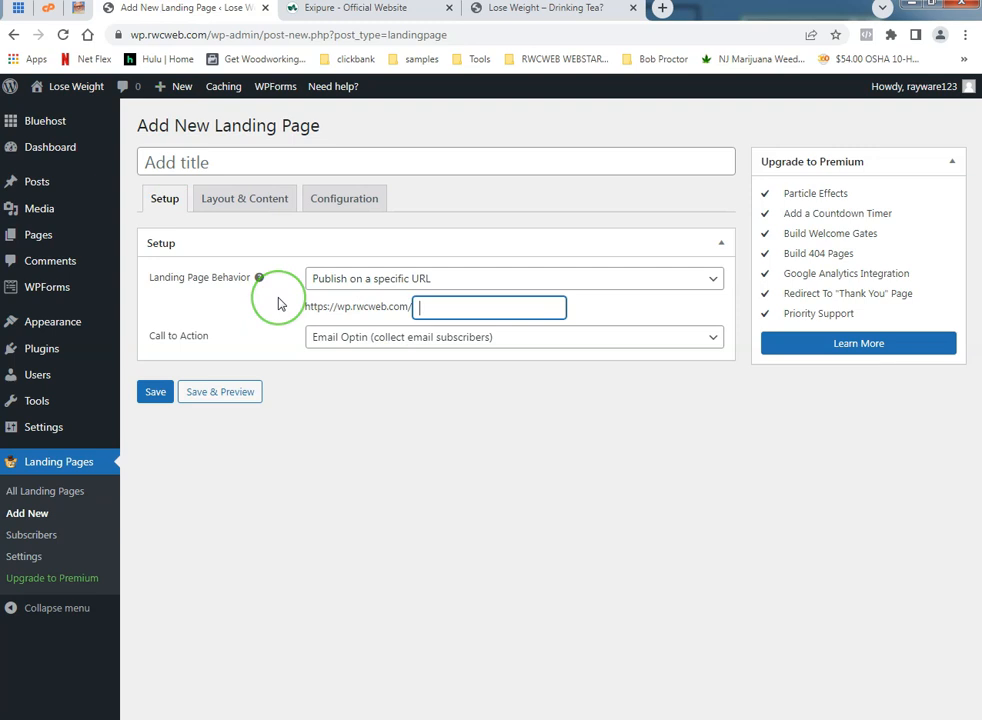
Title the new landing page 'test' and set its URL slug to 'test' under wp.rwcweb.com
left_click(436, 160)
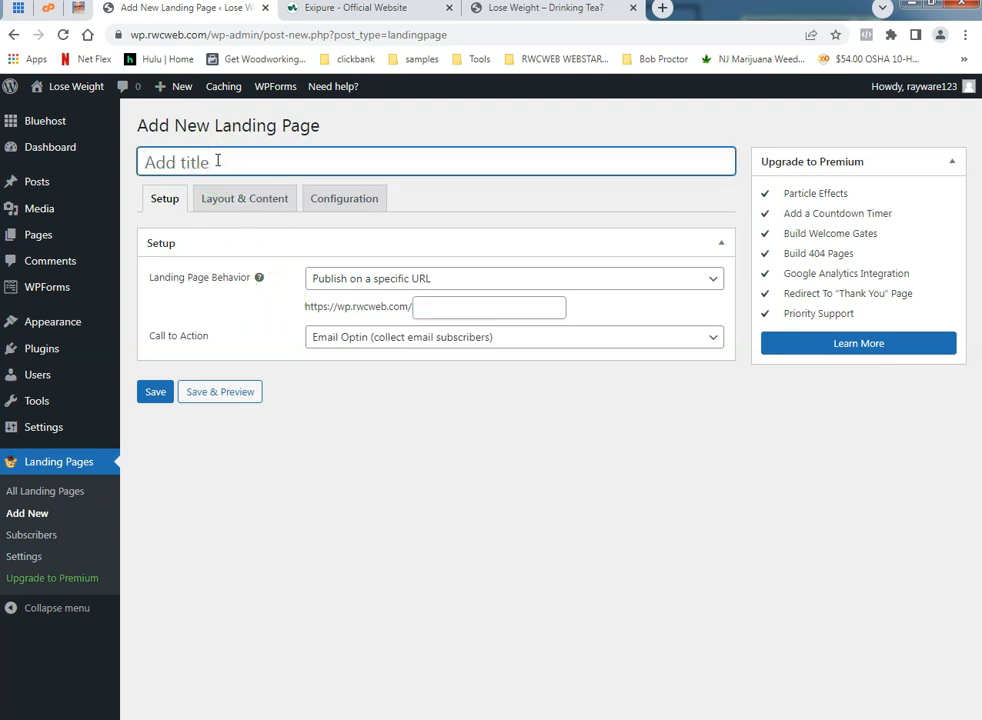
left_click(436, 160)
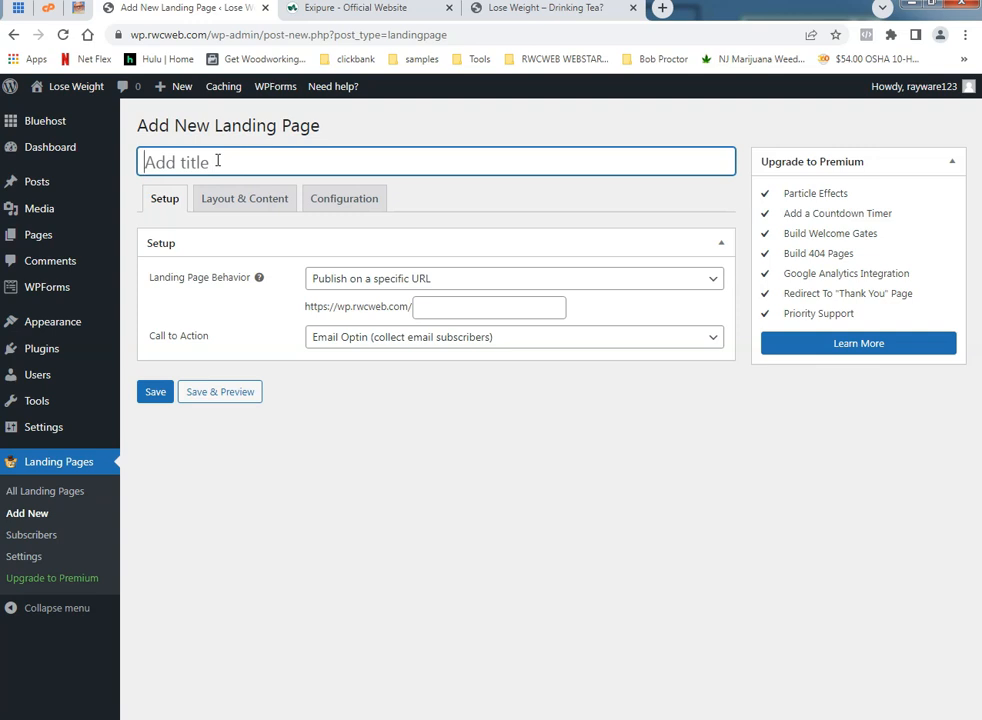
type("test")
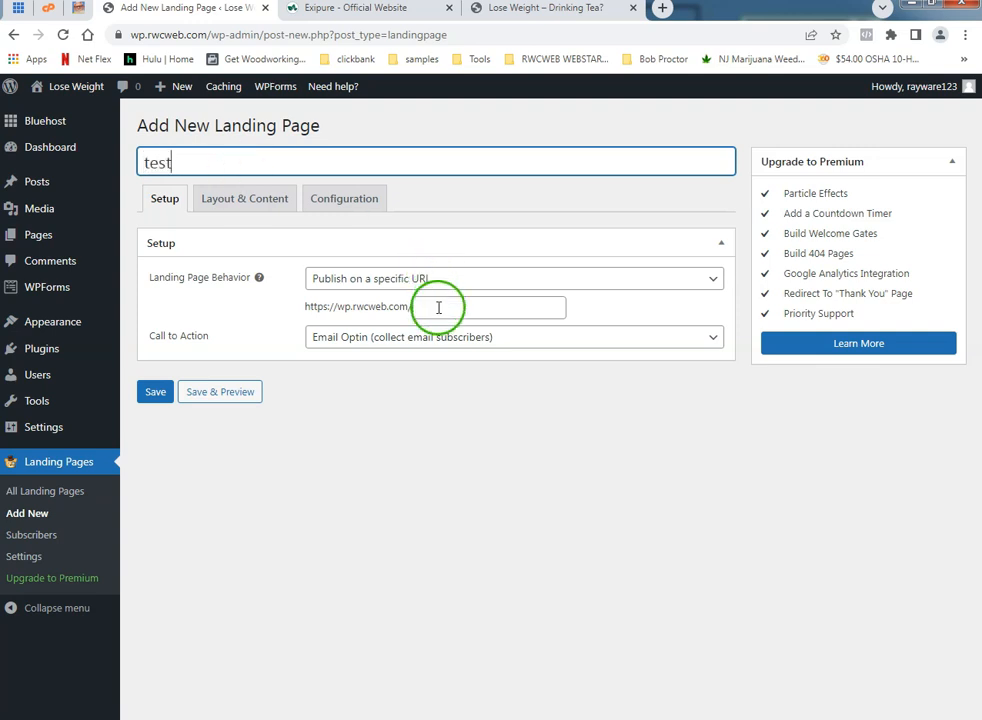
left_click(488, 308)
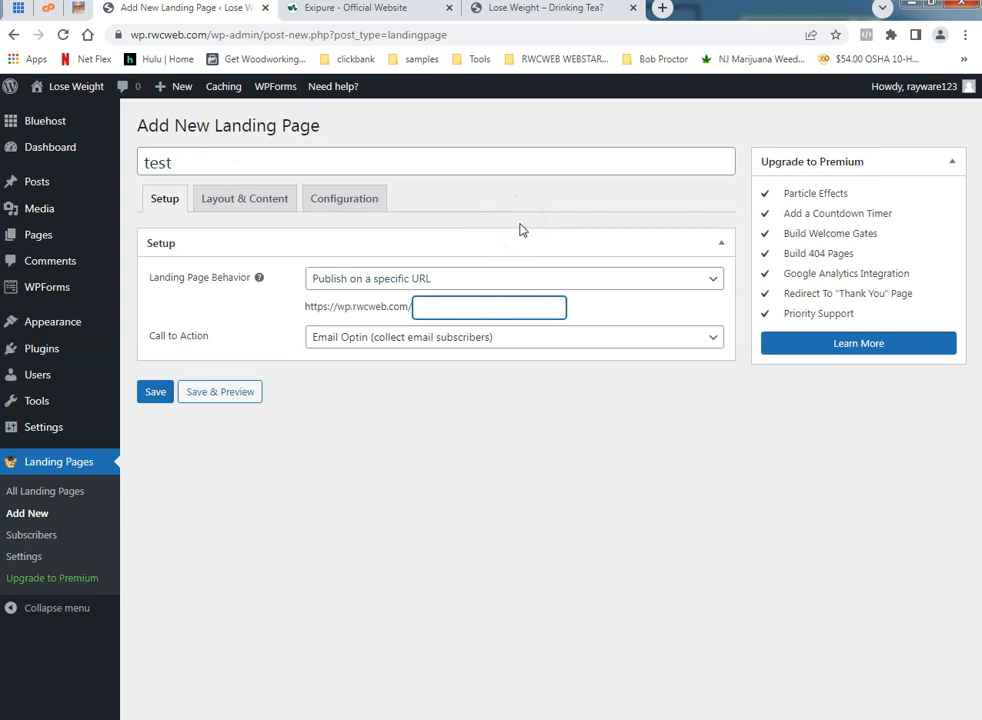
type("test")
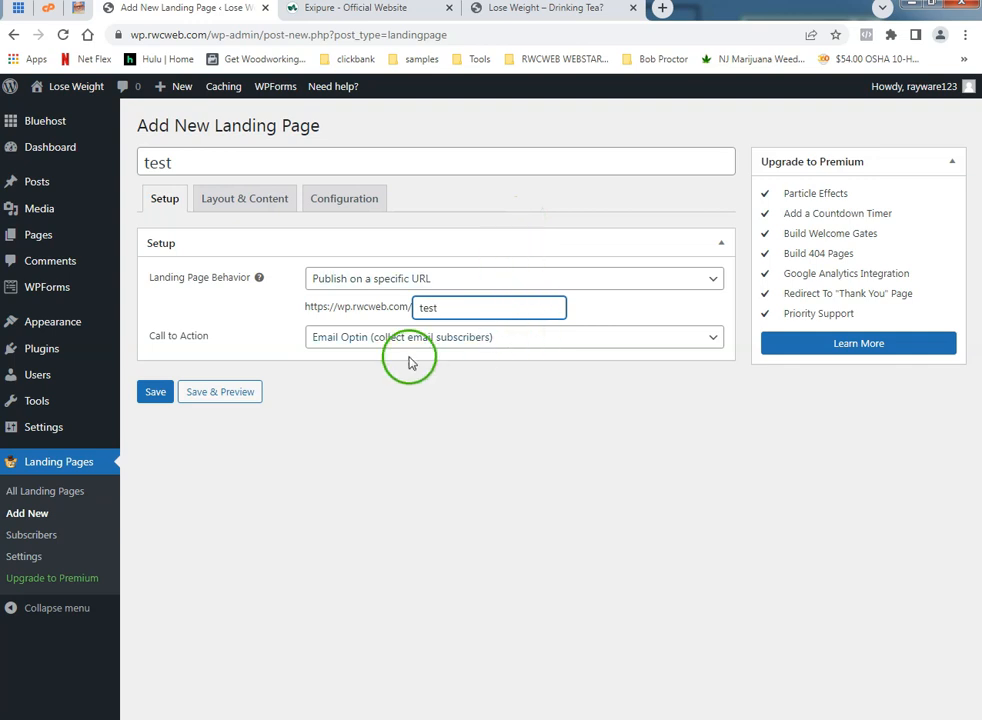
mouse_move(702, 336)
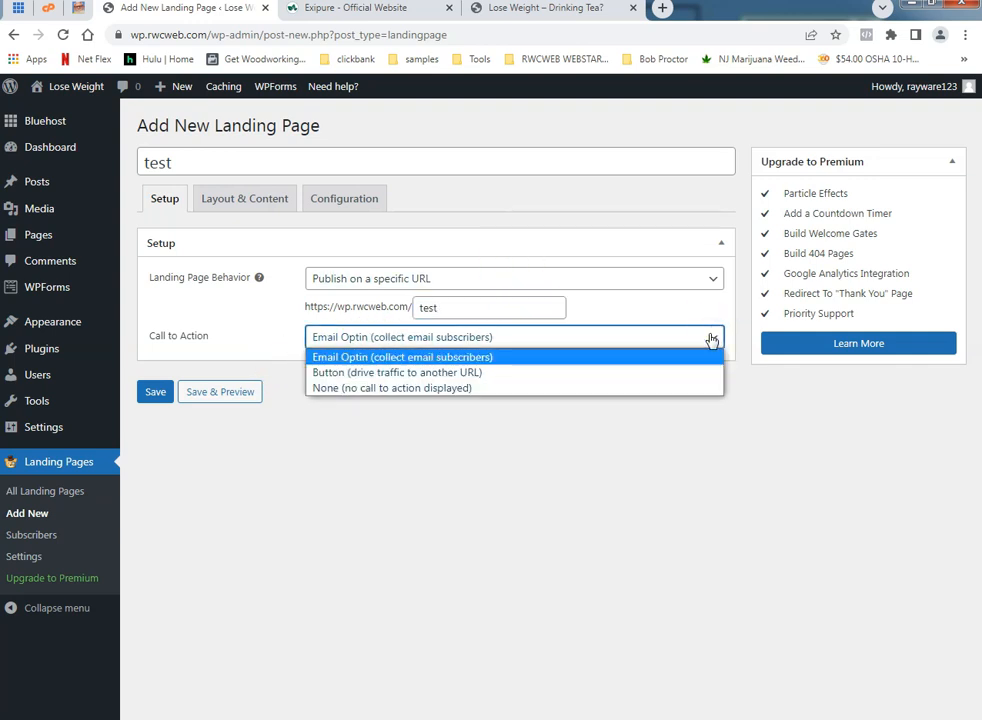
mouse_move(688, 368)
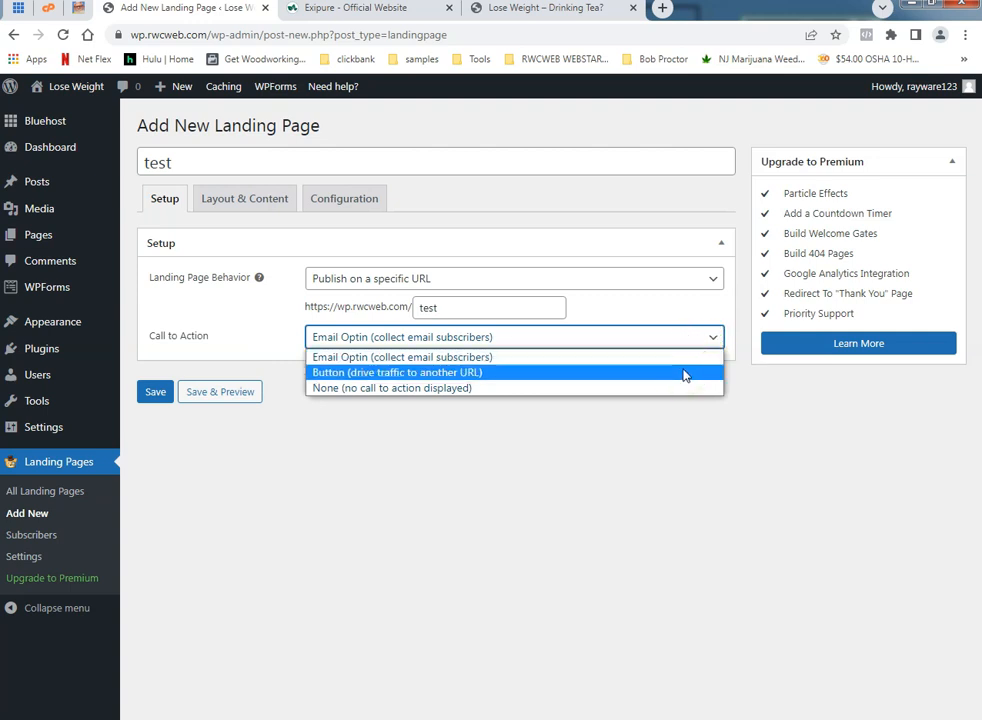
mouse_move(678, 388)
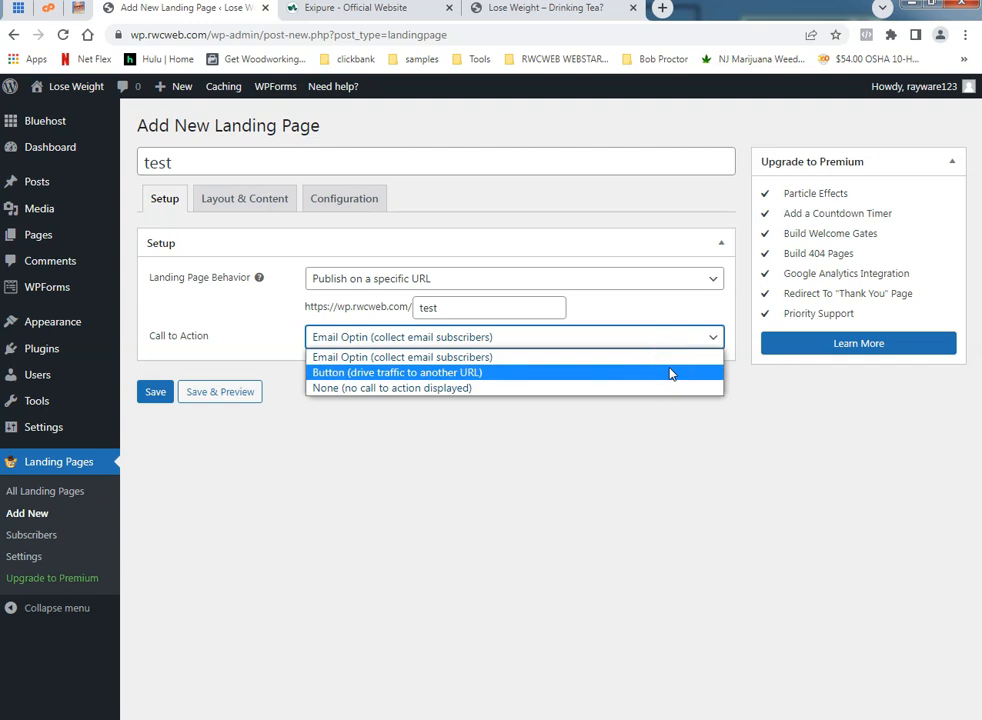
Set the call to action to 'Button (drive traffic to another URL)' and show Layout & Content settings
left_click(396, 372)
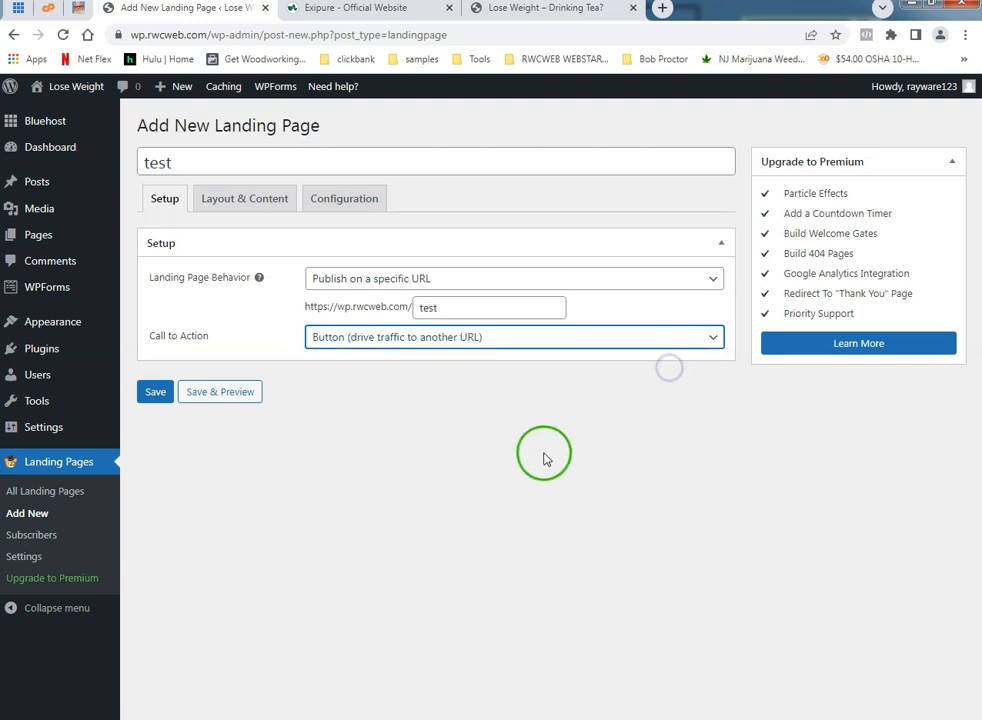
left_click(244, 198)
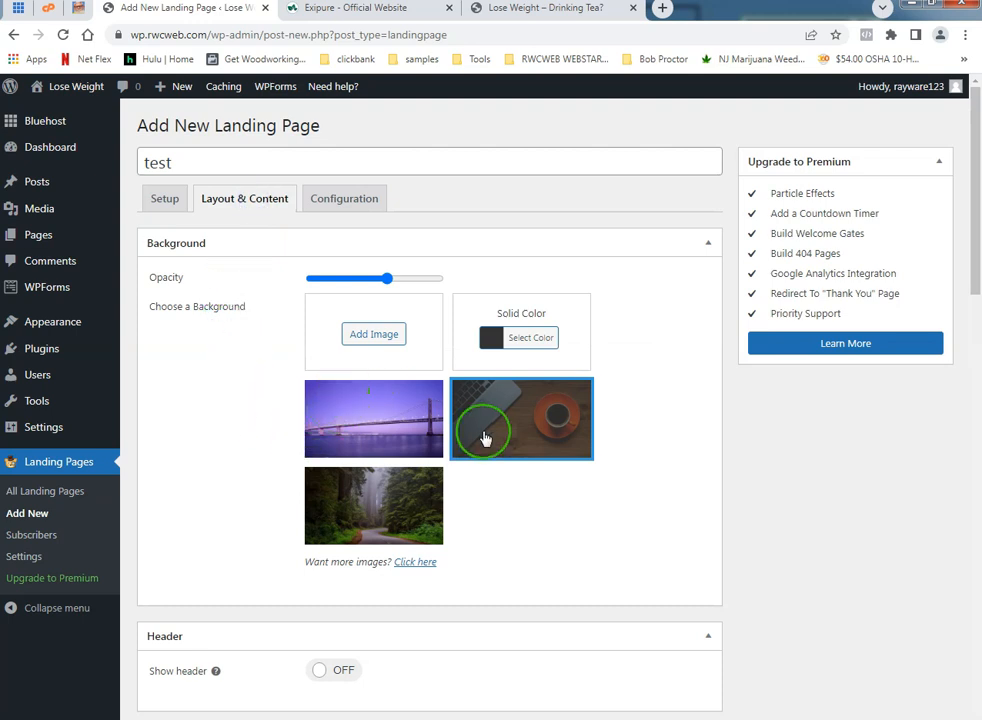
mouse_move(494, 496)
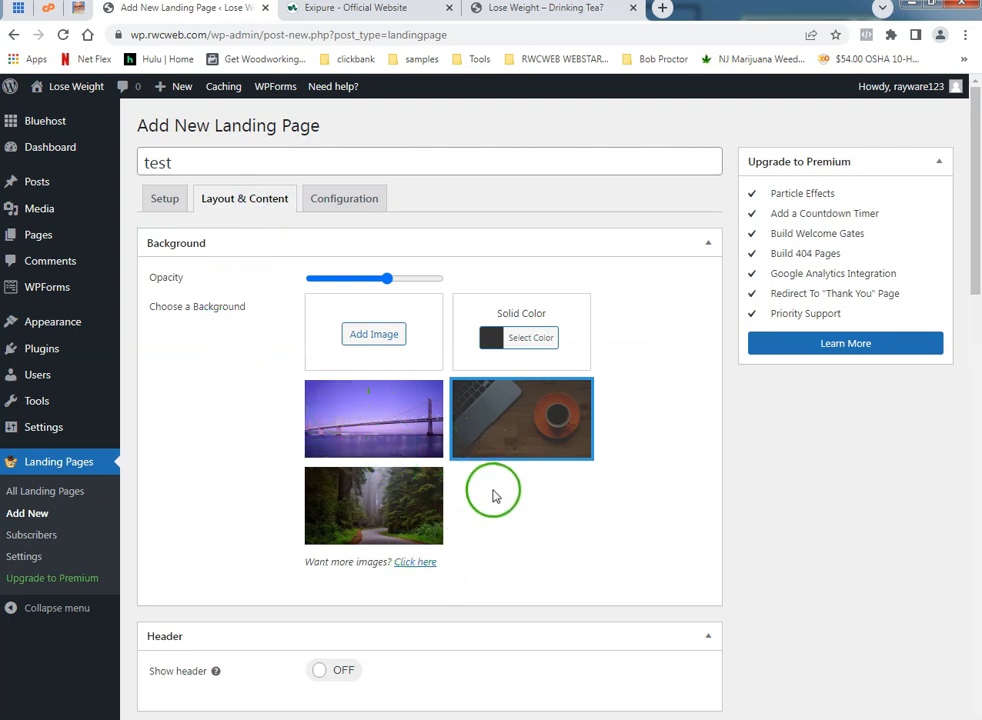
Switch to the live Lose Weight Easily page tab for reference
left_click(540, 8)
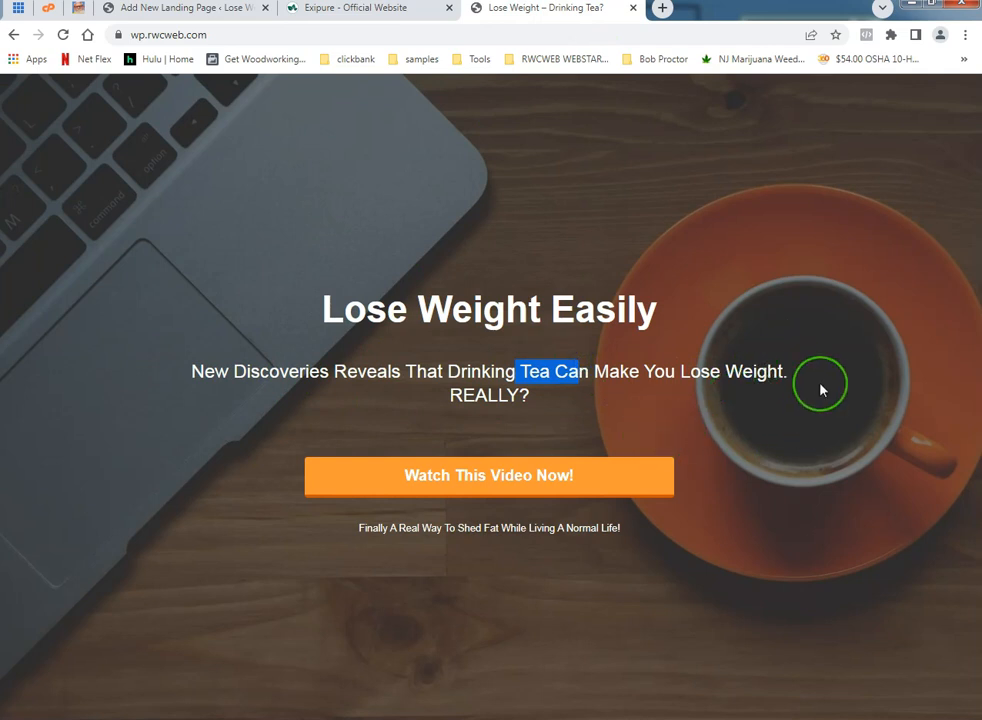
mouse_move(772, 332)
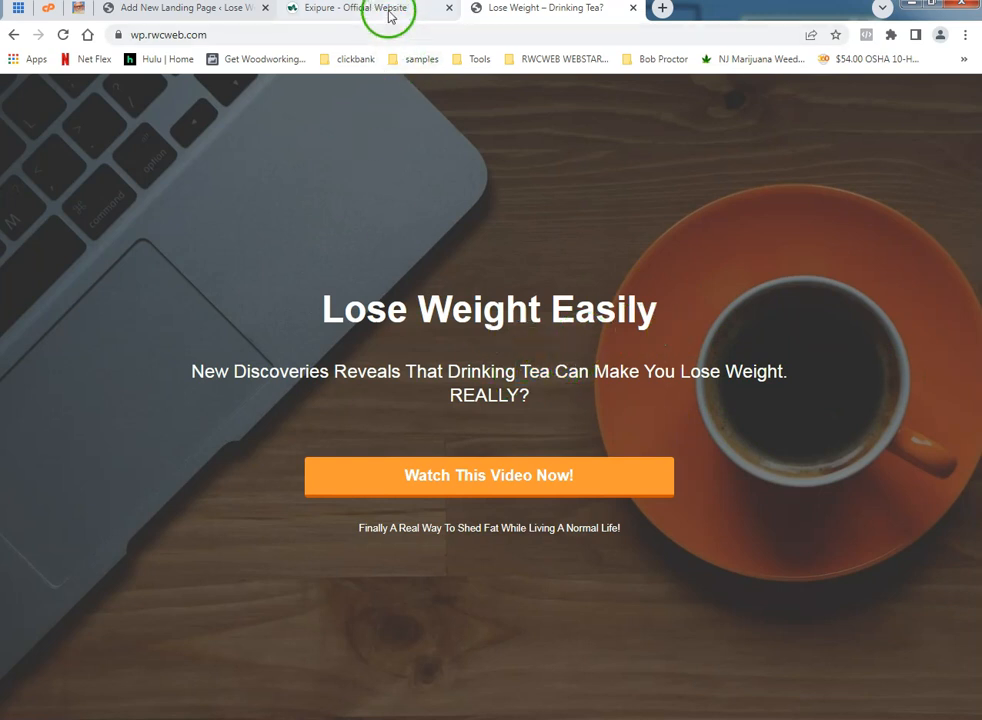
View the 'Lose Weight – Drinking Tea?' tab, then return to the Add New Landing Page editor
left_click(184, 8)
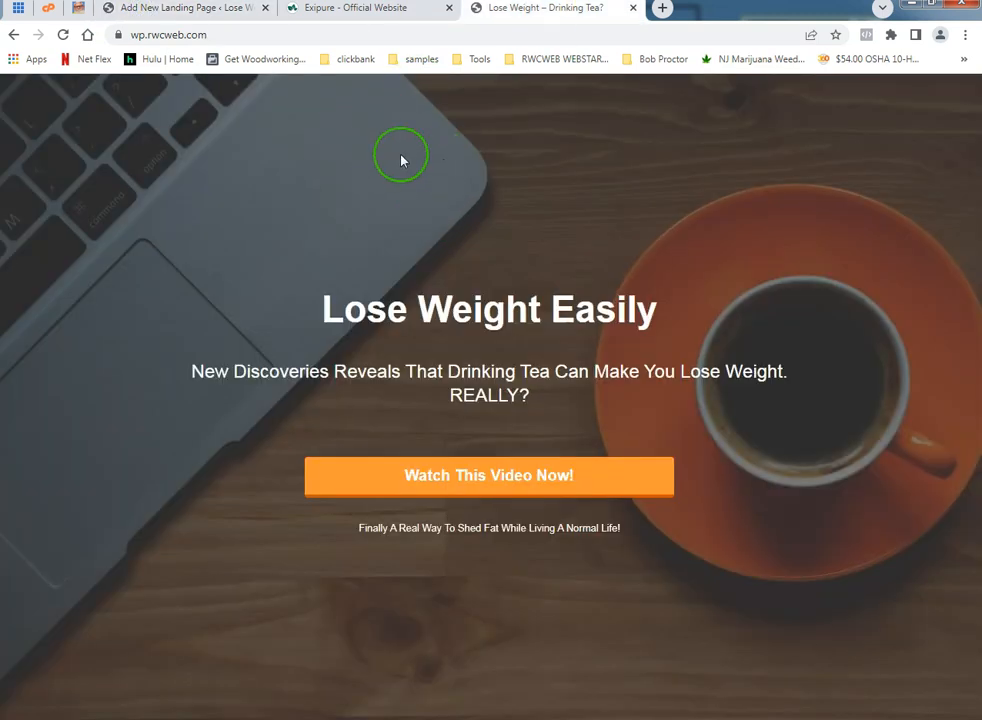
left_click(180, 8)
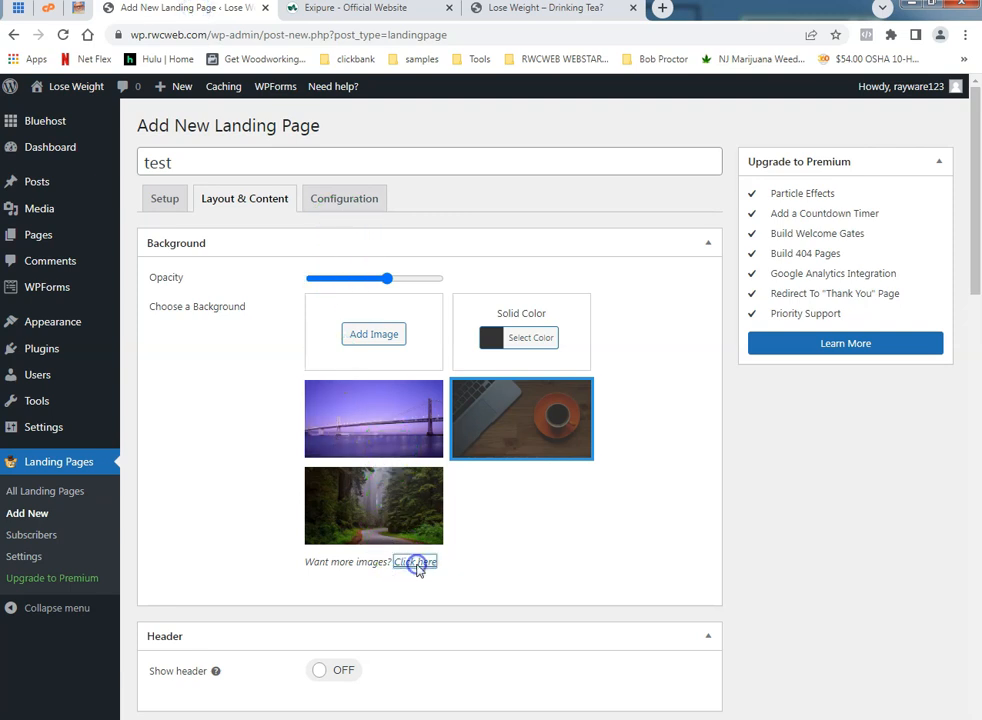
Browse the fatcat apps gallery of extra background images via 'Click here'
left_click(414, 560)
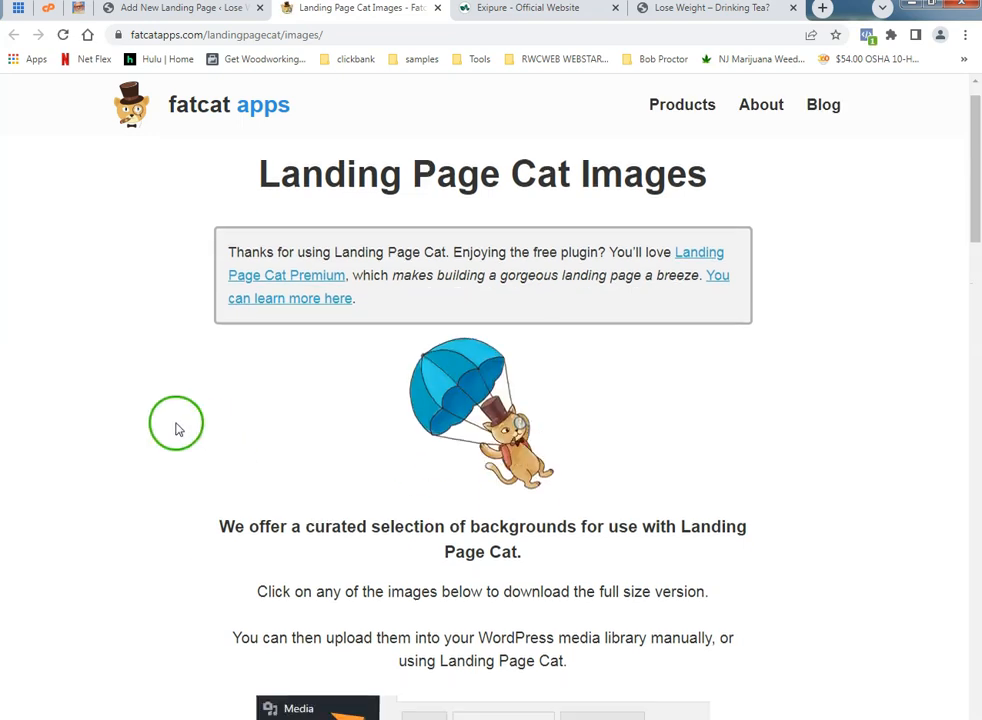
scroll("down", 3)
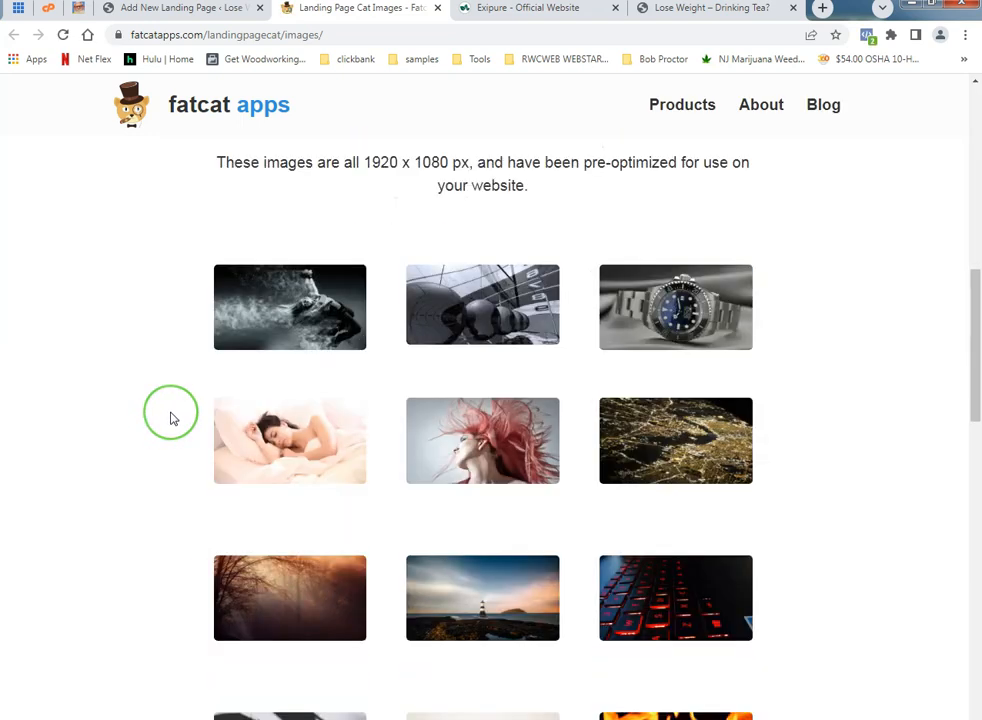
scroll("down", 3)
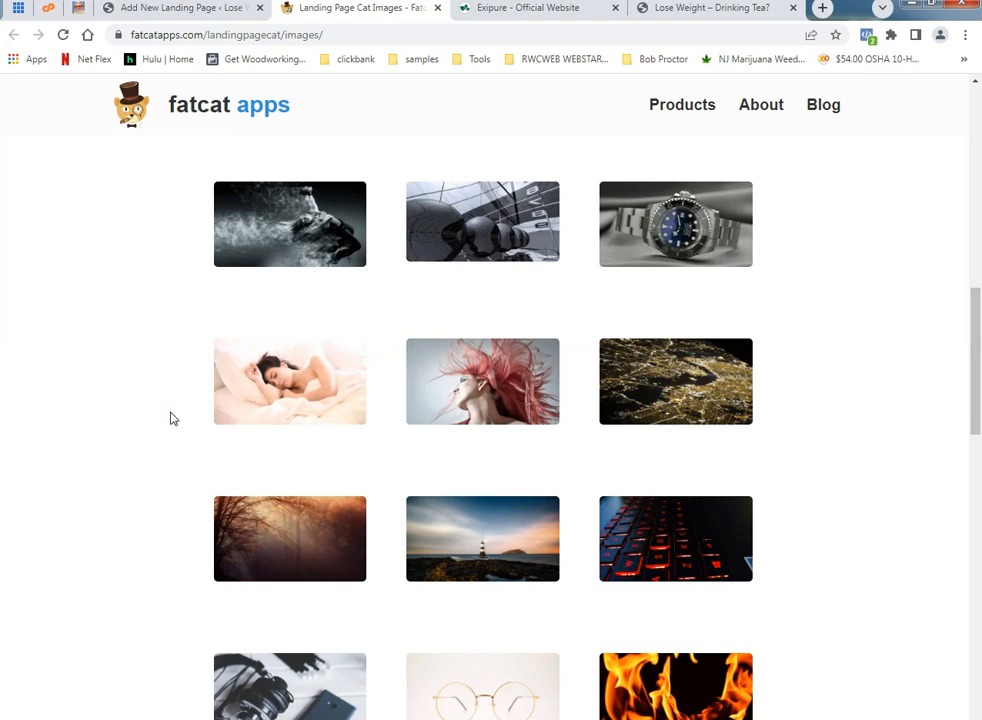
scroll("down", 3)
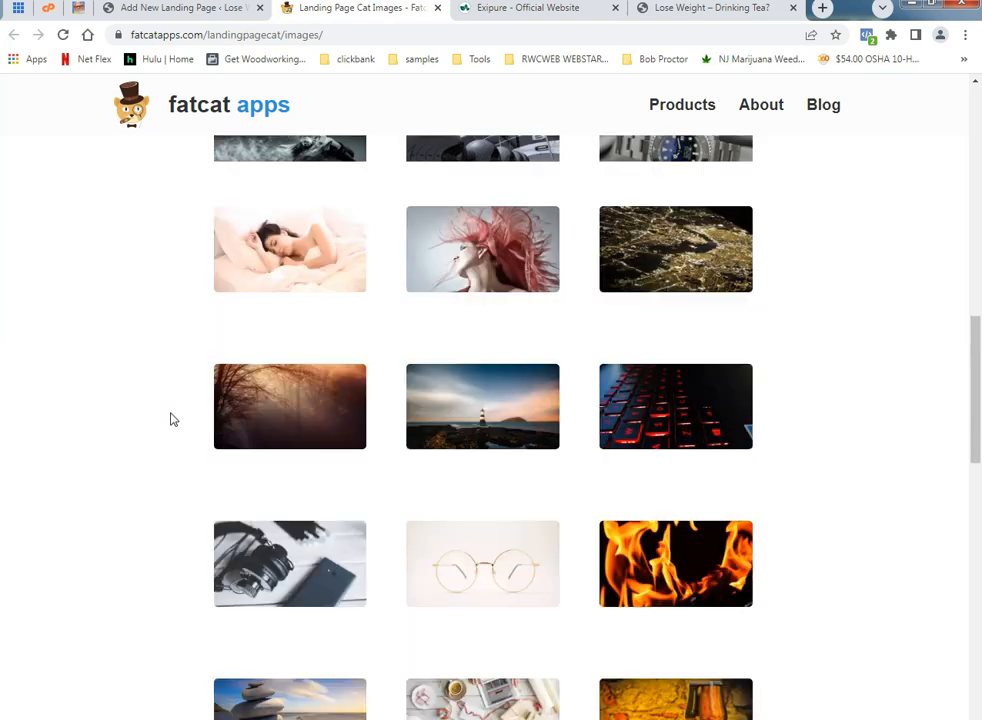
scroll("down", 3)
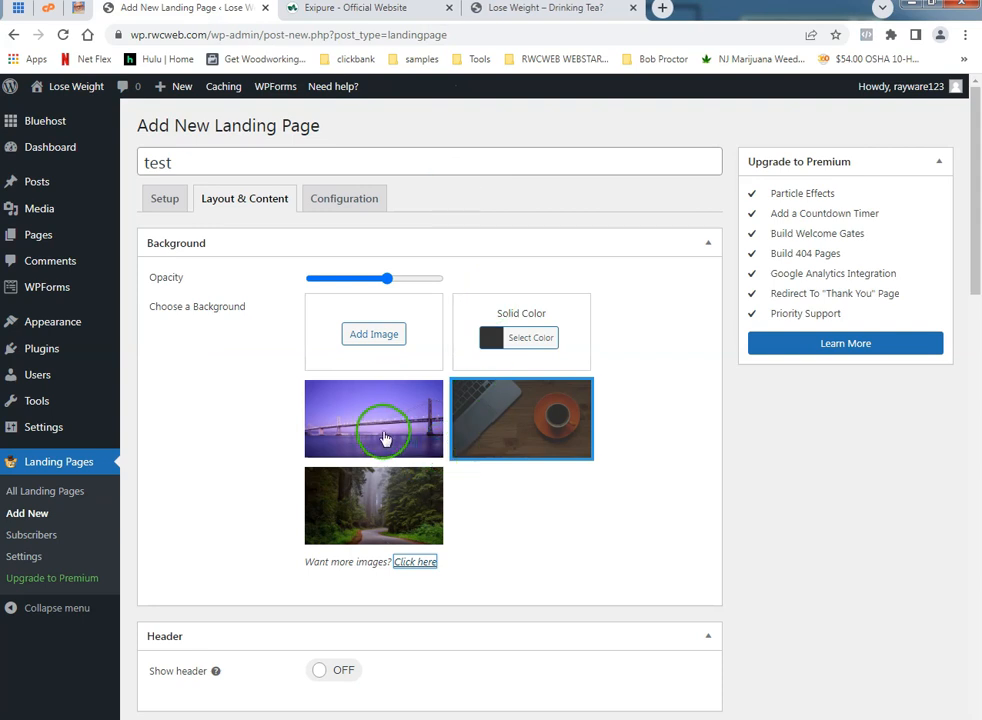
Choose the bridge photo, then the forest road photo instead as the landing page background
left_click(372, 418)
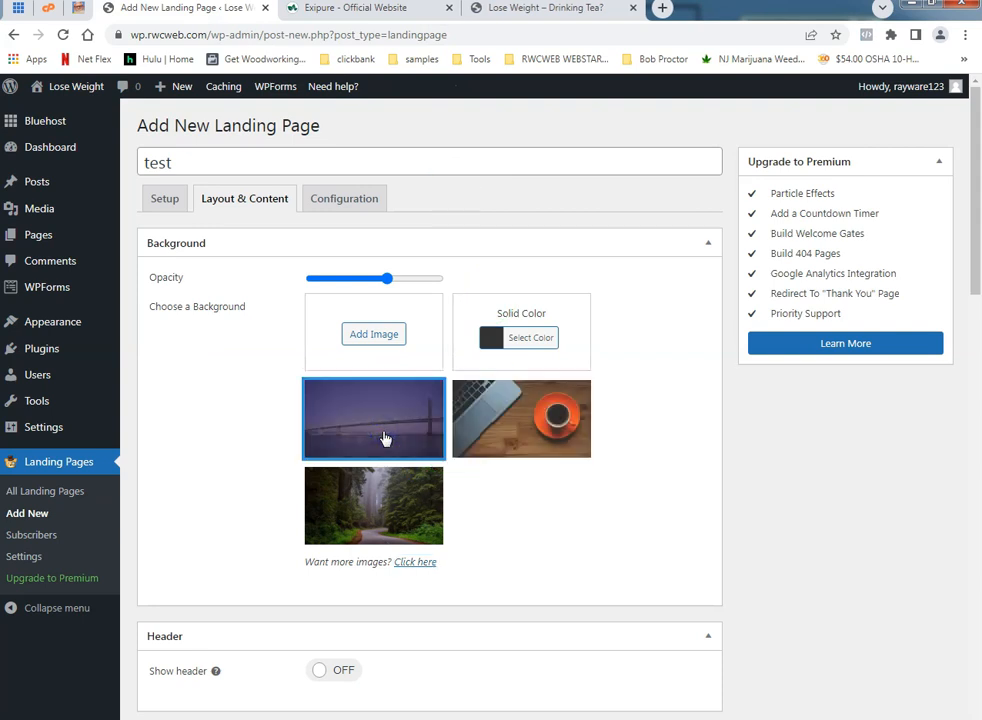
left_click(372, 504)
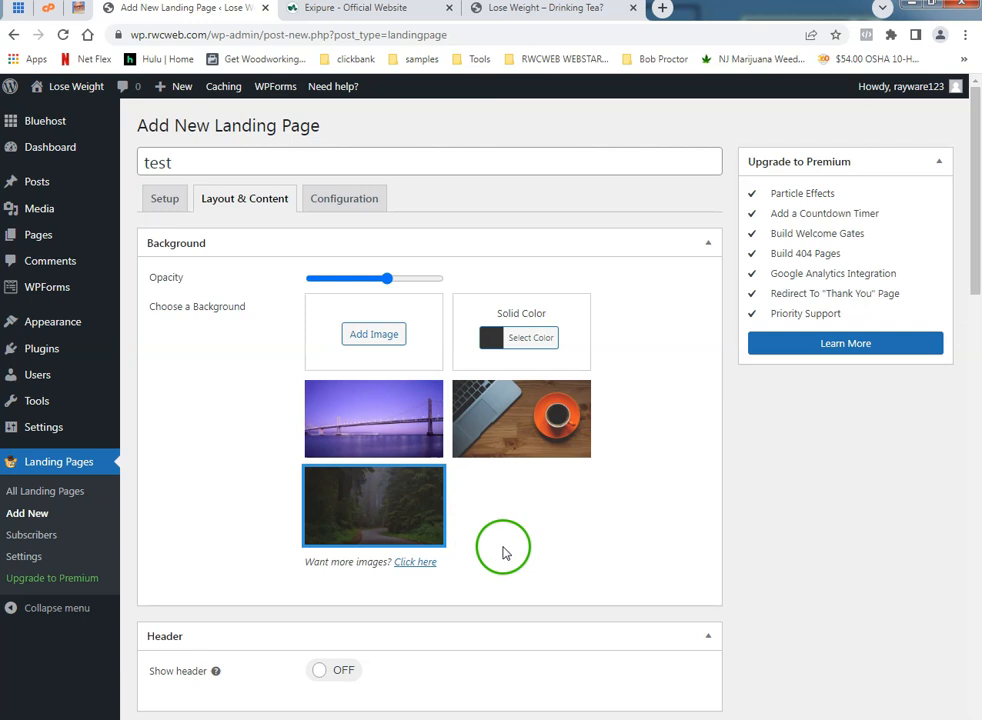
scroll("down", 3)
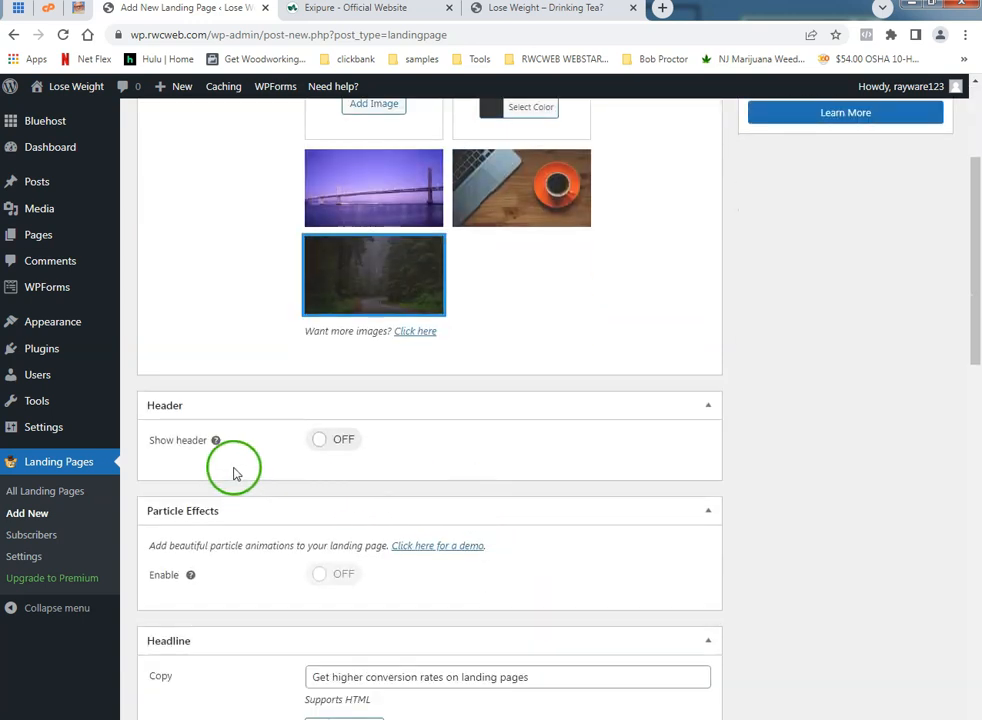
scroll("down", 3)
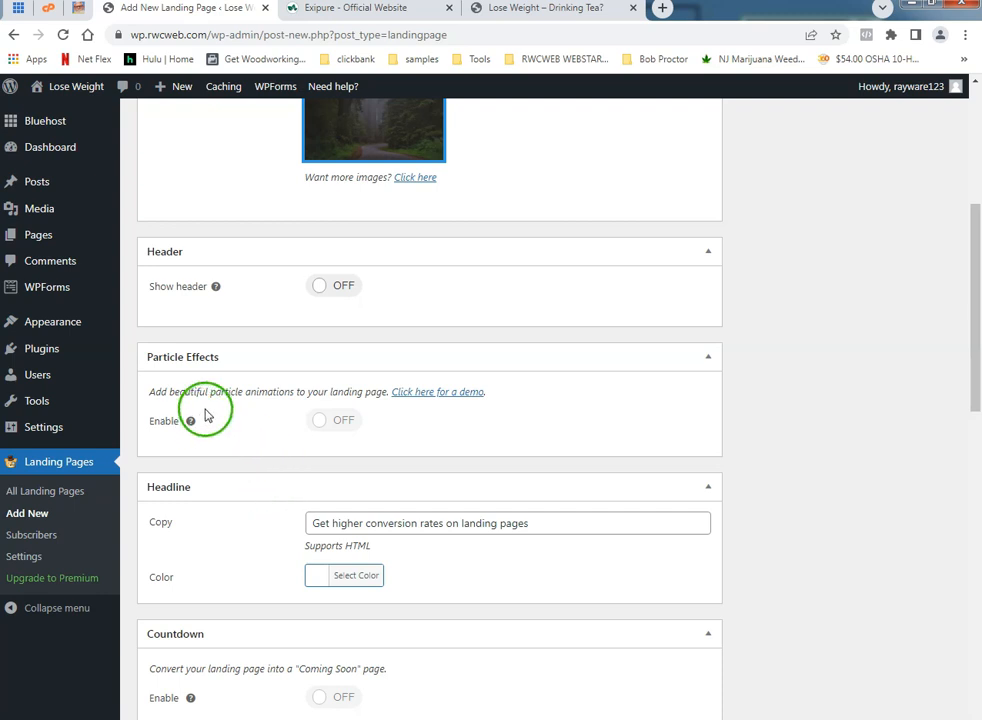
mouse_move(312, 404)
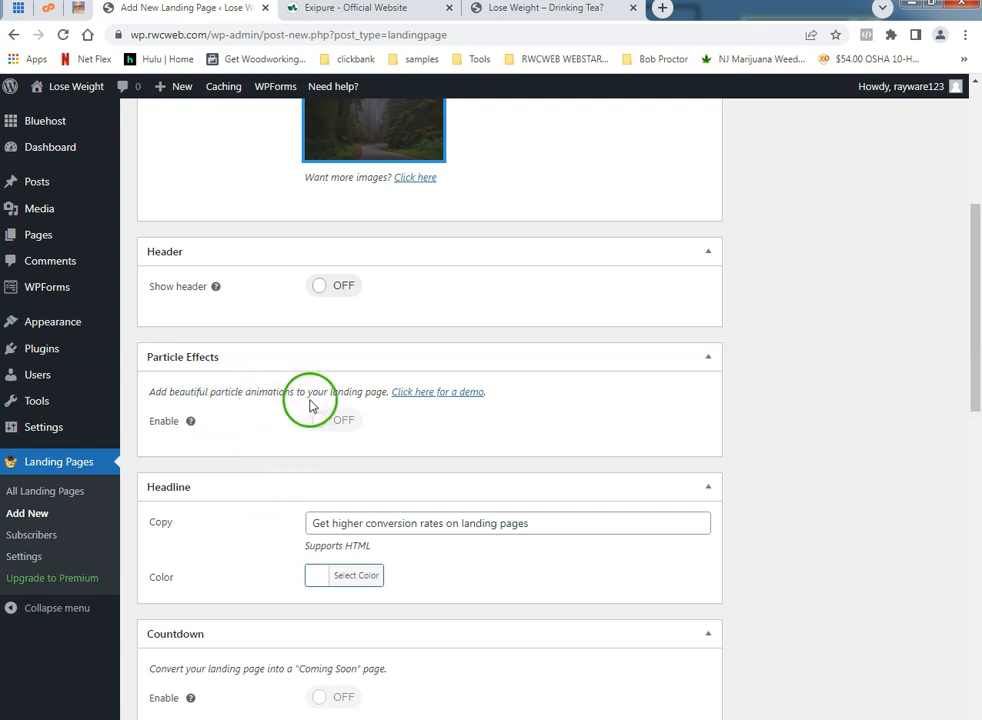
mouse_move(278, 442)
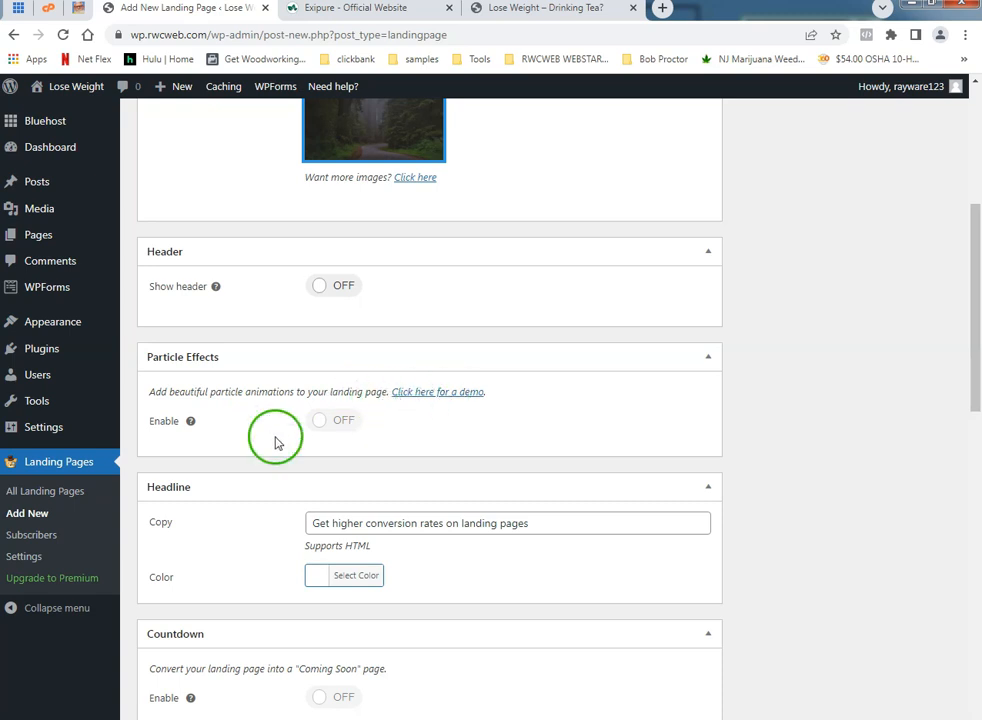
scroll("down", 3)
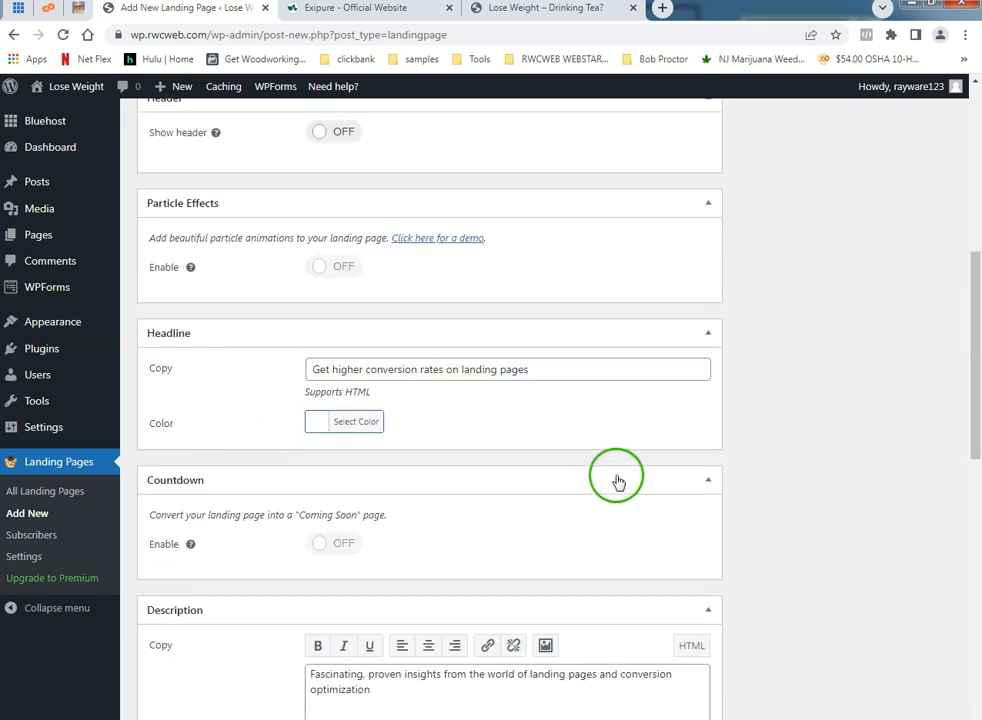
mouse_move(560, 468)
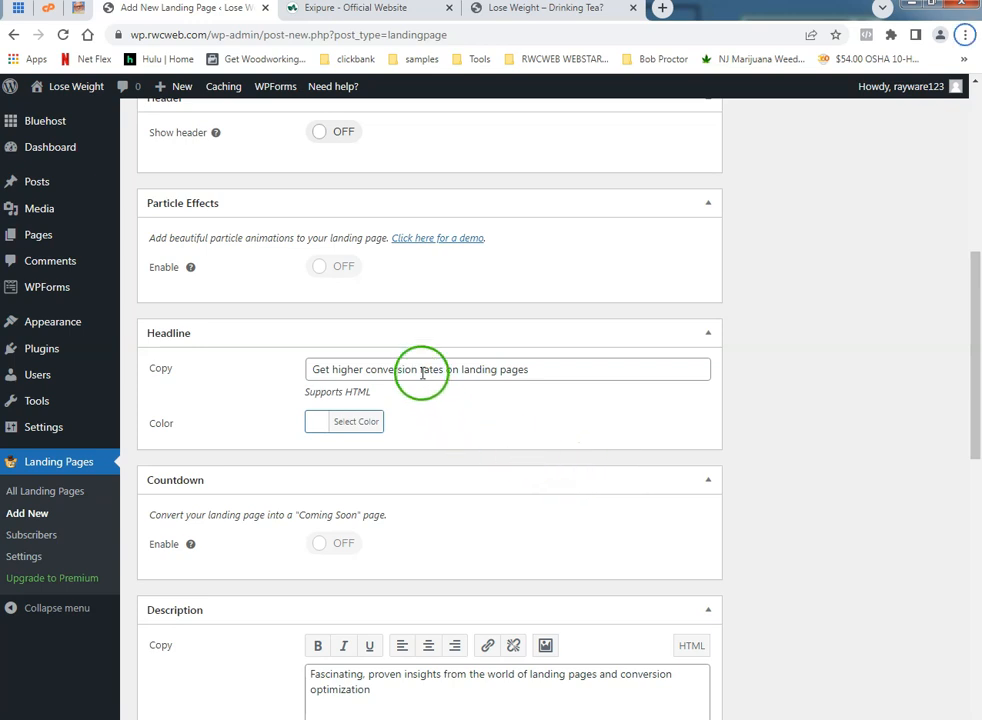
triple_click(420, 368)
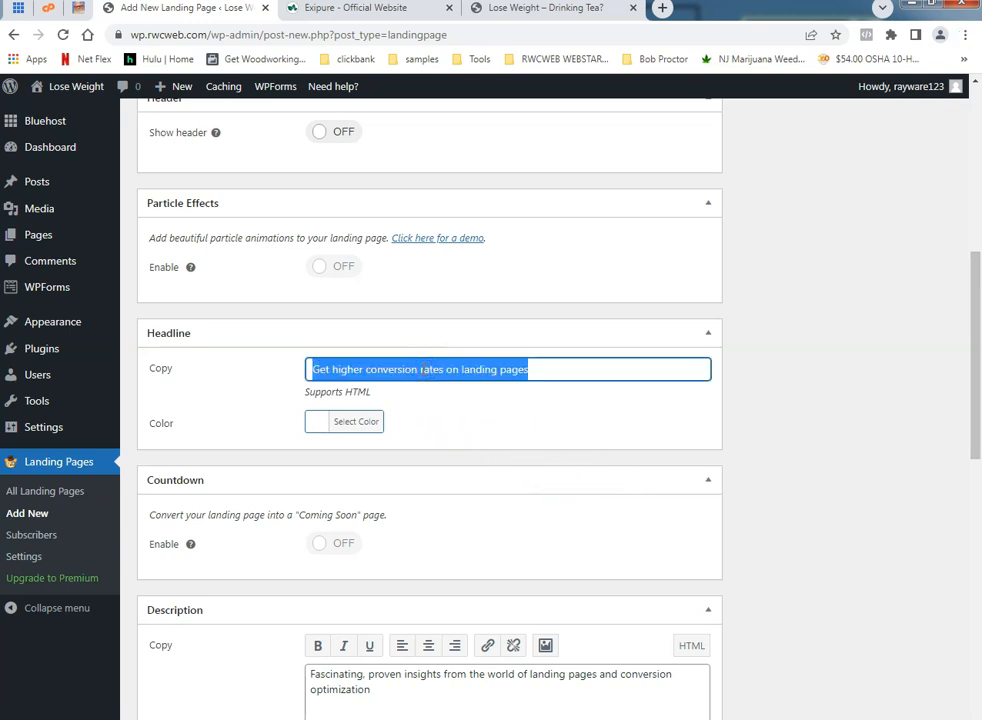
Enter headline 'This incredible fat-dissolving loophole had been hidden for centuries' and select the old description text
type("This incredible fat-dissolving loophole had been hidden for centuries")
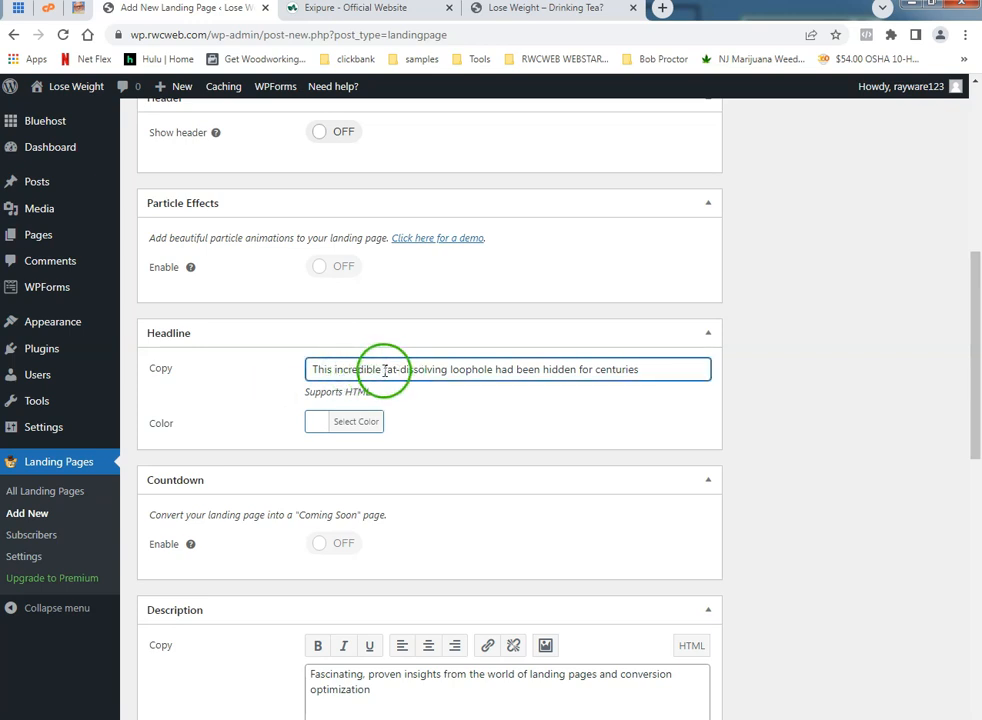
left_click(476, 368)
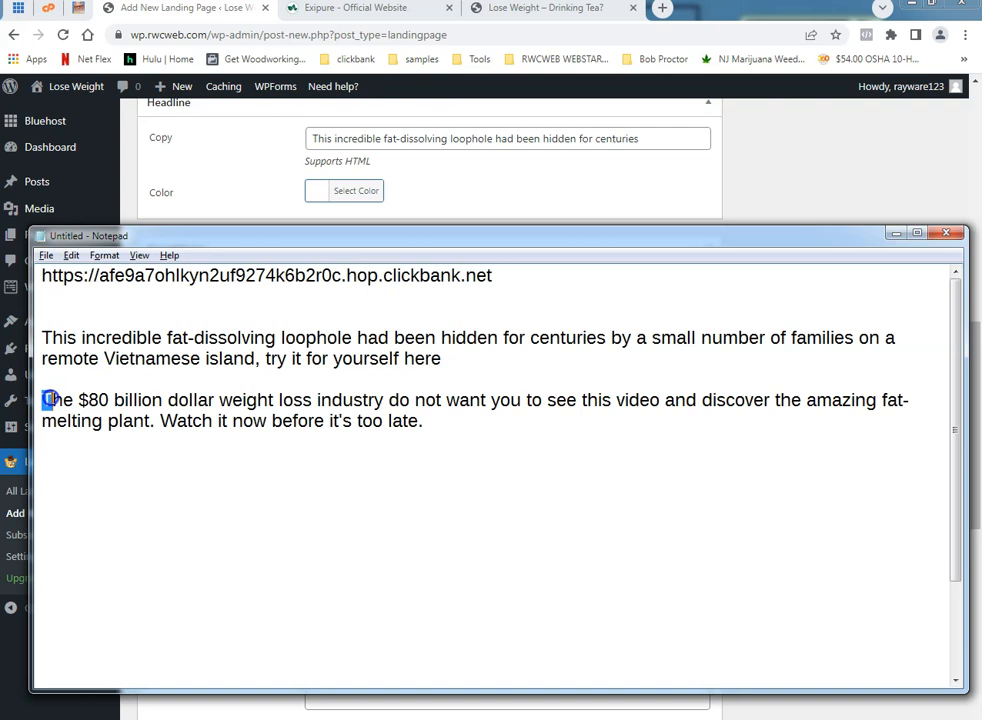
left_click_drag(48, 400, 658, 400)
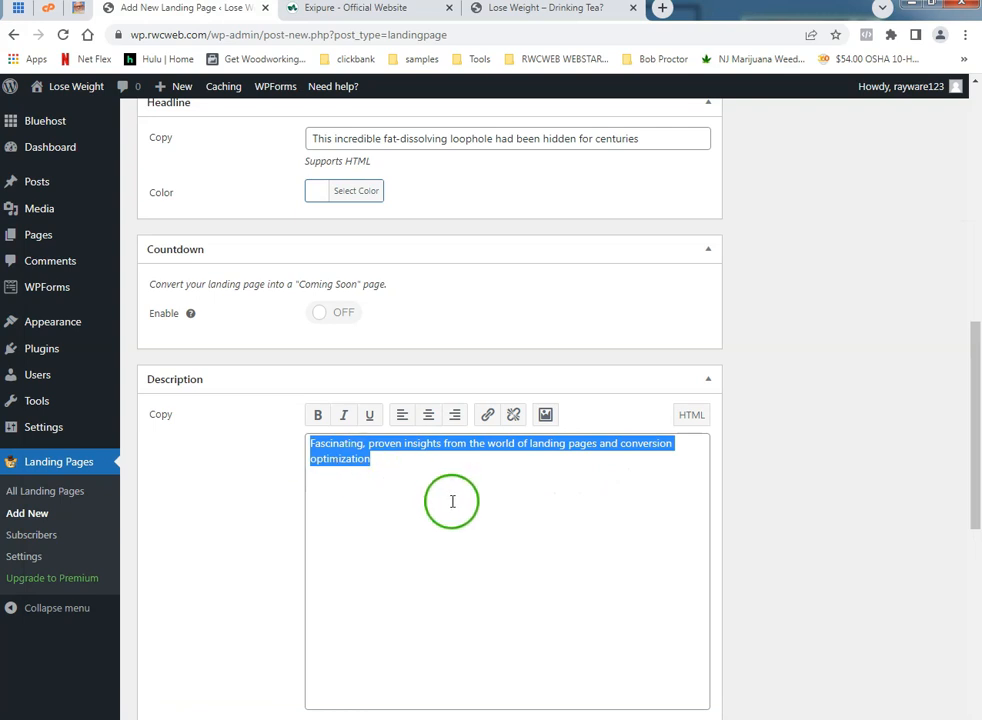
type("The $80 billion dollar weight loss industry do not want you to see this video")
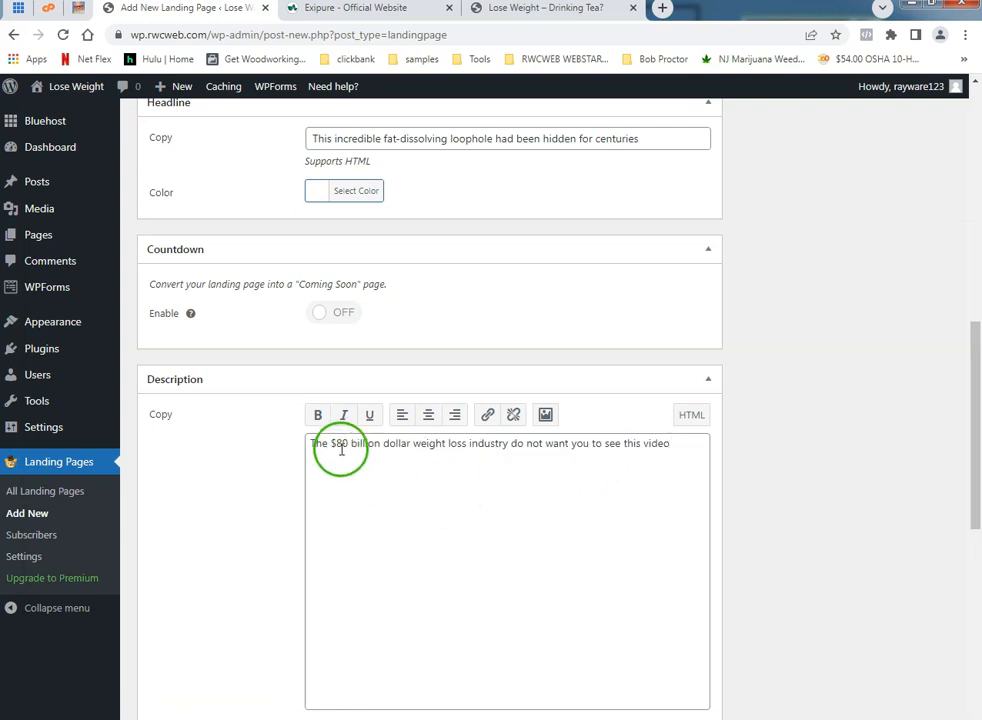
left_click(318, 414)
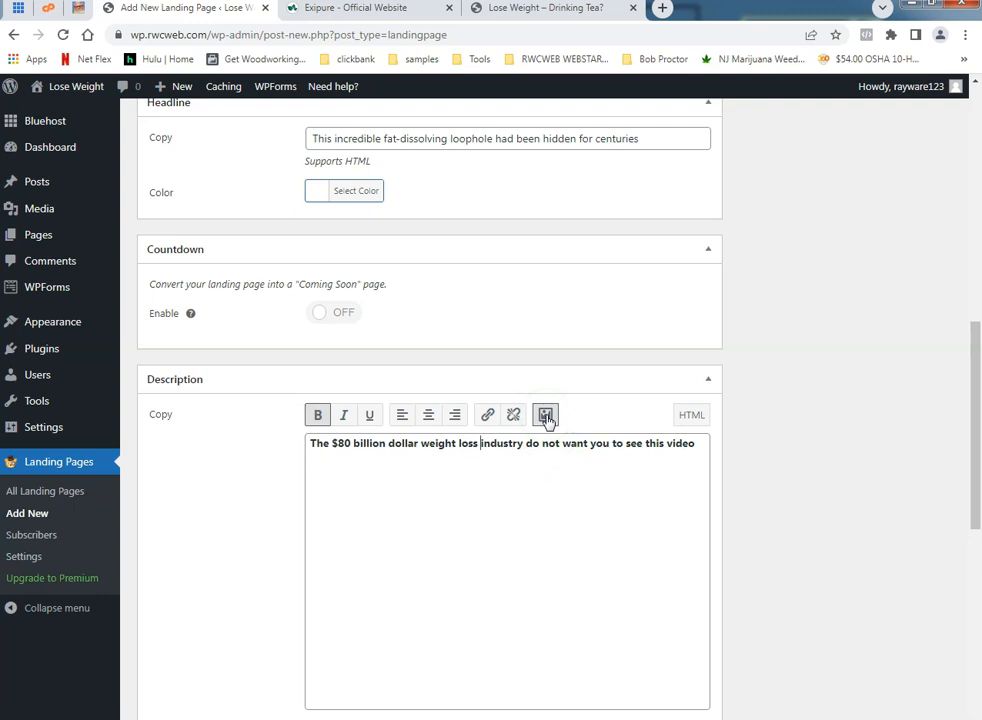
left_click(546, 414)
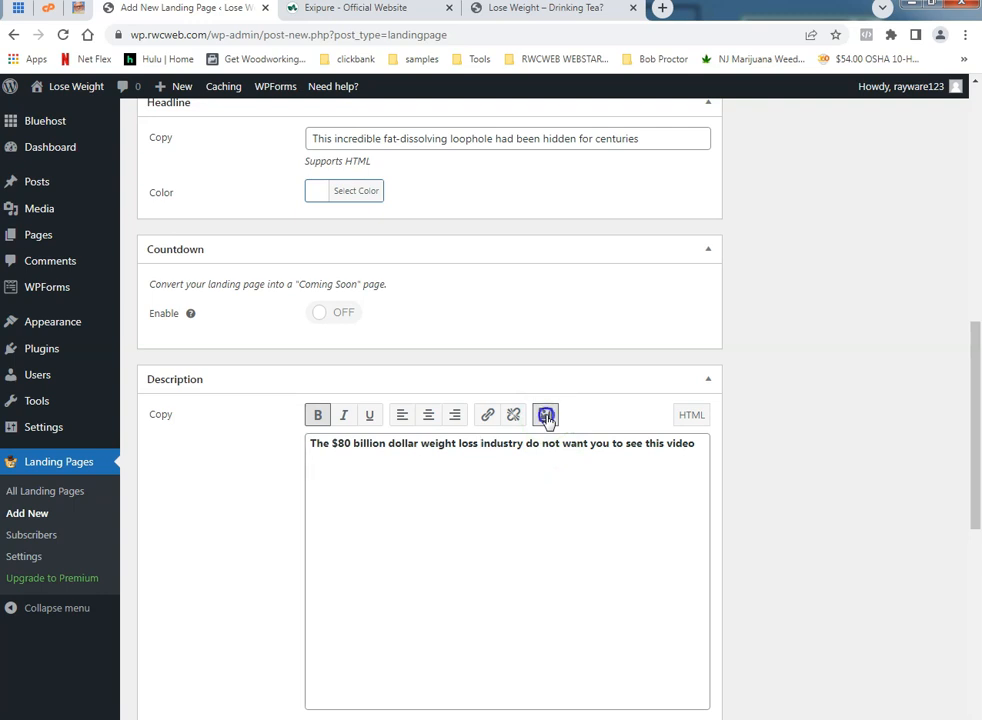
left_click(544, 414)
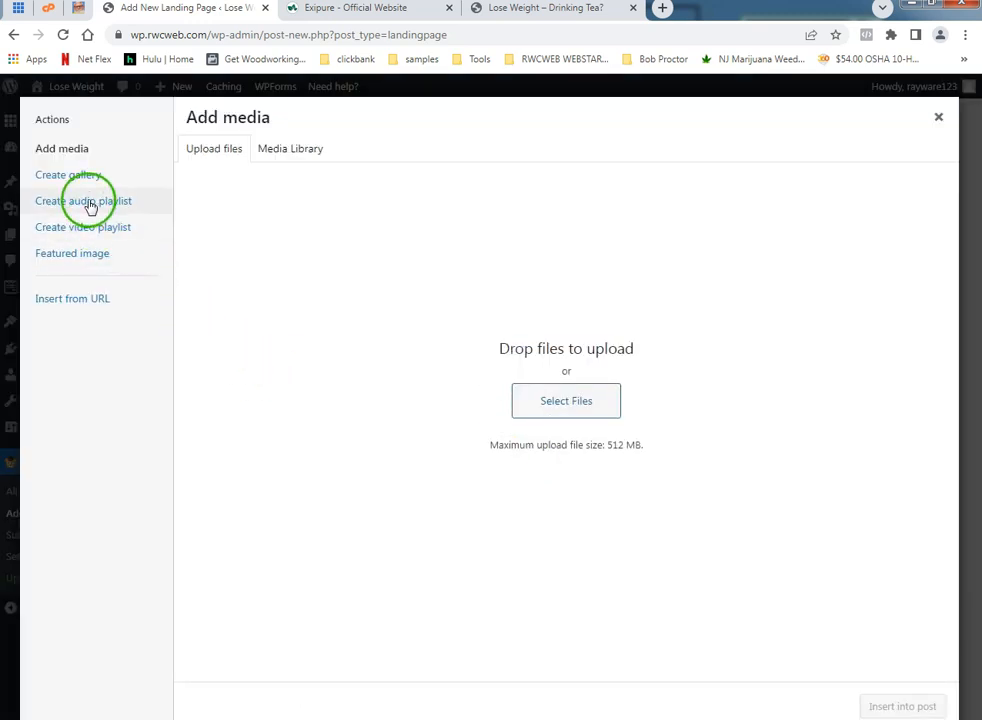
left_click(68, 174)
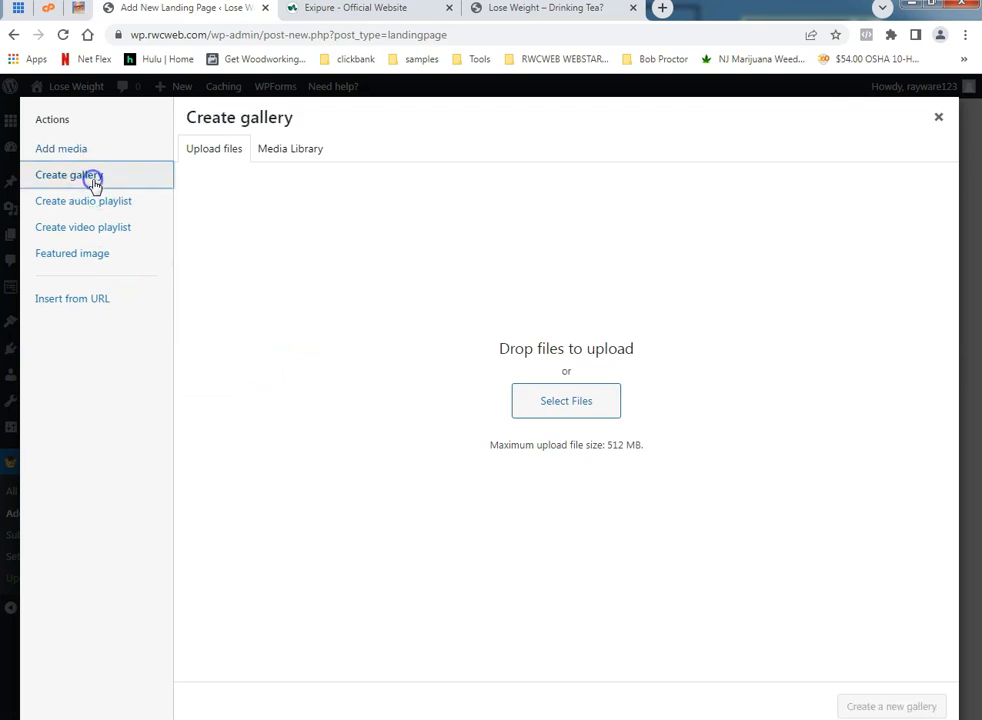
left_click(60, 148)
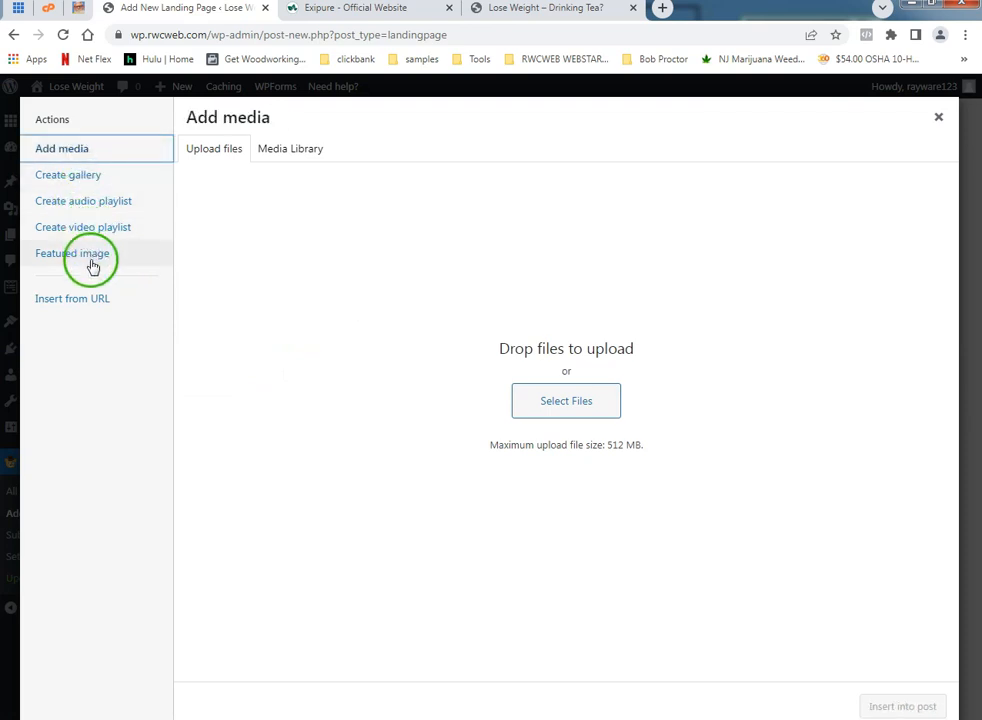
left_click(290, 148)
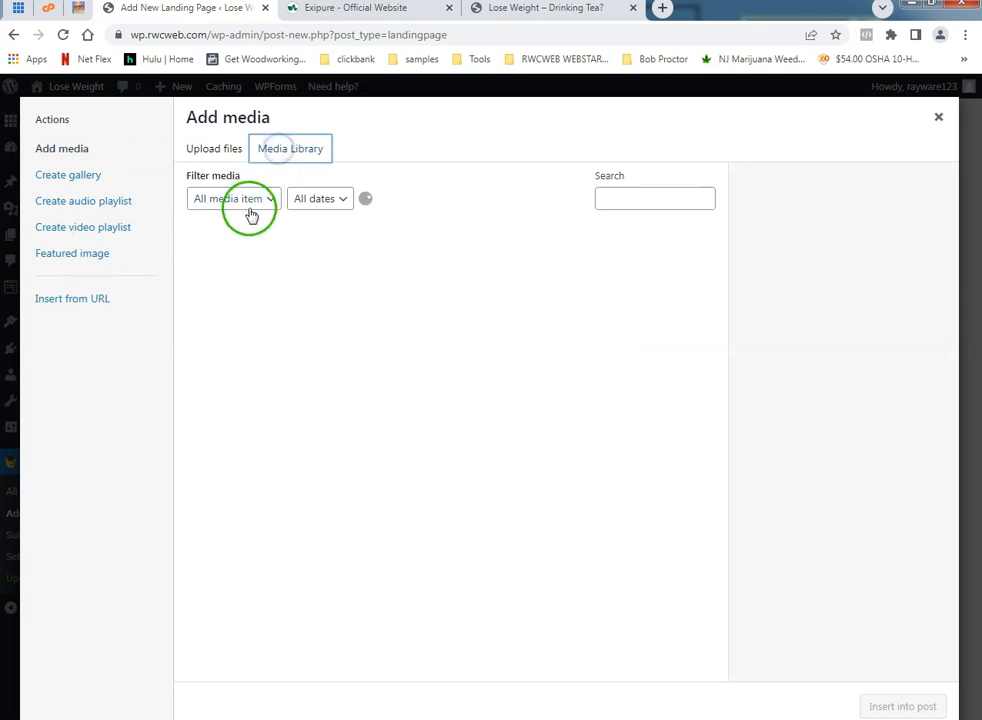
left_click(232, 198)
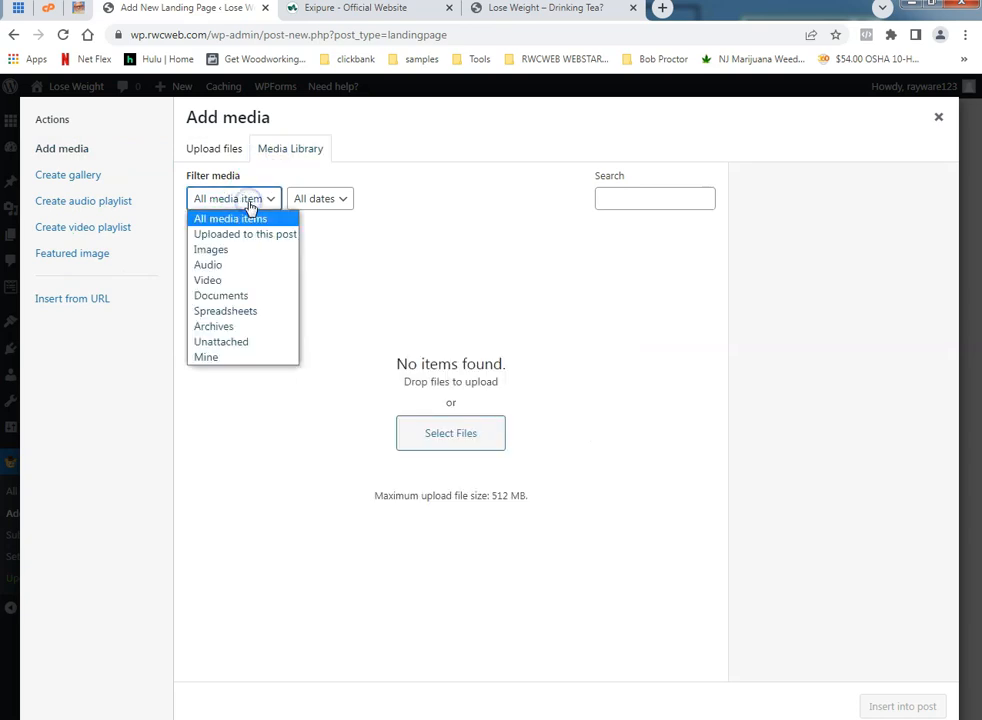
left_click(212, 248)
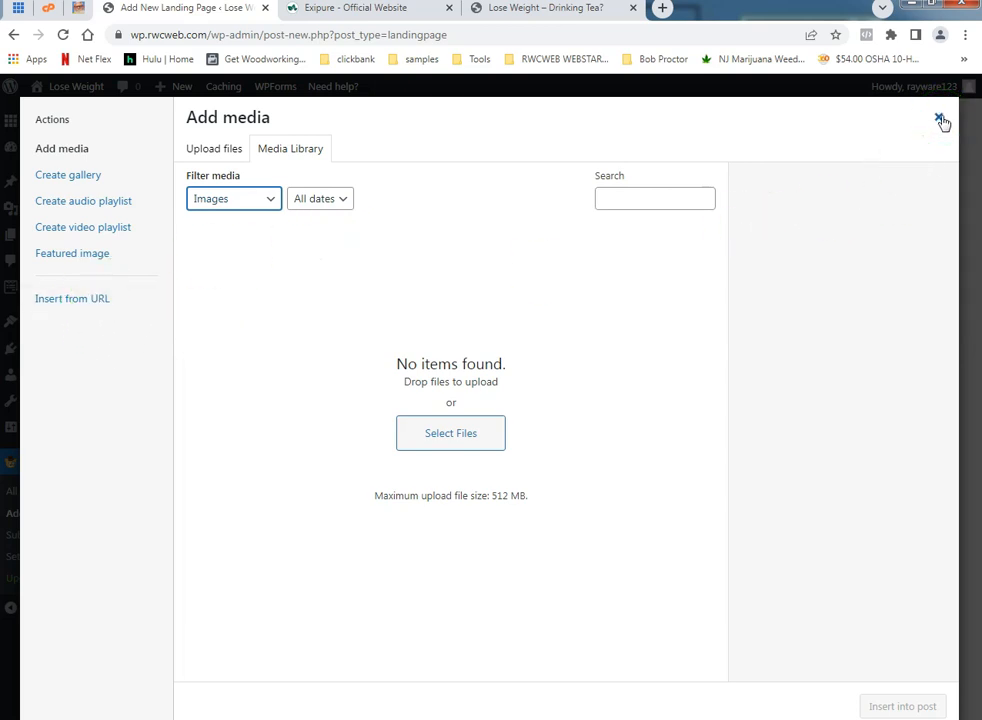
left_click(940, 120)
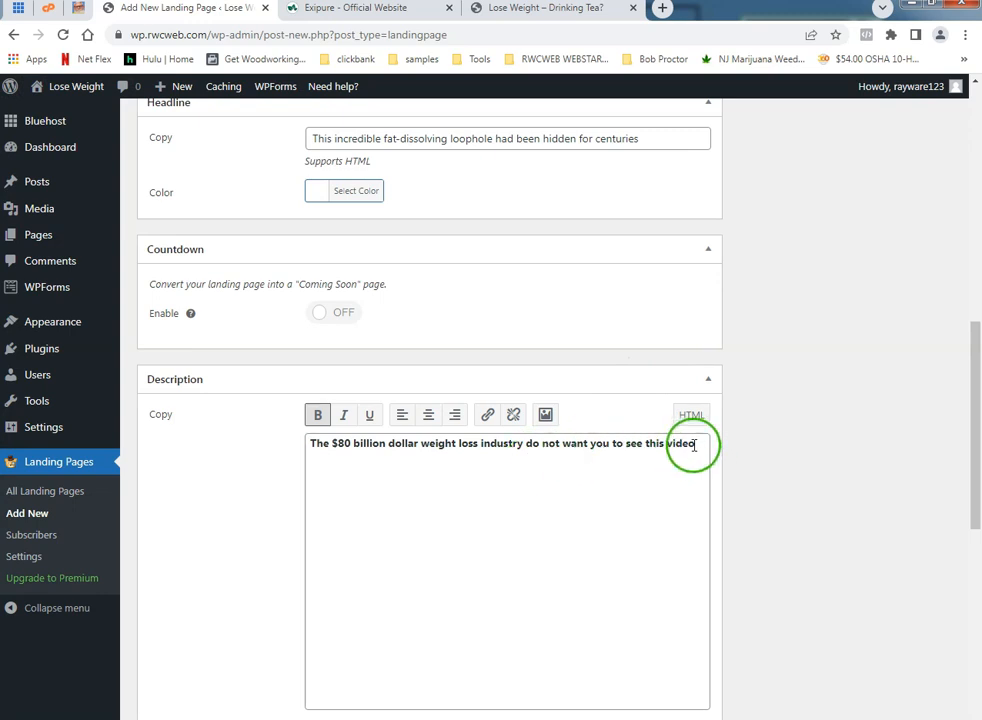
mouse_move(616, 488)
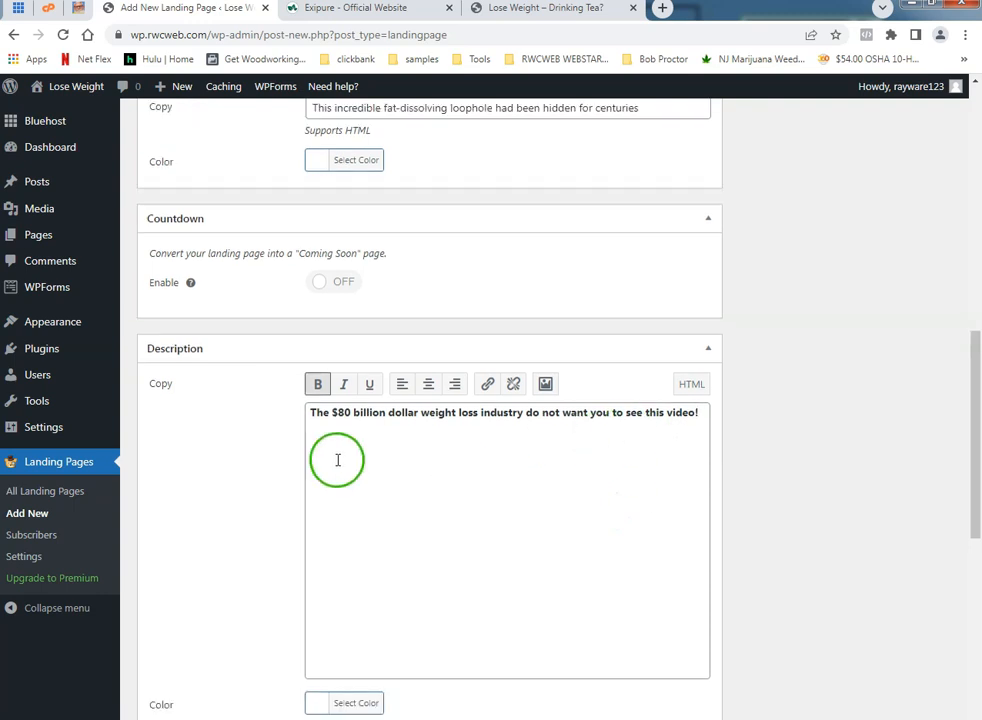
Replace the Button Copy 'Learn More' with 'Click Here'
scroll("down", 3)
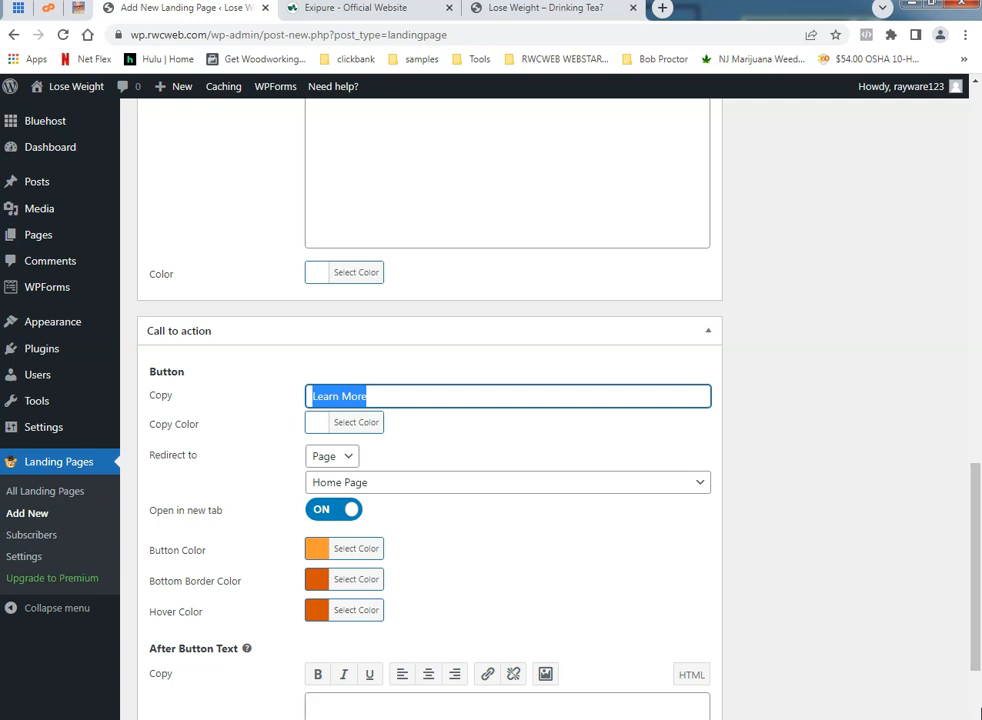
type("Click")
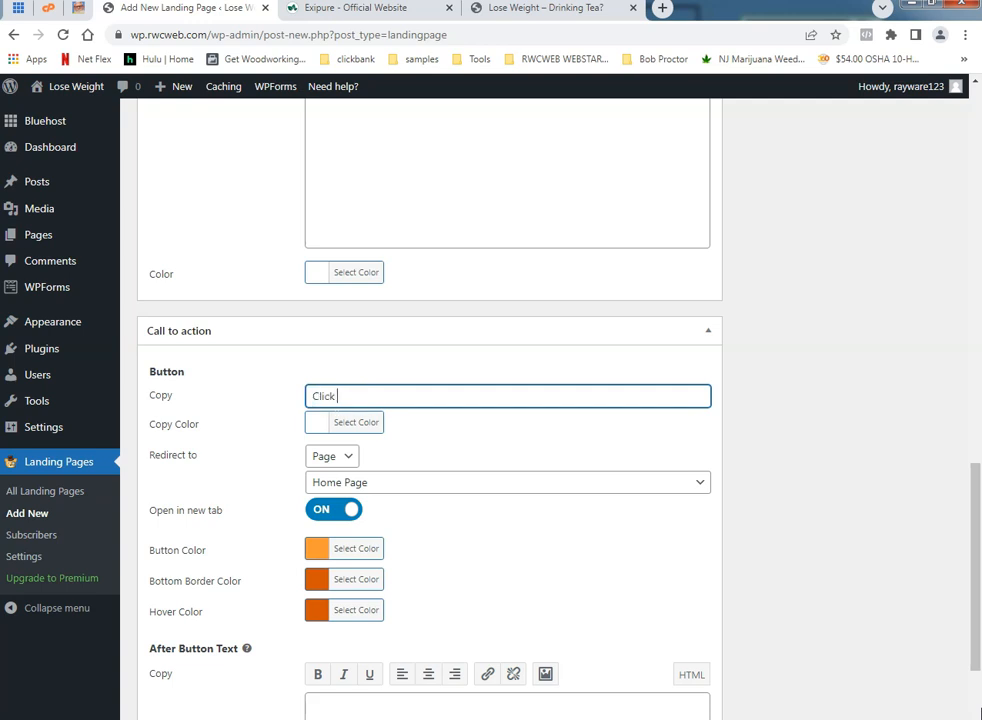
type("Here")
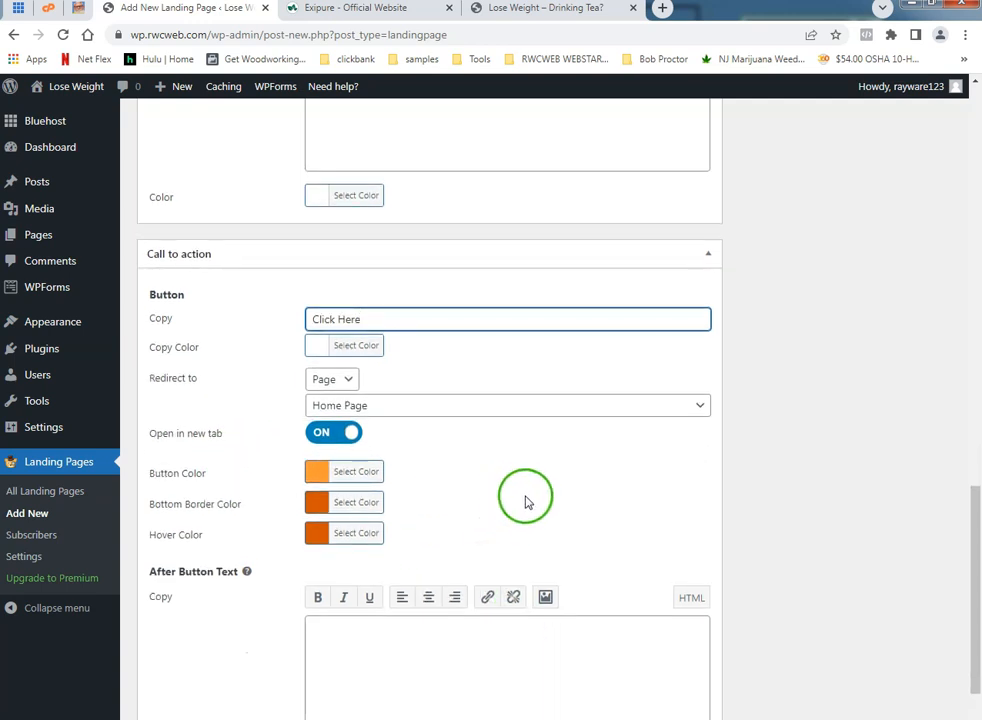
mouse_move(572, 490)
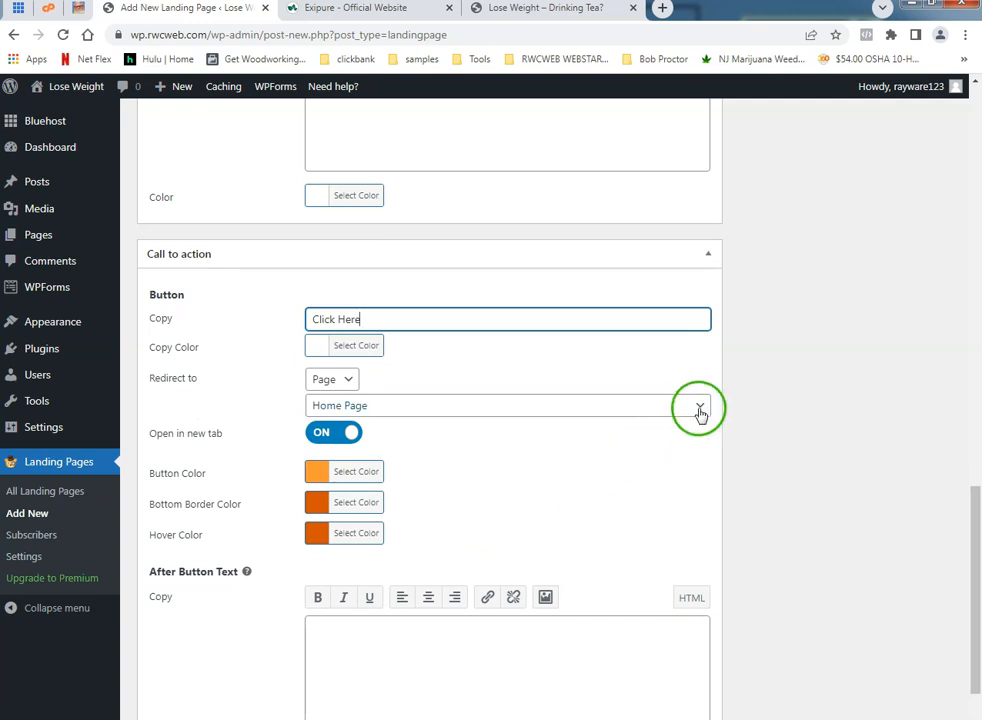
left_click(332, 378)
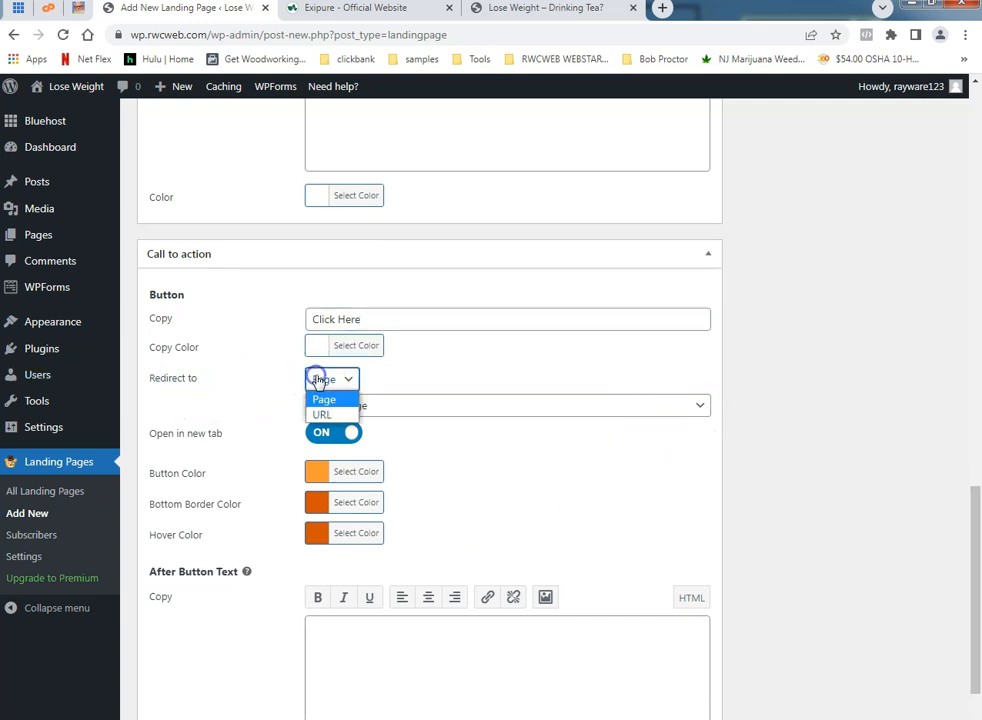
left_click(322, 414)
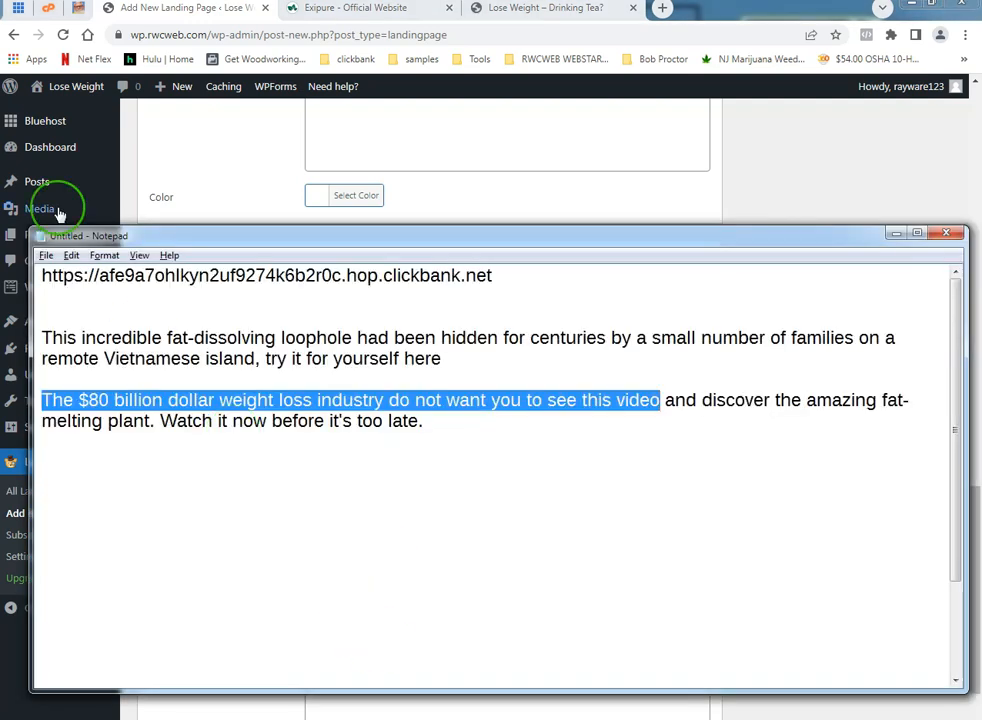
left_click(100, 276)
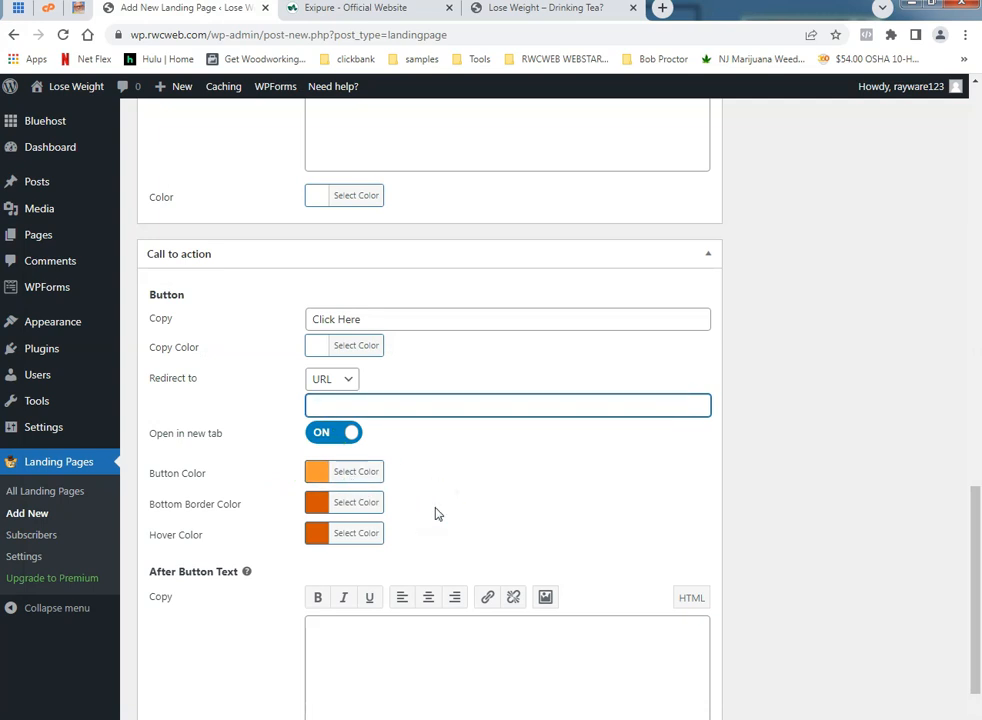
type("https://afe9a7ohlkyn2uf9274k6b2r0c.hop.clickbank.net")
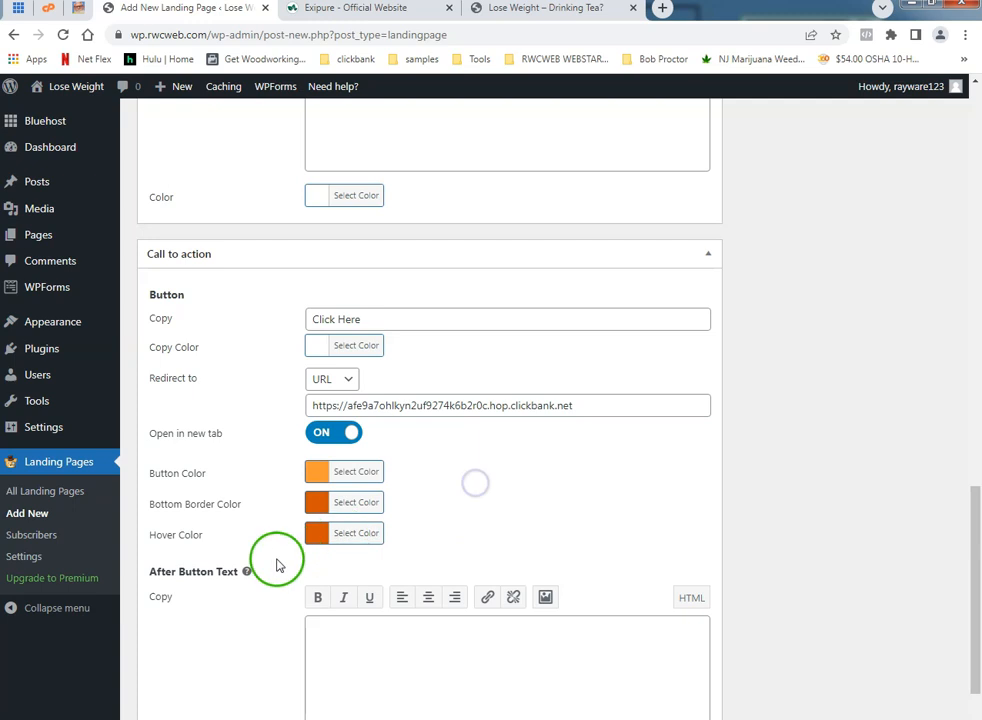
Center-align the After Button Text below the button
scroll("down", 3)
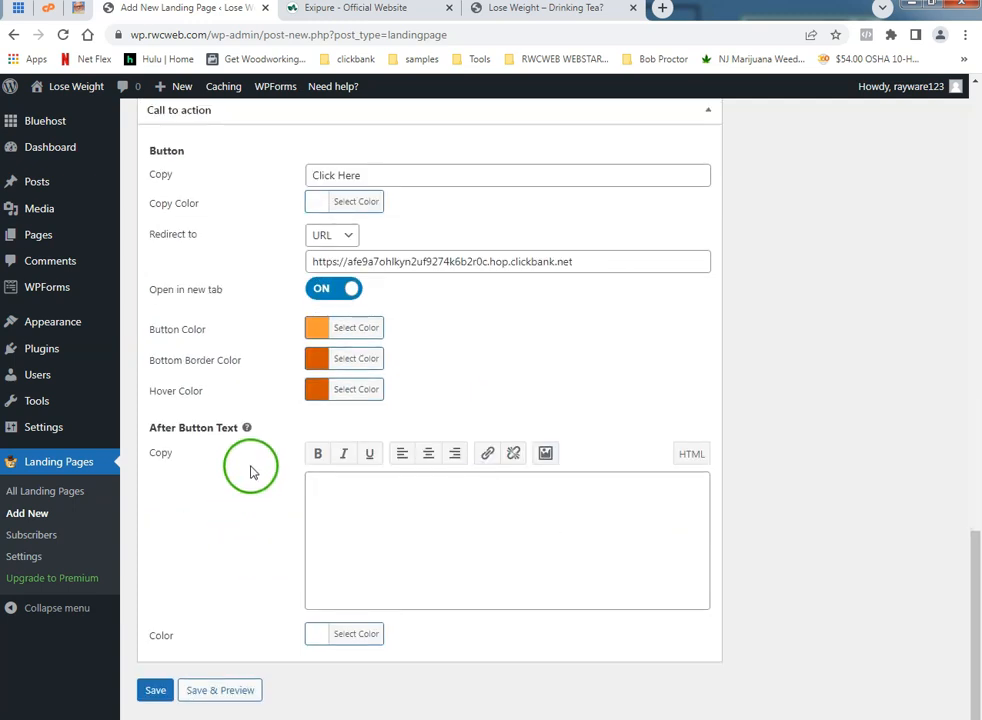
left_click(410, 504)
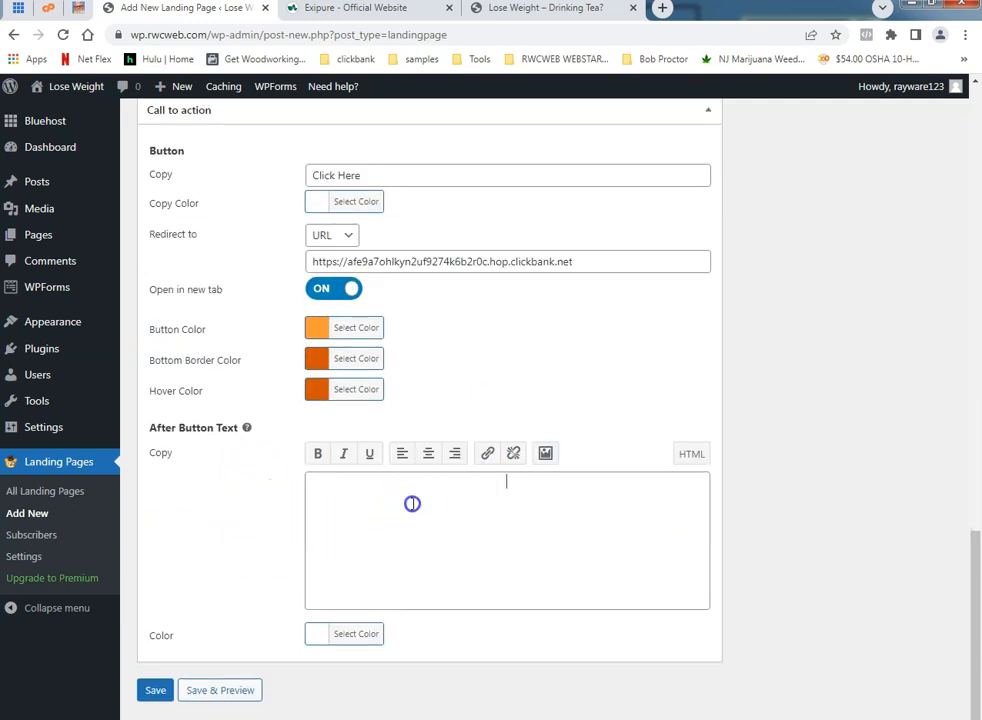
left_click(428, 452)
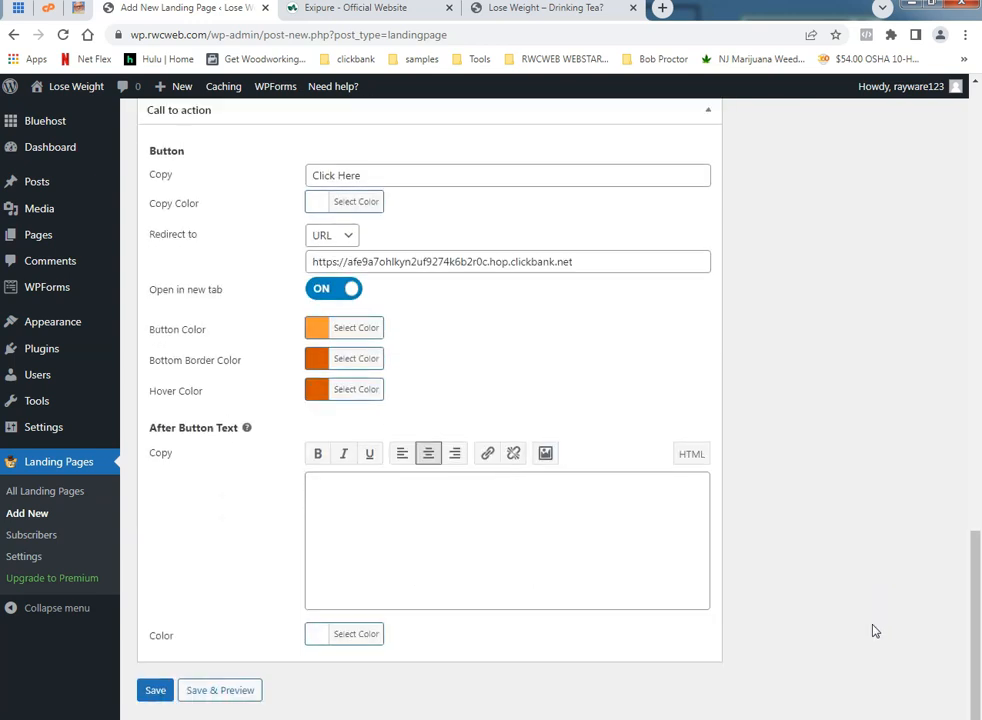
Save and preview the page, test the Click Here button reaches the Exipure offer, and return to the editor
left_click(220, 690)
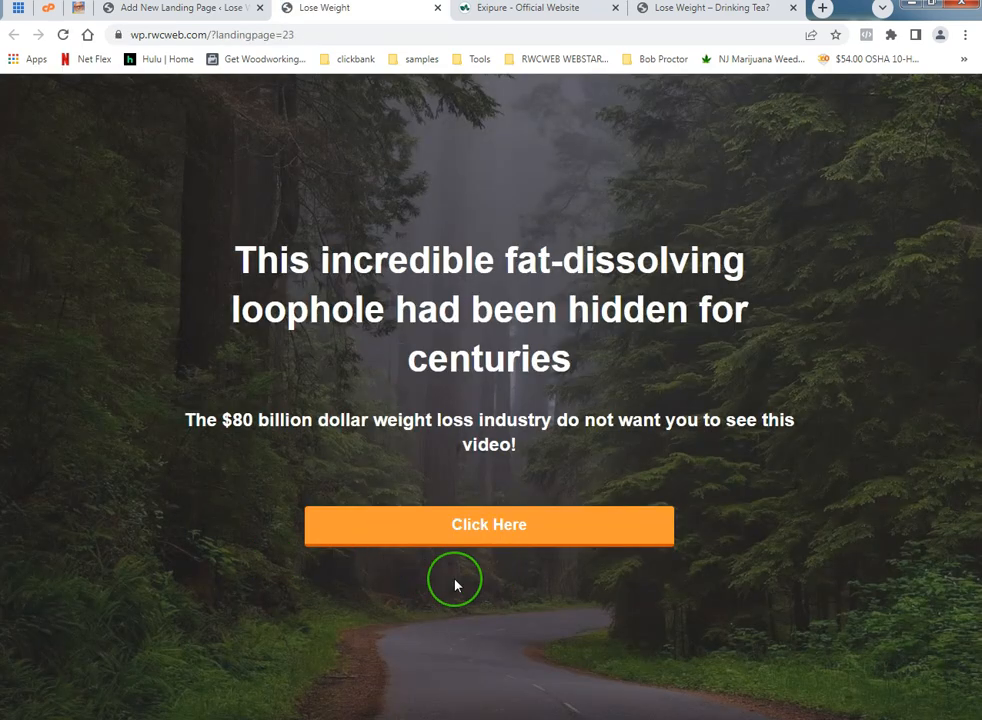
mouse_move(520, 584)
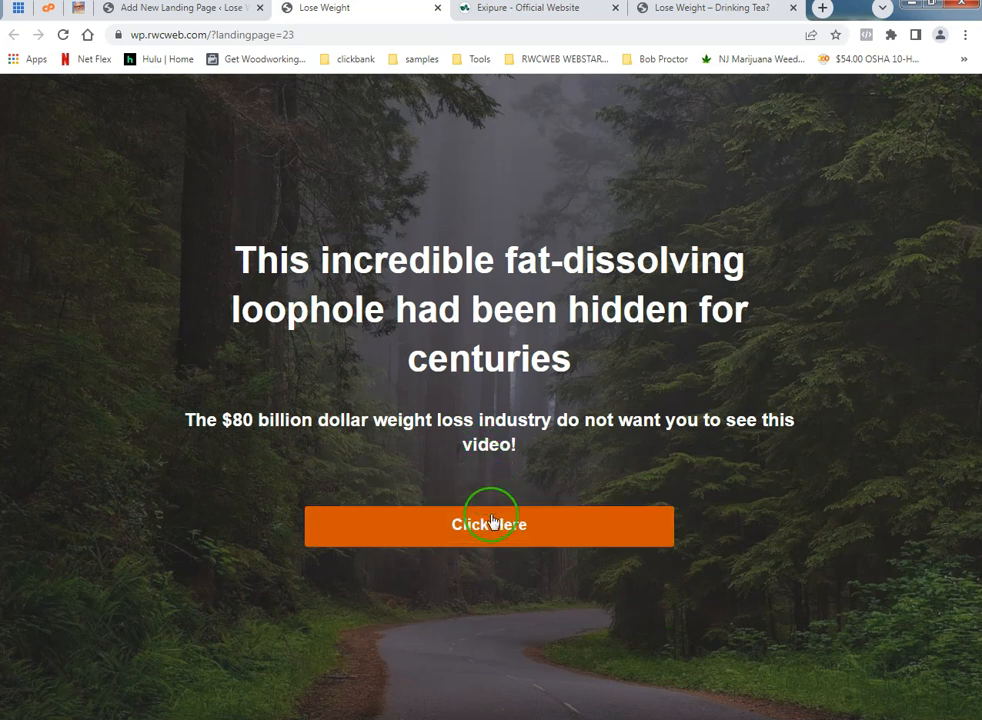
left_click(488, 524)
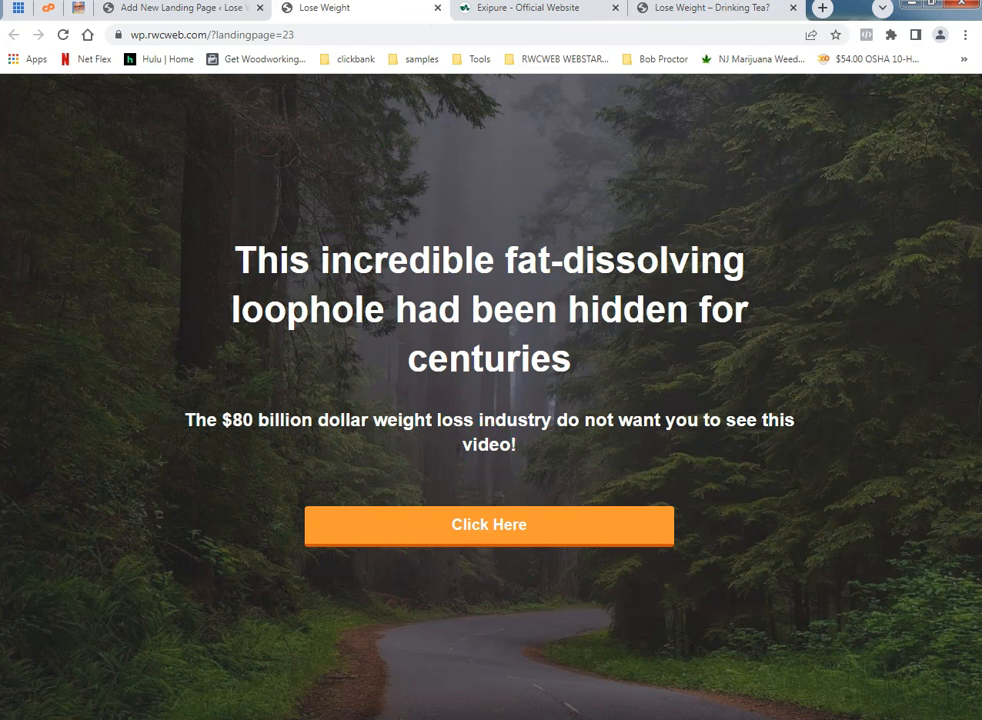
left_click(488, 524)
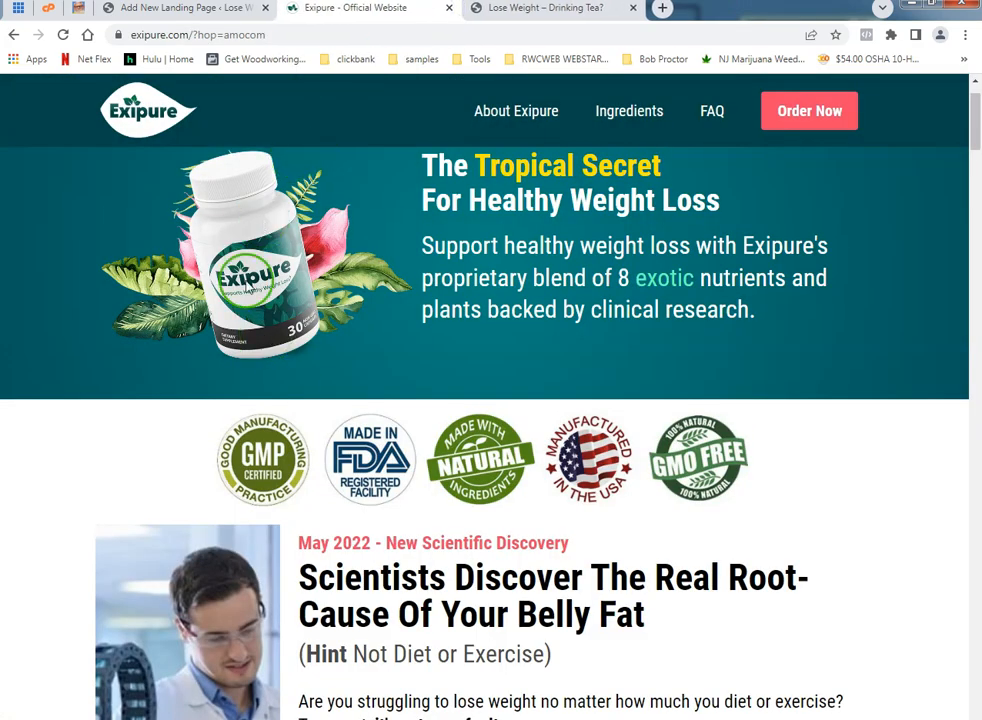
left_click(176, 8)
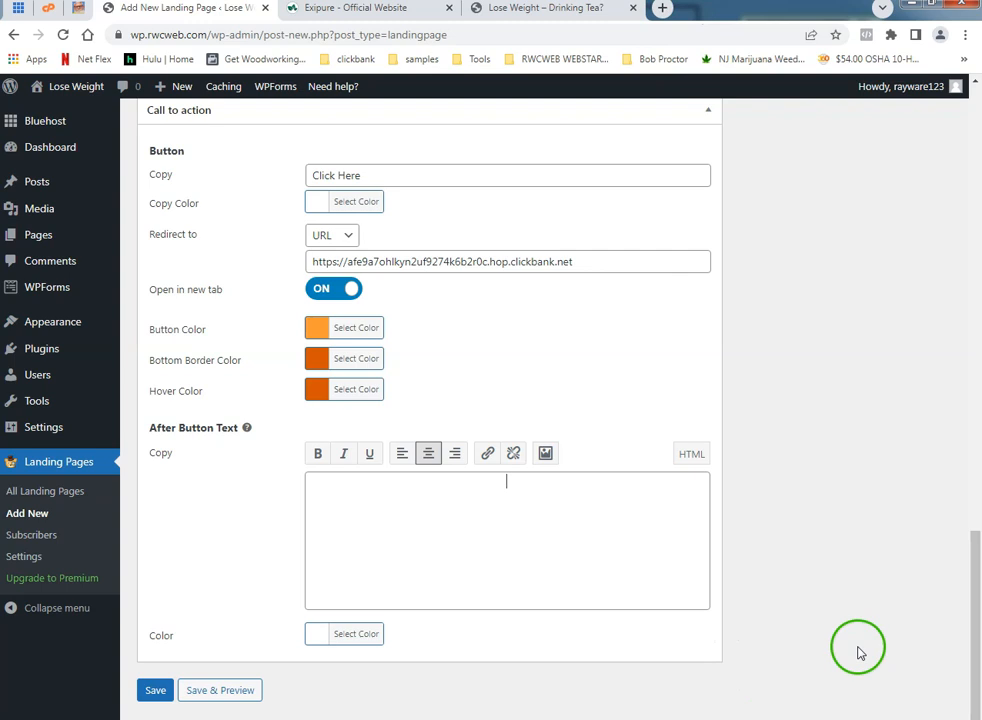
Add the note 'We don't share your information is private always' below the button
type("We")
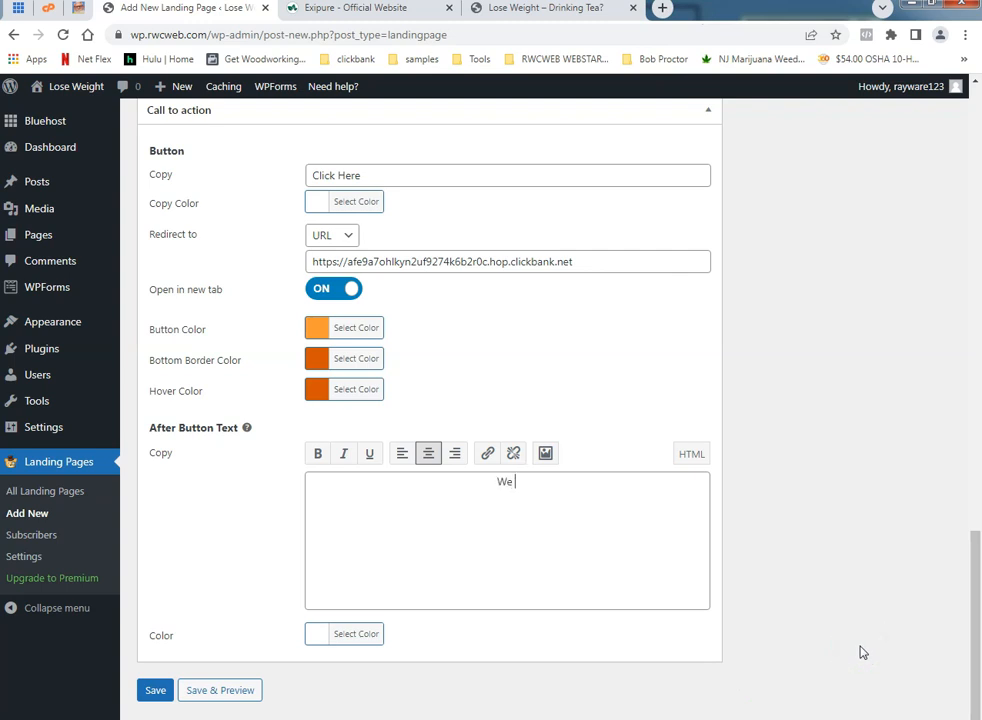
type("don't s")
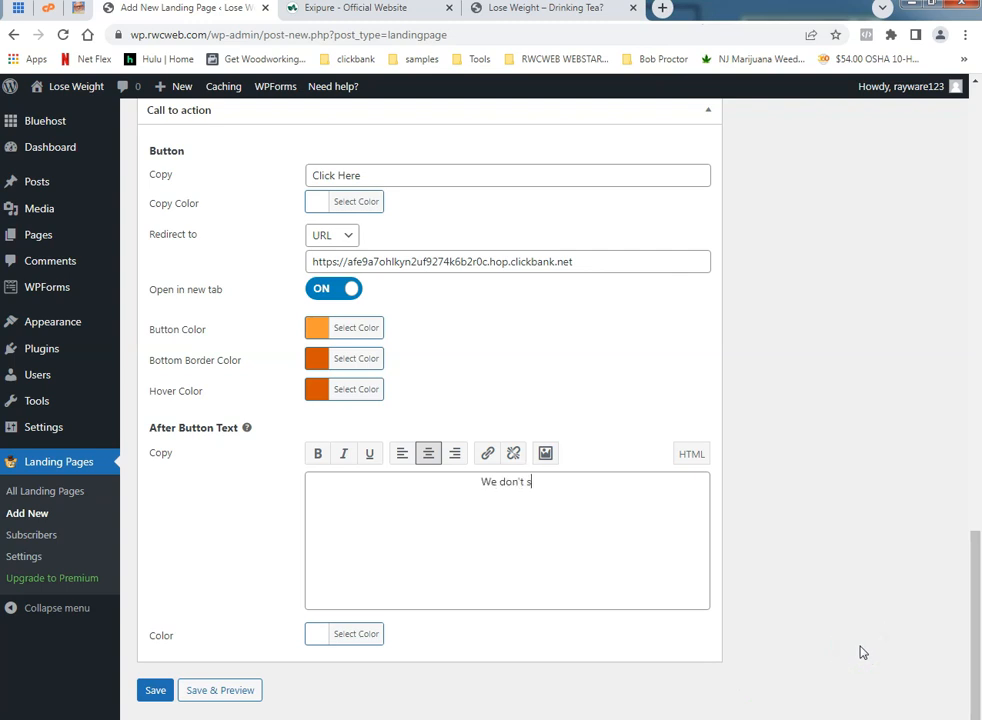
type("hare your informat")
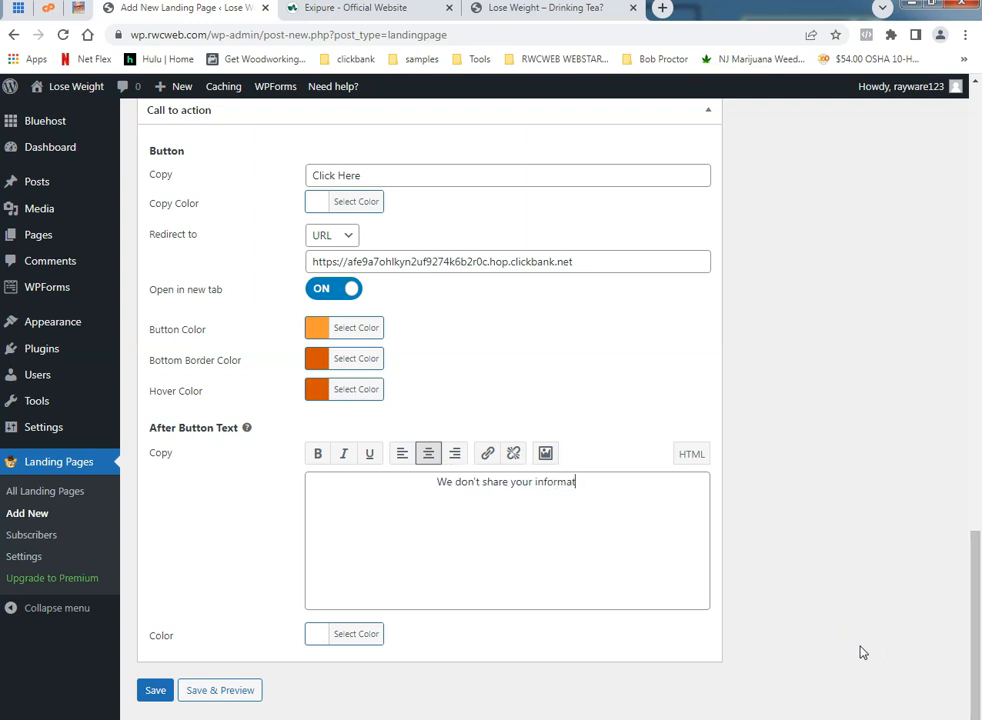
type("ion")
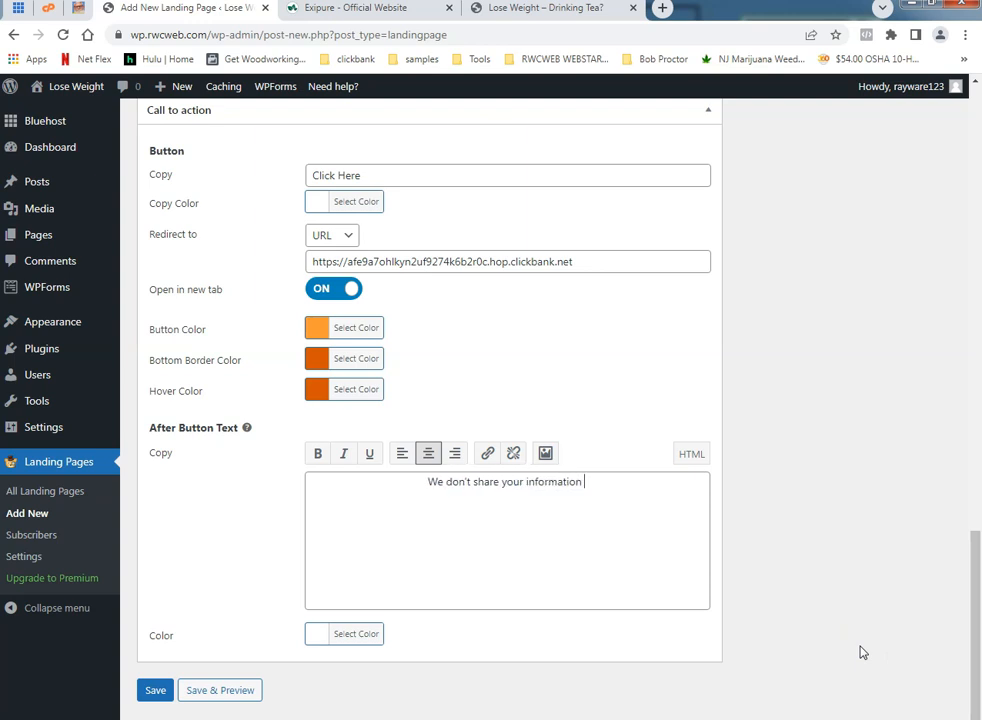
type("is pr")
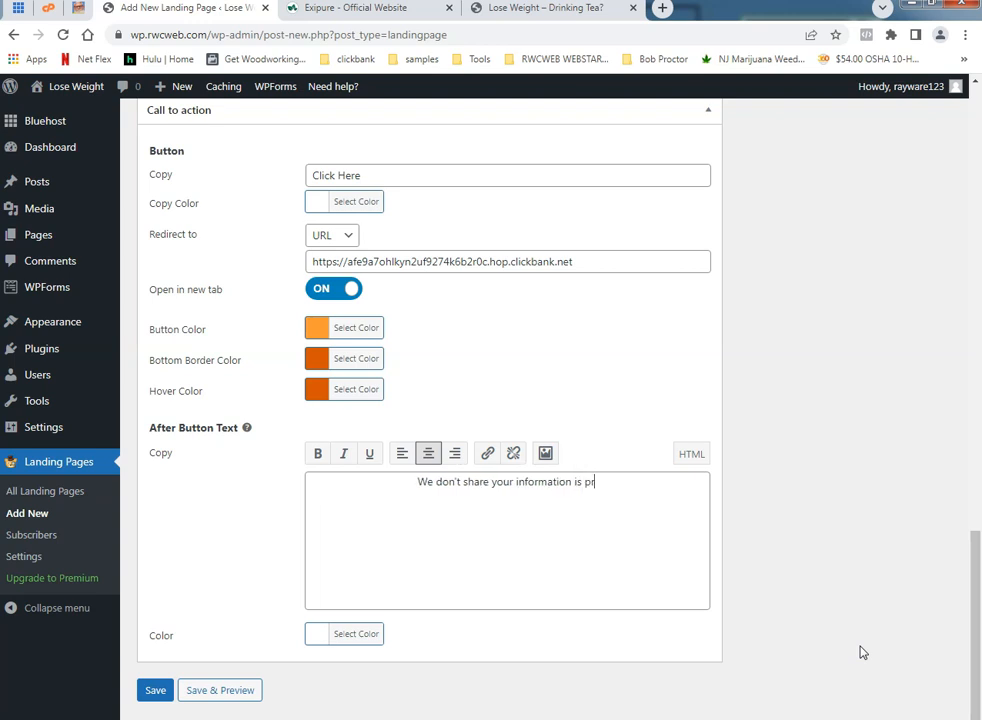
type("ivete")
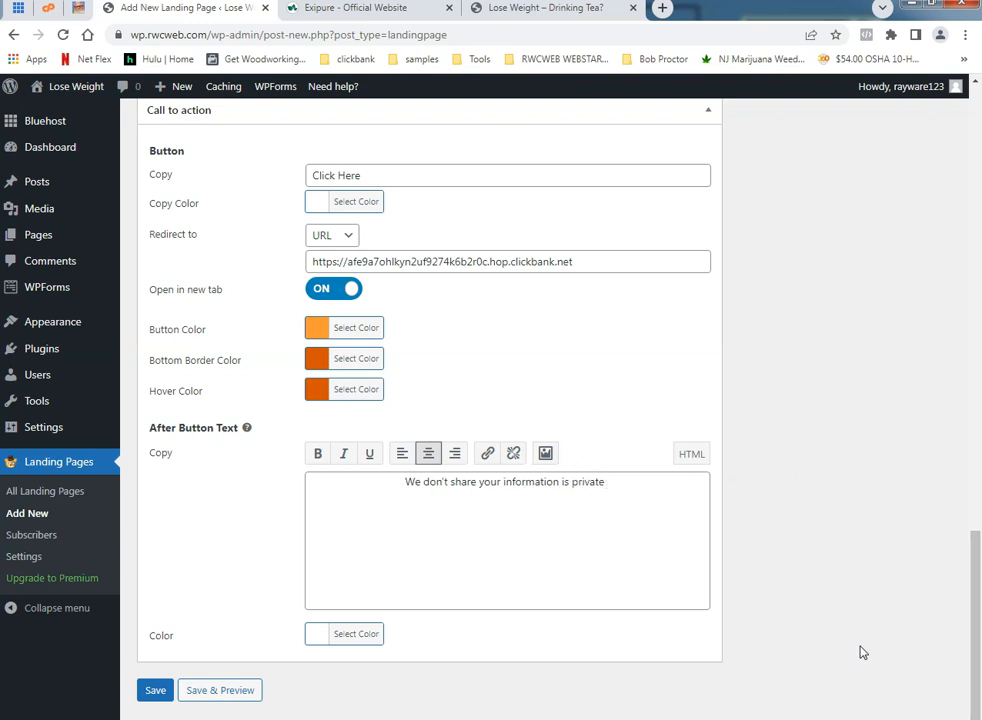
type("always")
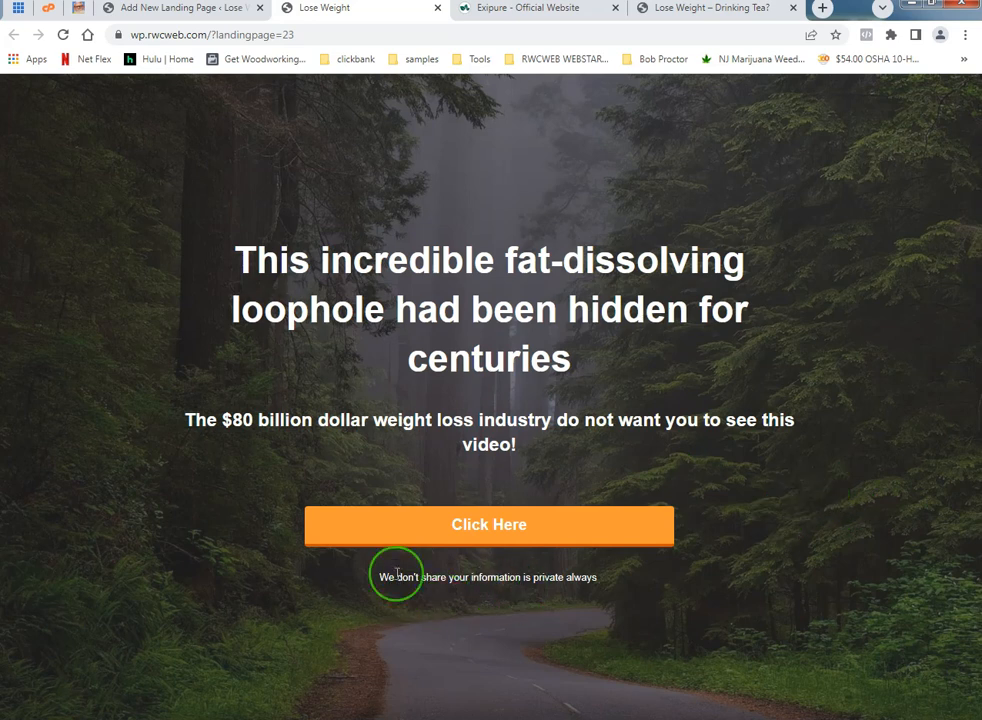
mouse_move(178, 350)
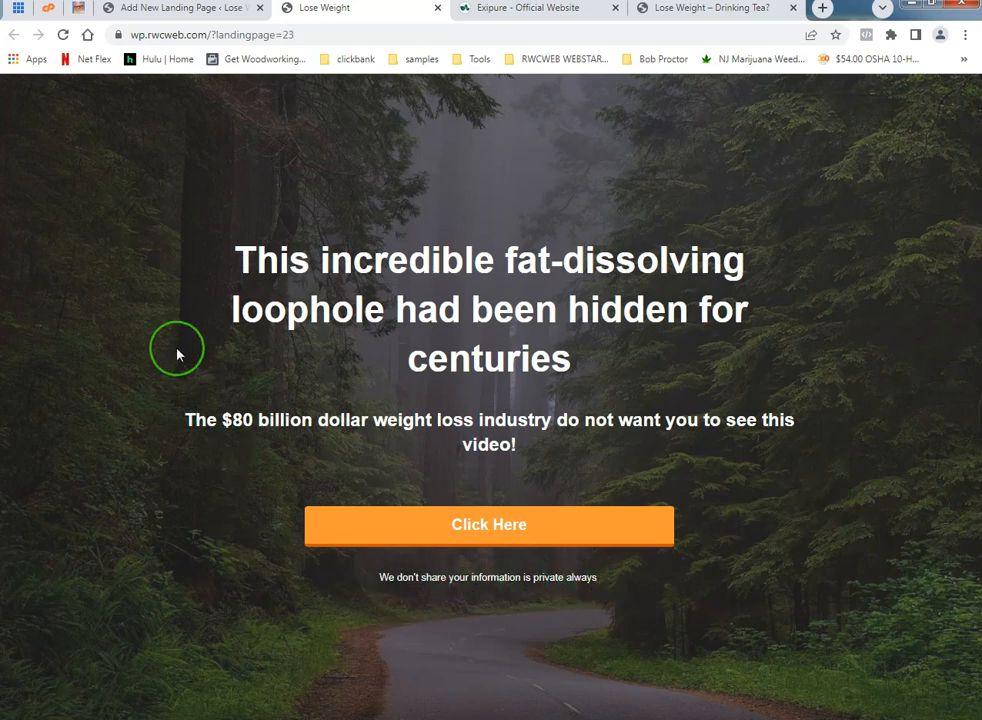
mouse_move(808, 452)
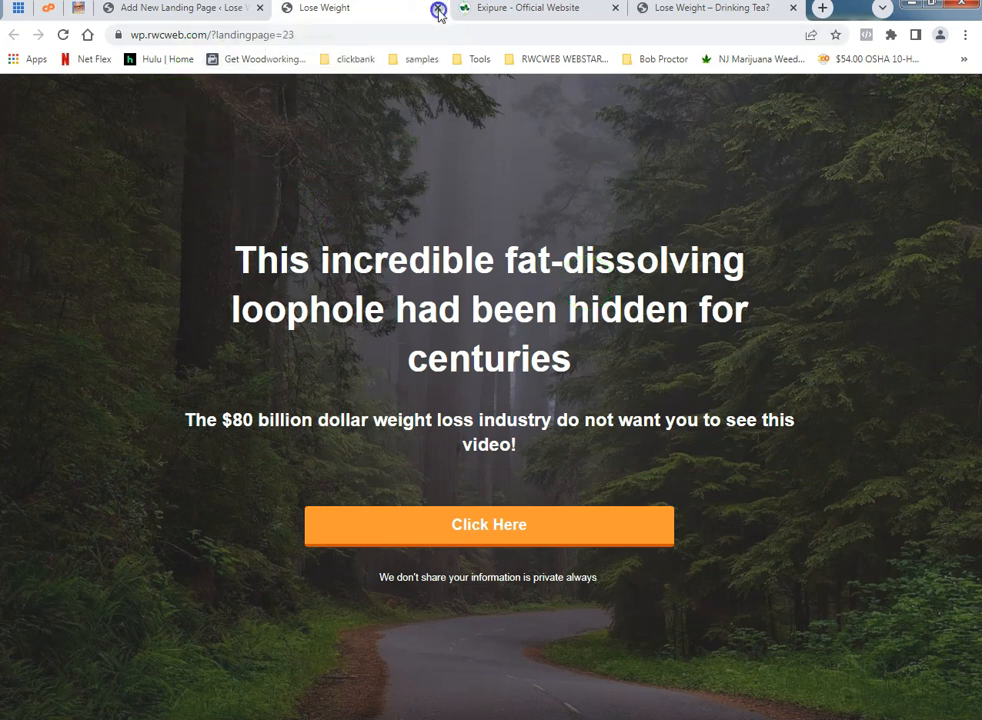
Glance at the Exipure offer page and return to the WordPress landing page editor
left_click(530, 8)
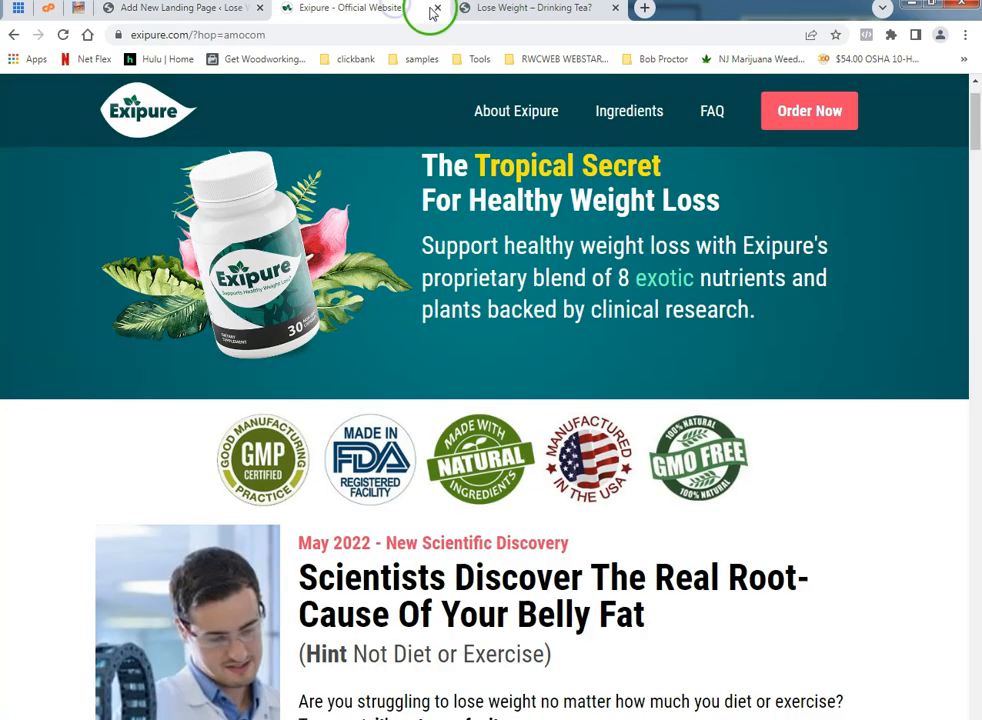
left_click(176, 8)
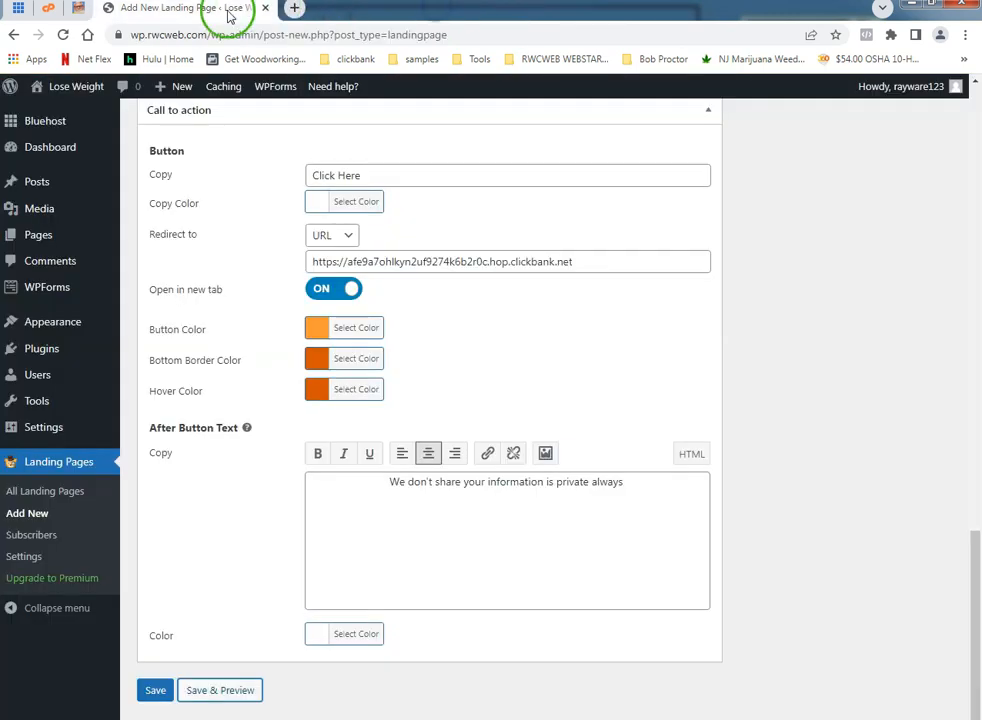
Save the landing page settings and go to the All Landing Pages list
left_click(156, 690)
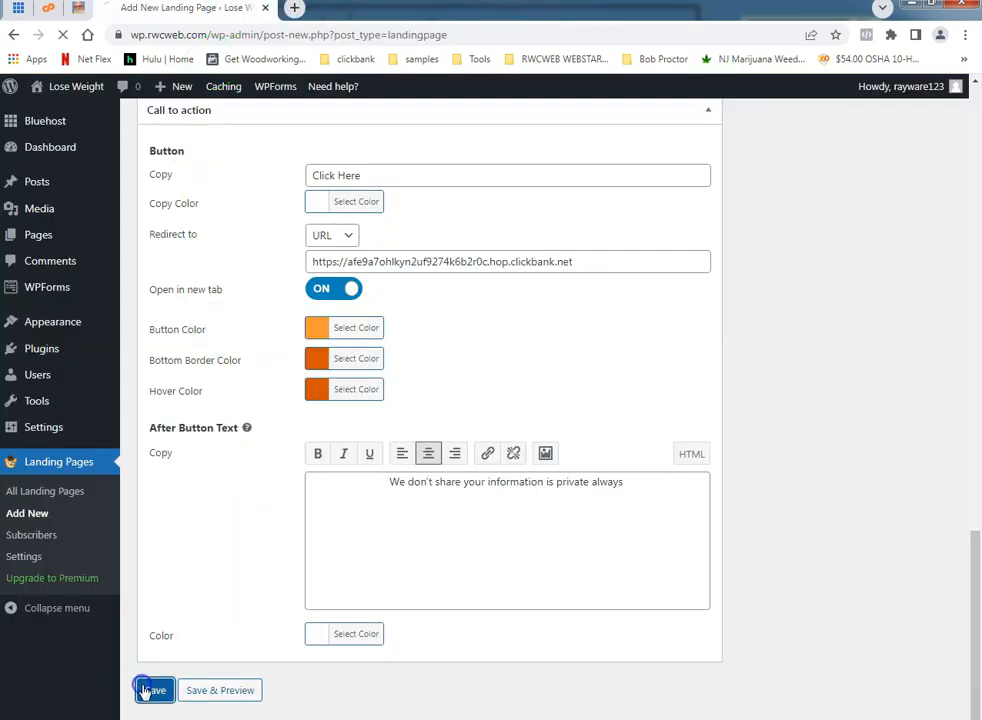
left_click(152, 690)
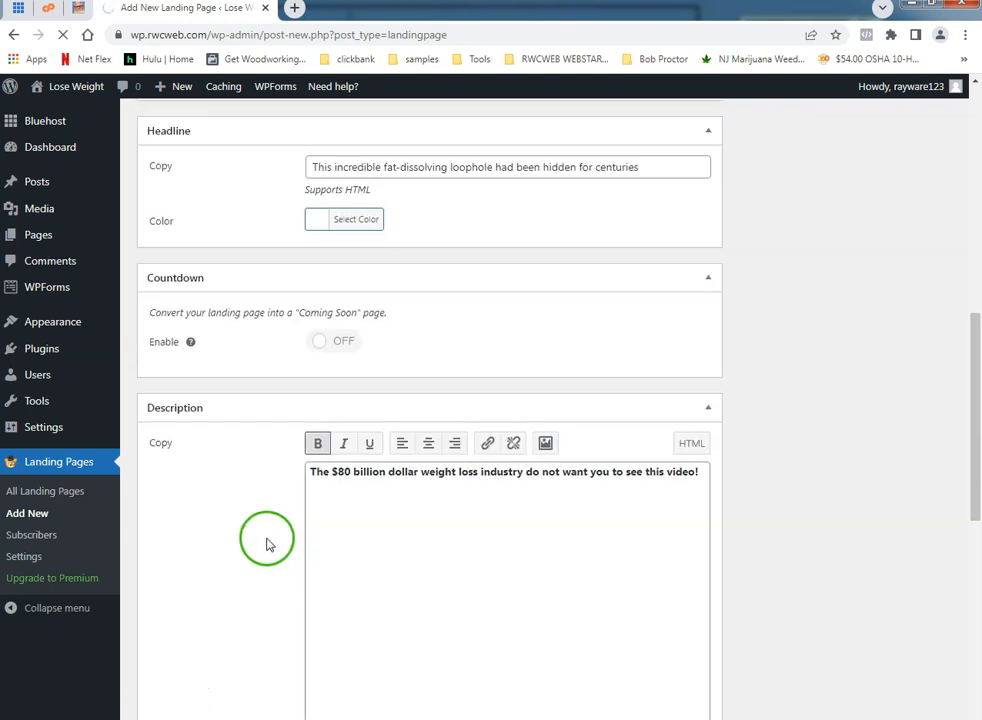
scroll("up", 3)
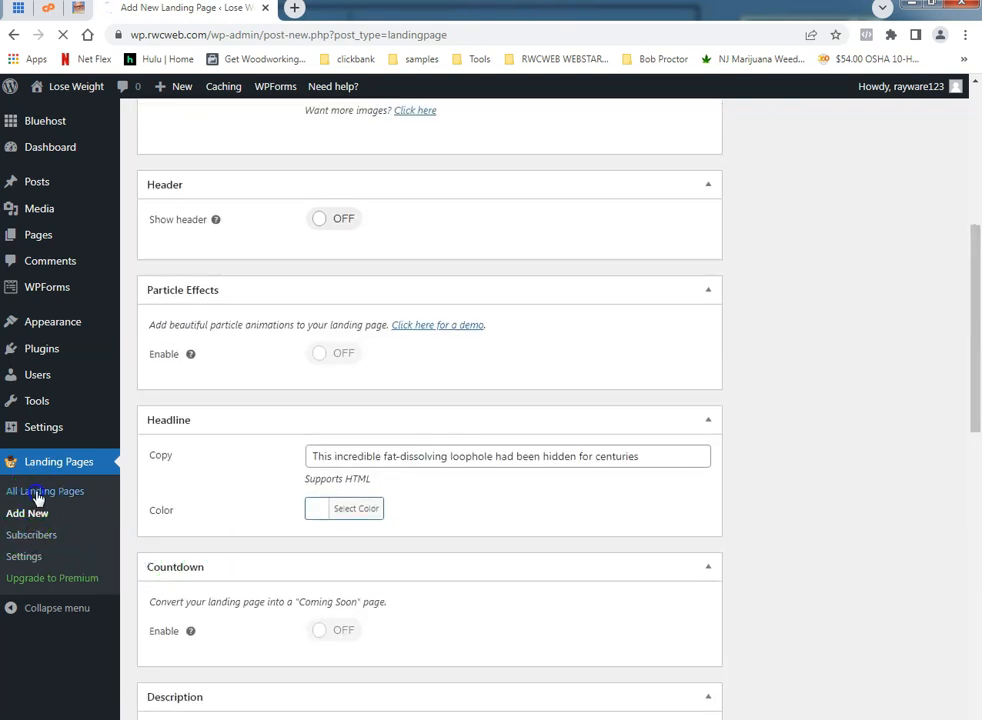
left_click(44, 492)
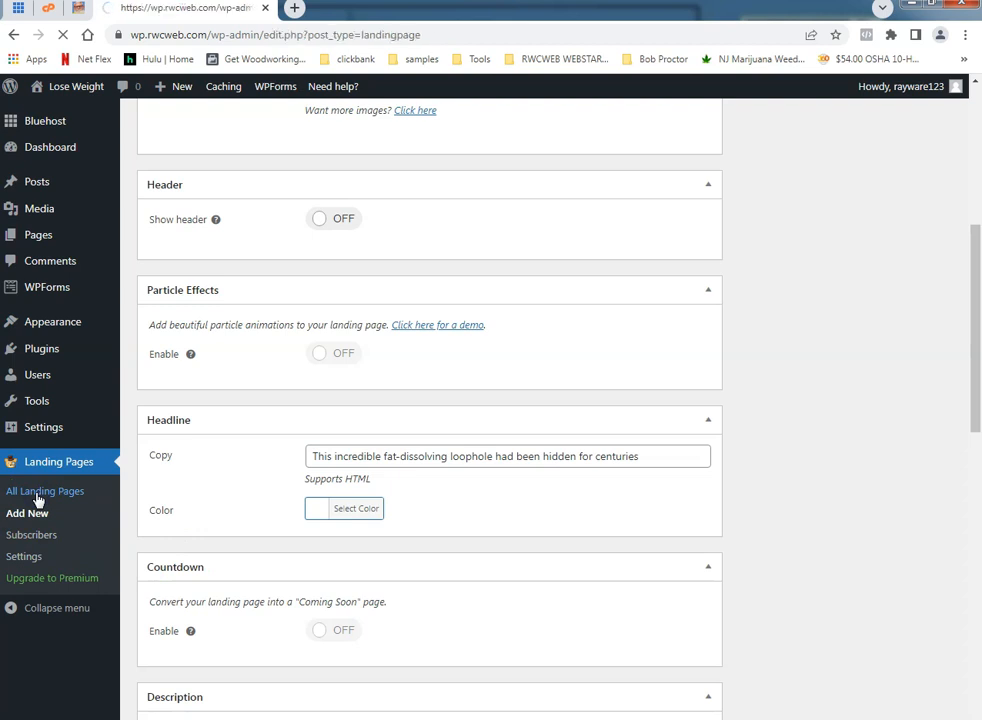
left_click(46, 492)
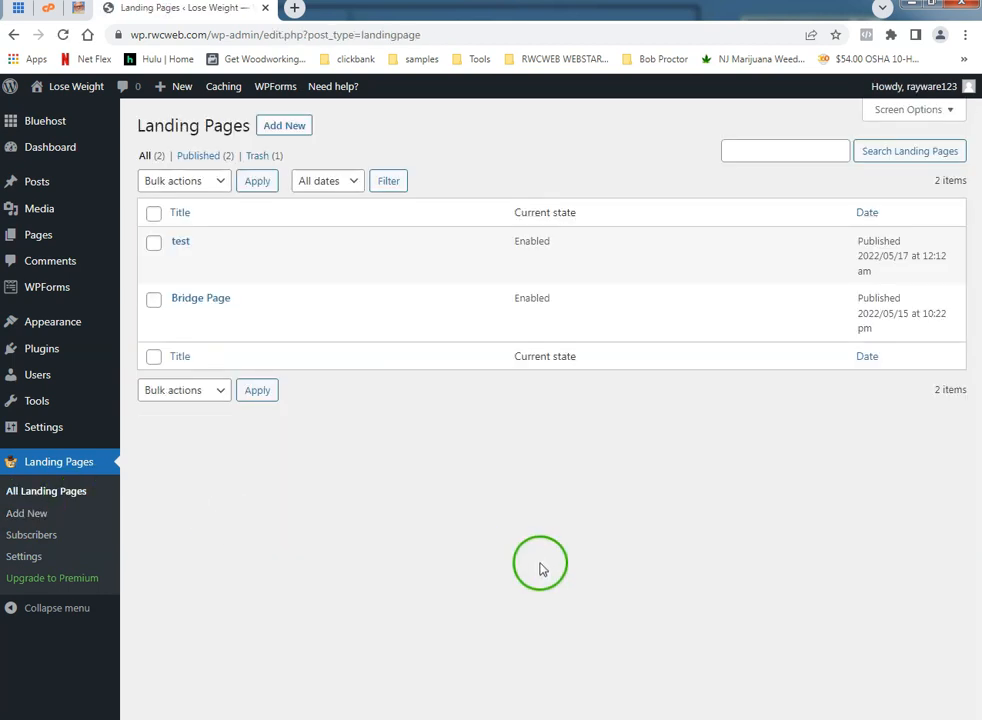
mouse_move(356, 442)
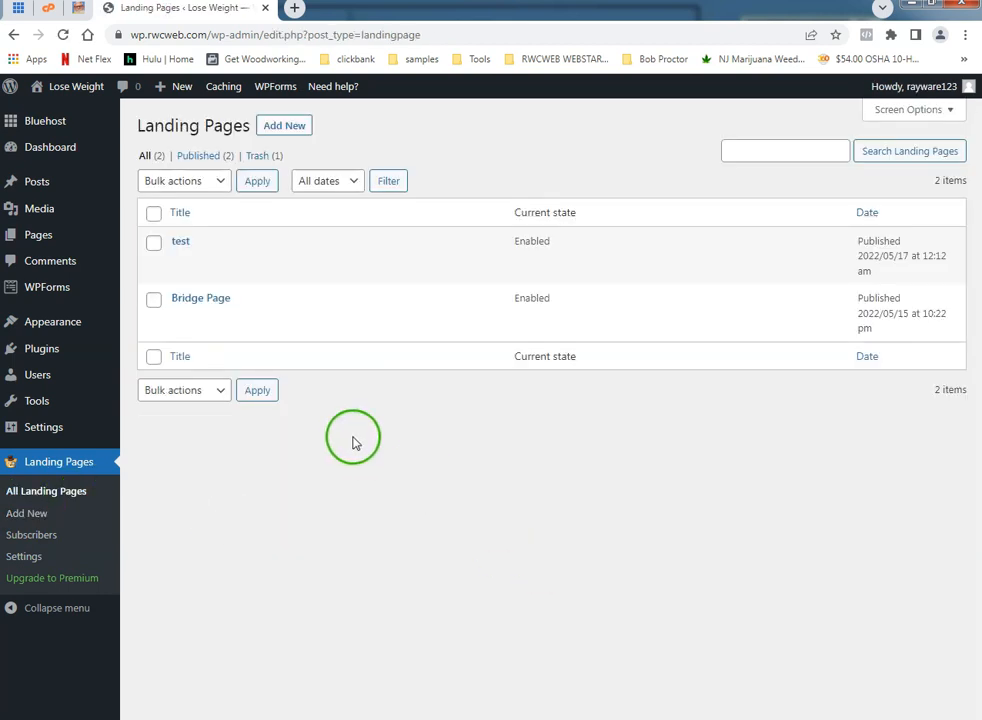
mouse_move(232, 276)
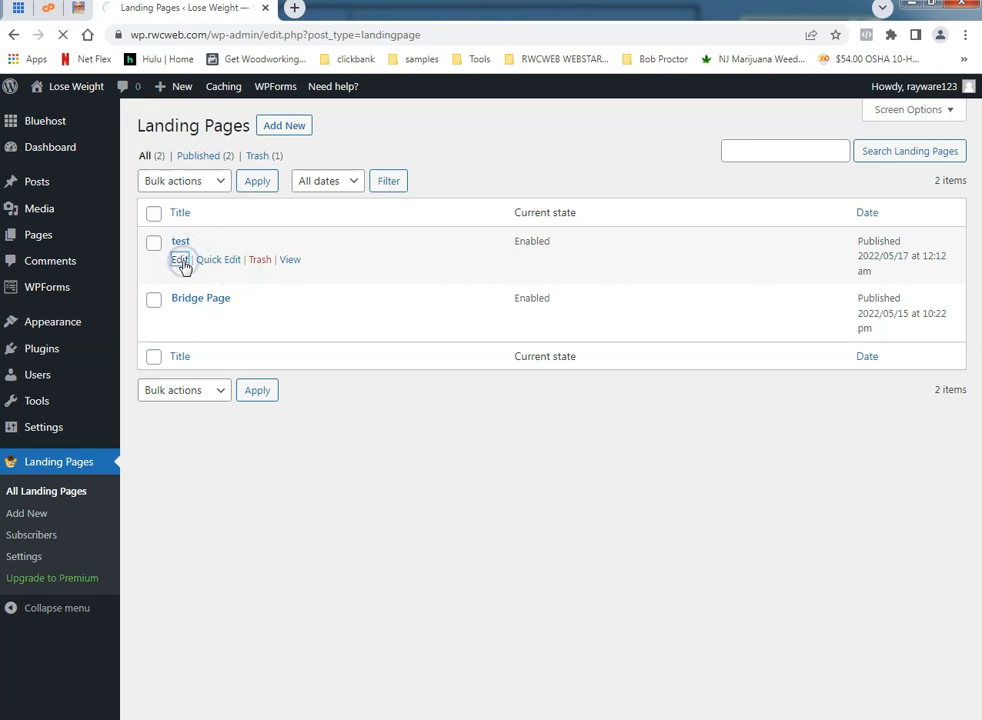
Rename the 'test' landing page to 'rwcweb', update it and return to the list
left_click(180, 260)
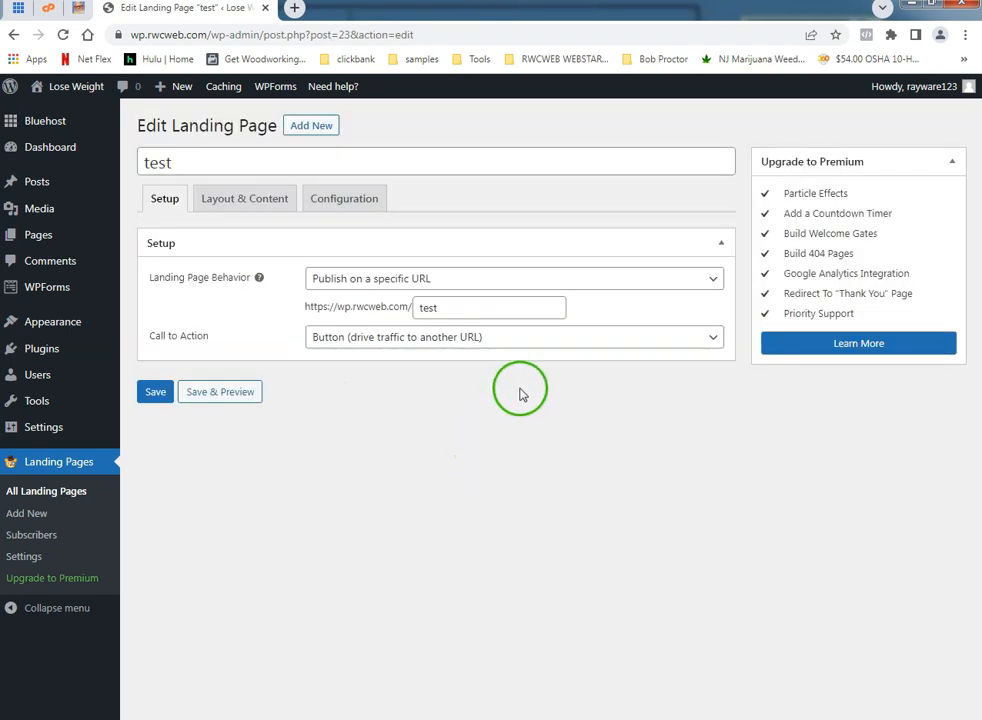
mouse_move(16, 56)
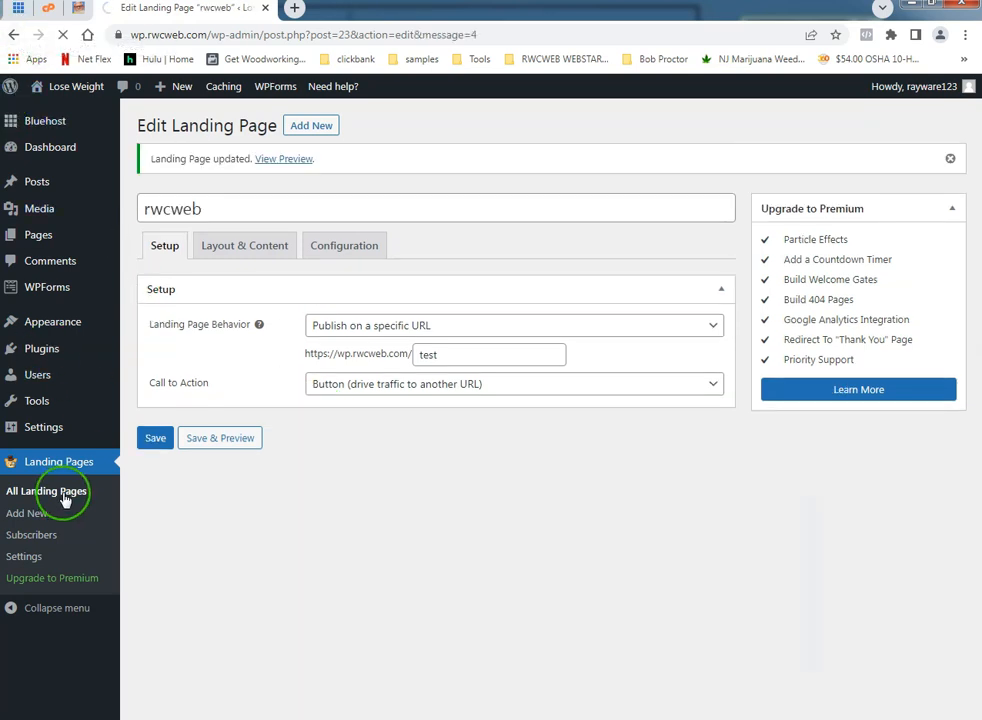
left_click(46, 490)
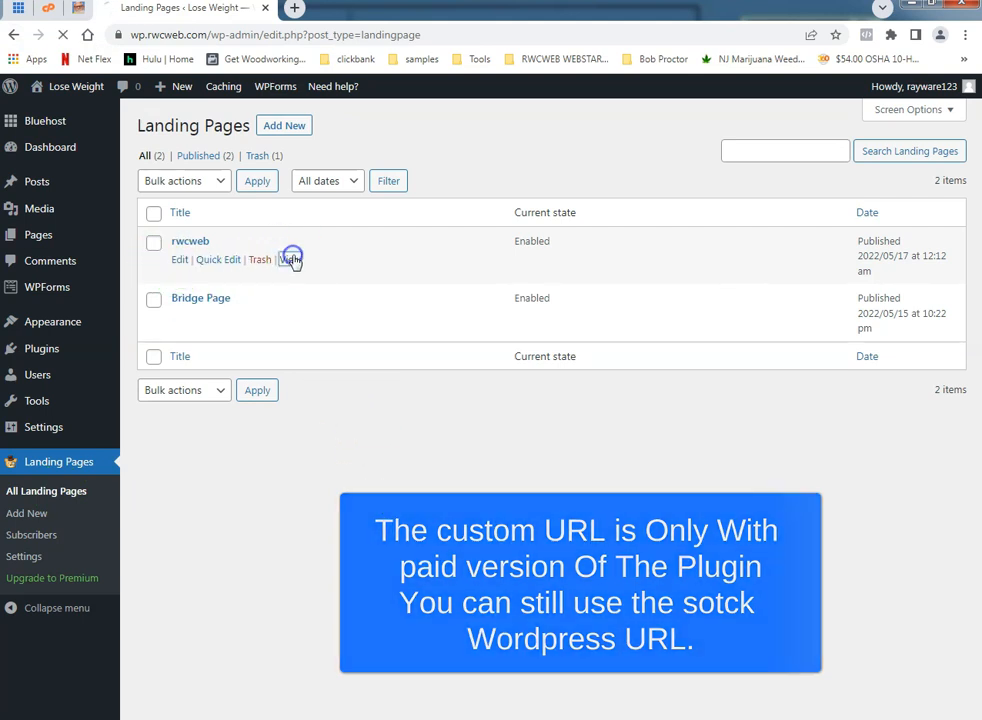
View the live rwcweb landing page, copy its wp.rwcweb.com URL and go to Bitly
left_click(292, 260)
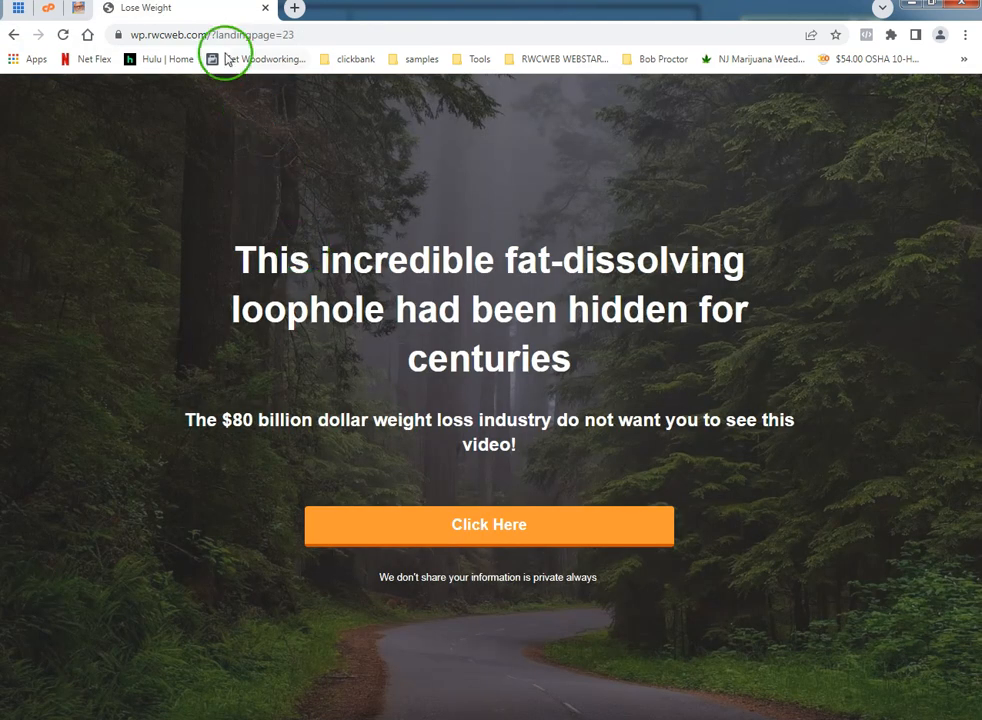
left_click(230, 34)
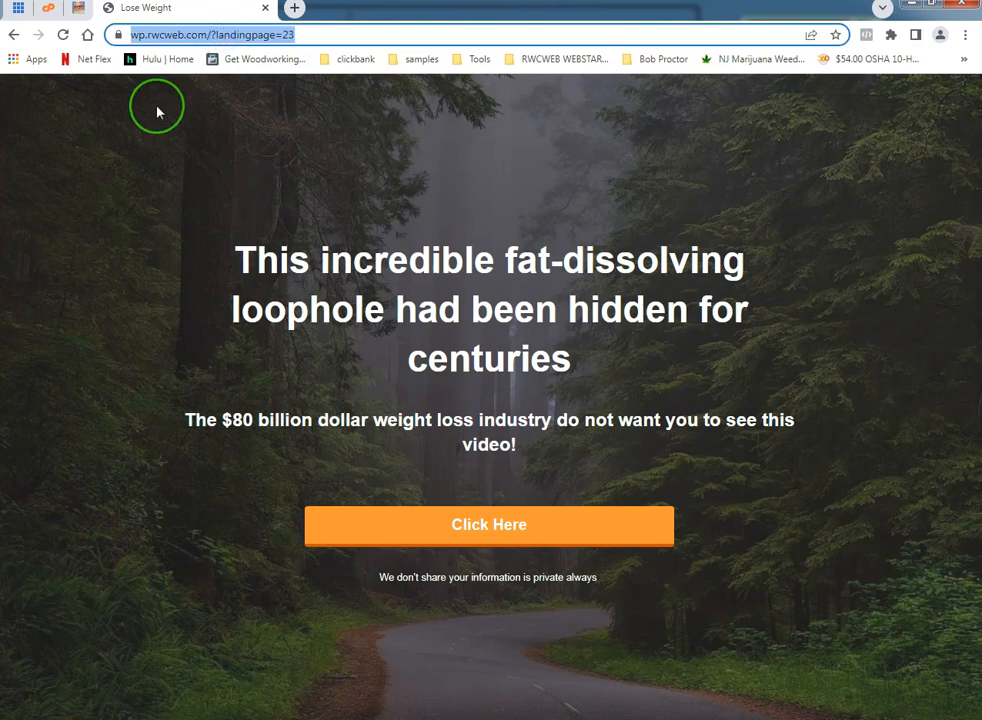
right_click(204, 34)
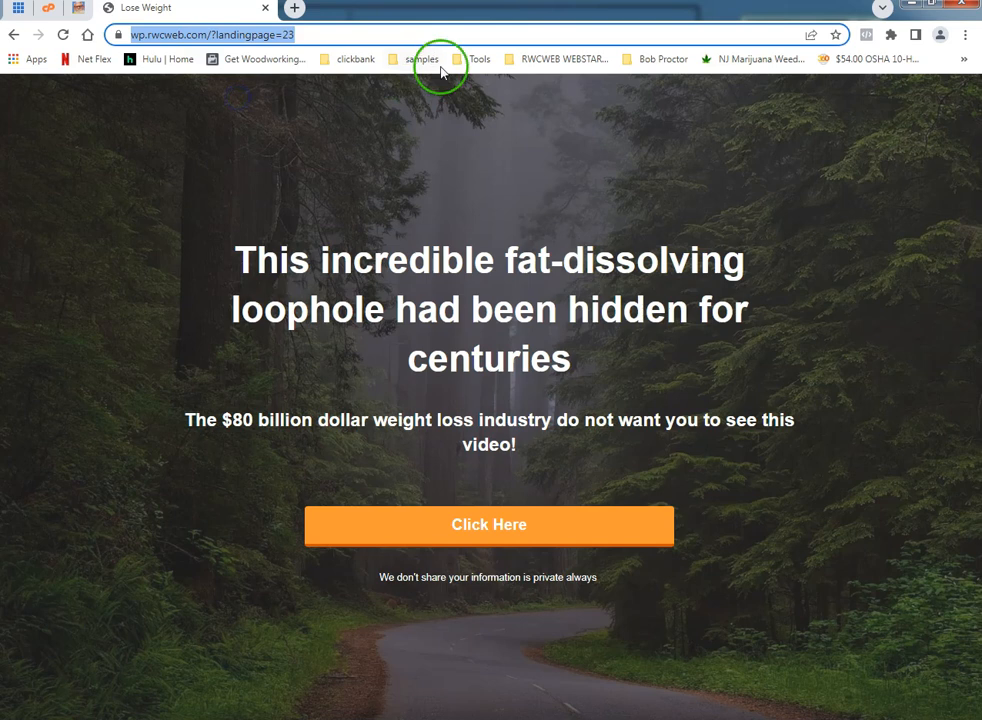
mouse_move(484, 64)
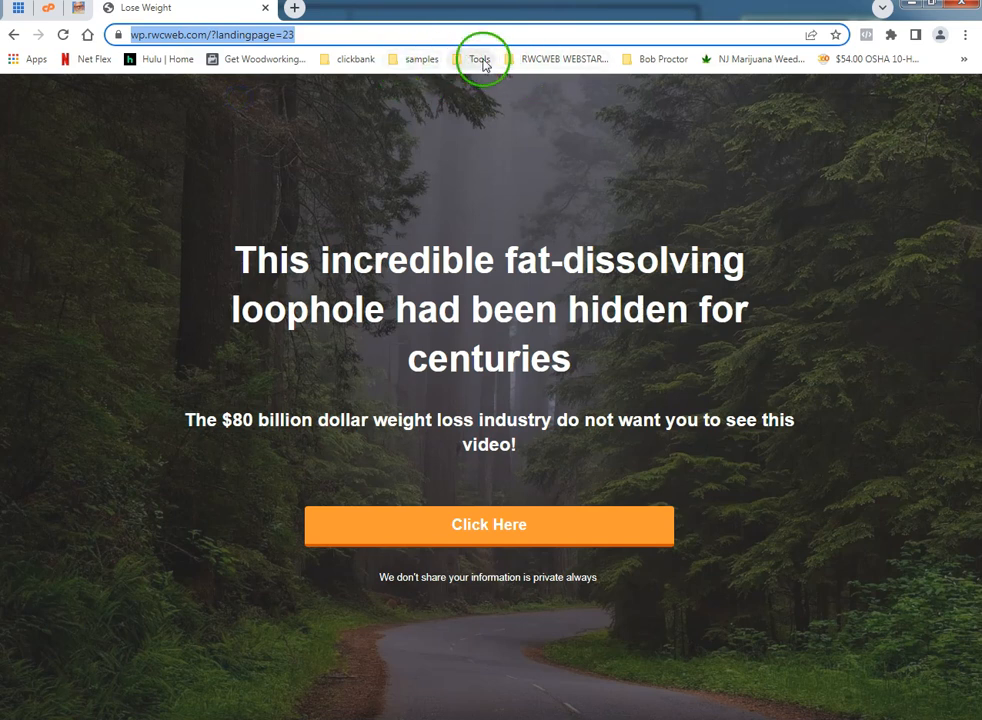
left_click(480, 58)
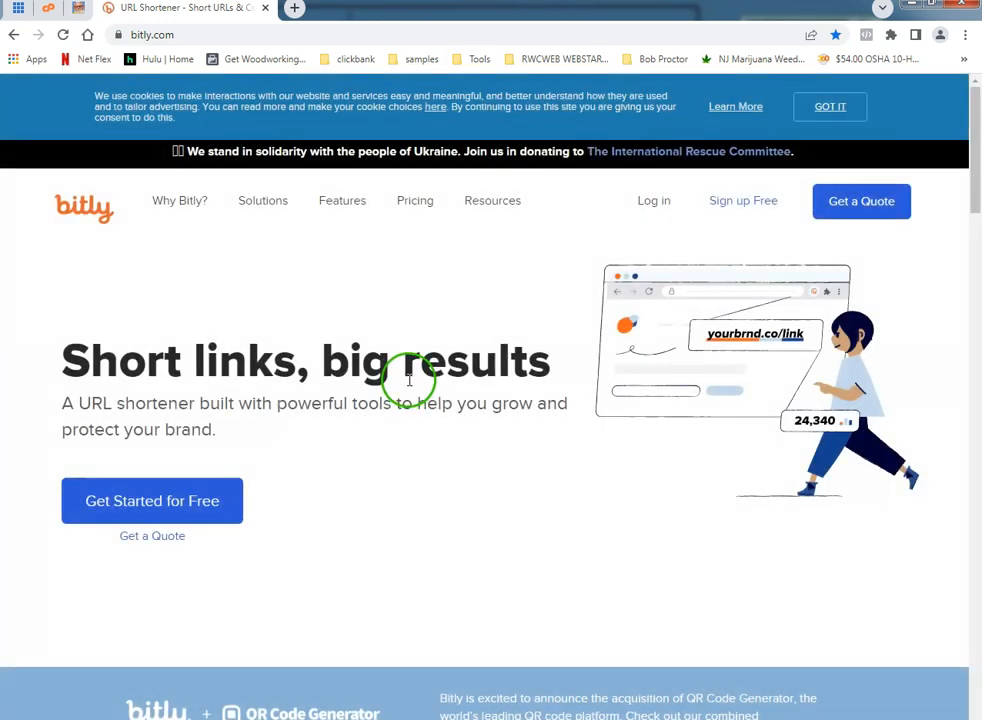
scroll("down", 3)
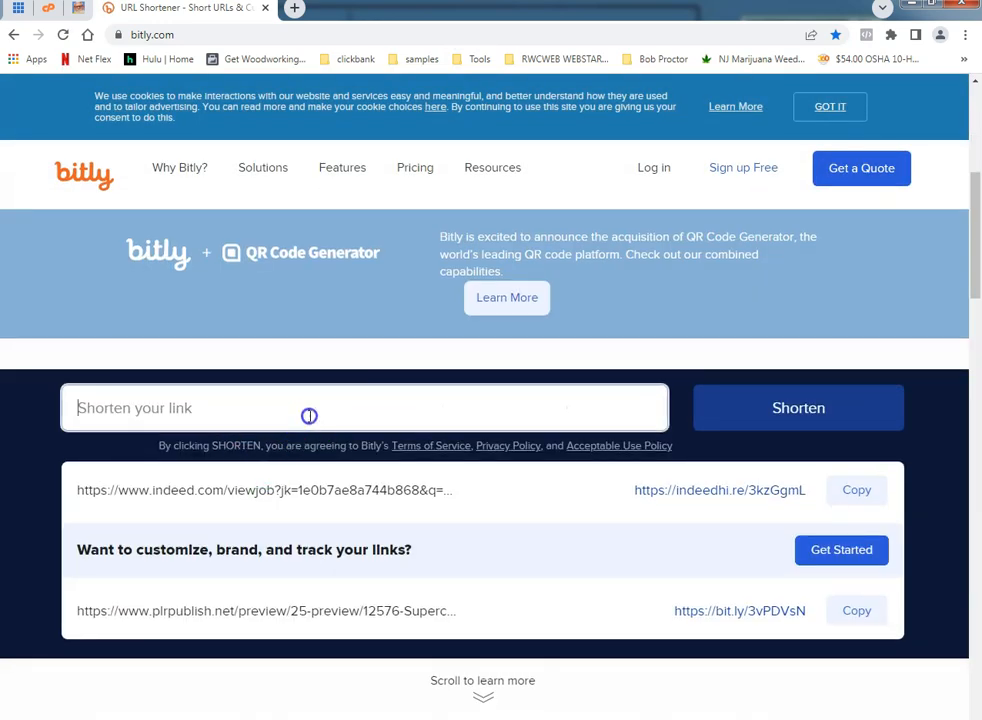
type("https://wp.rwcweb.com/?landingpage=23")
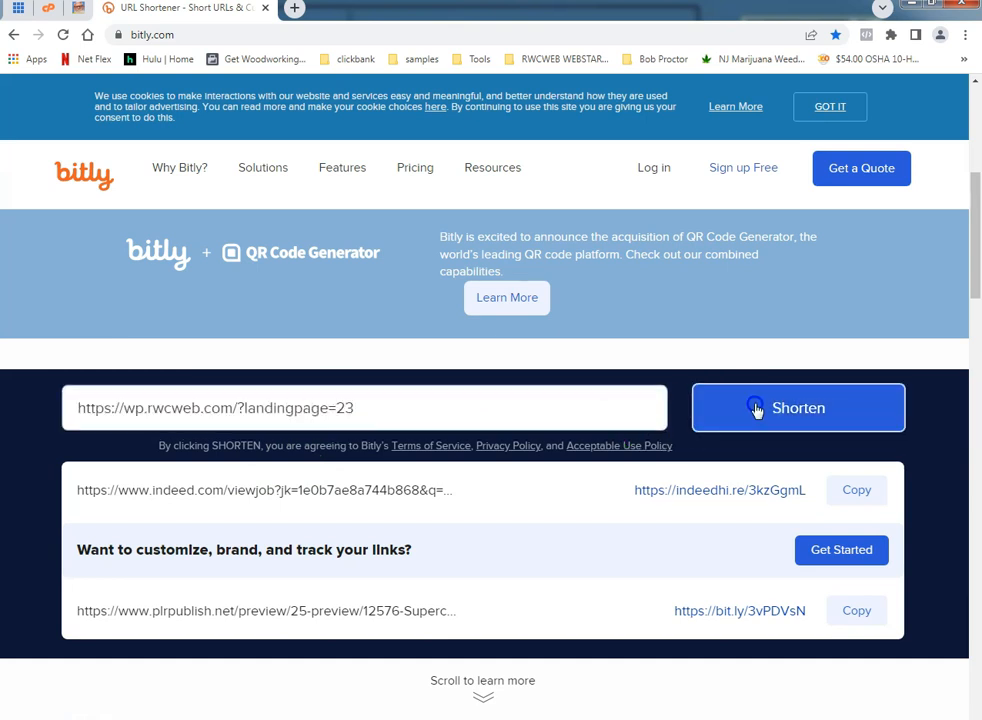
left_click(796, 408)
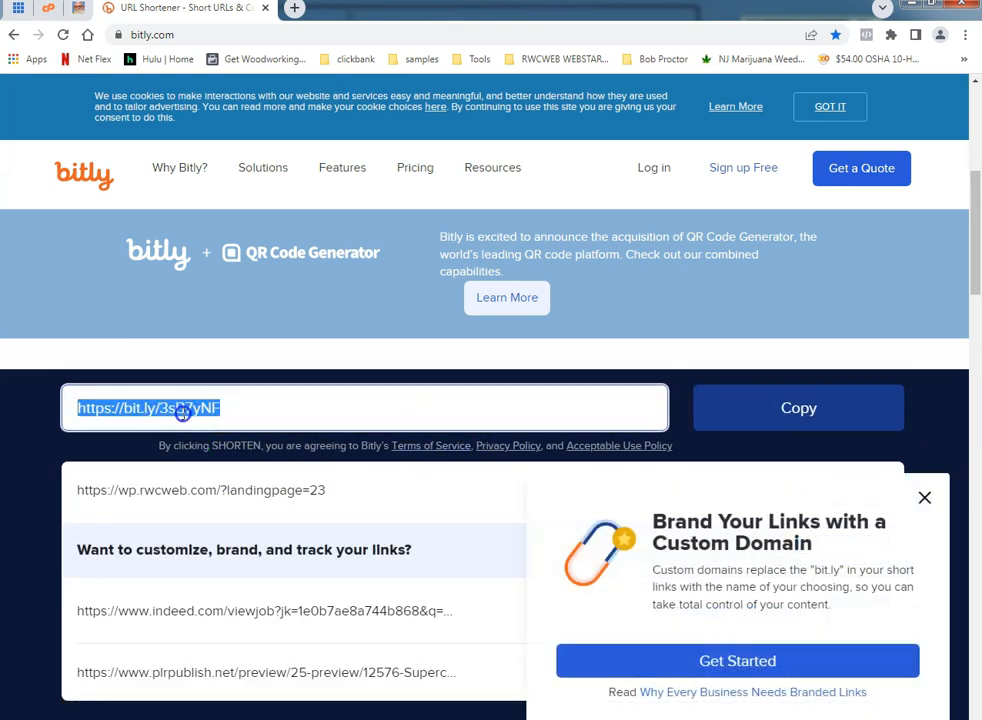
left_click(200, 490)
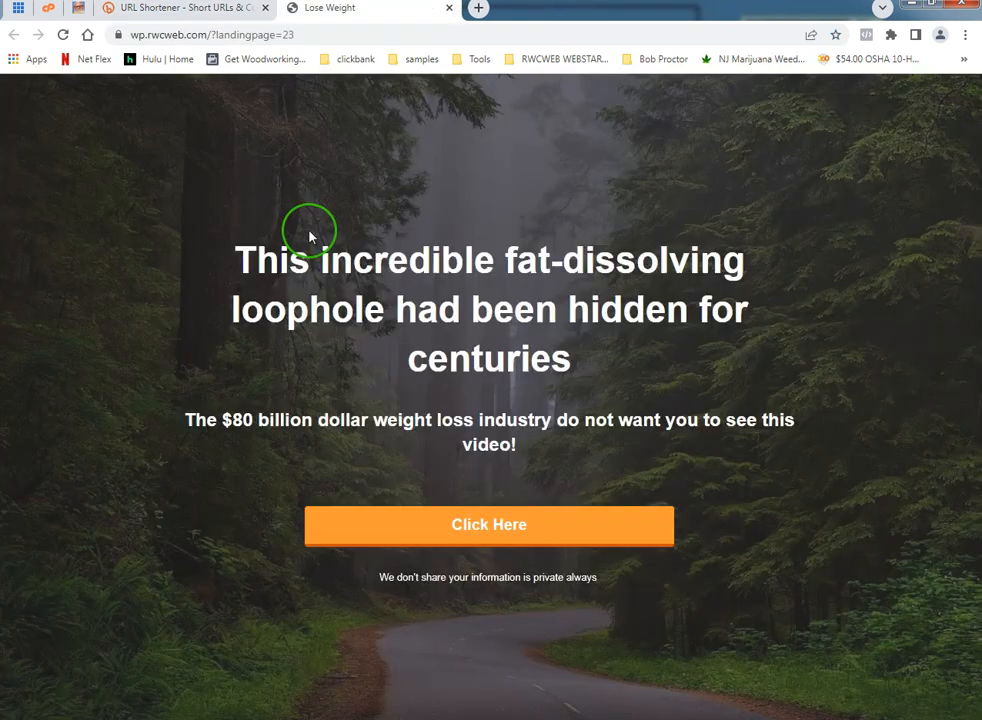
mouse_move(276, 188)
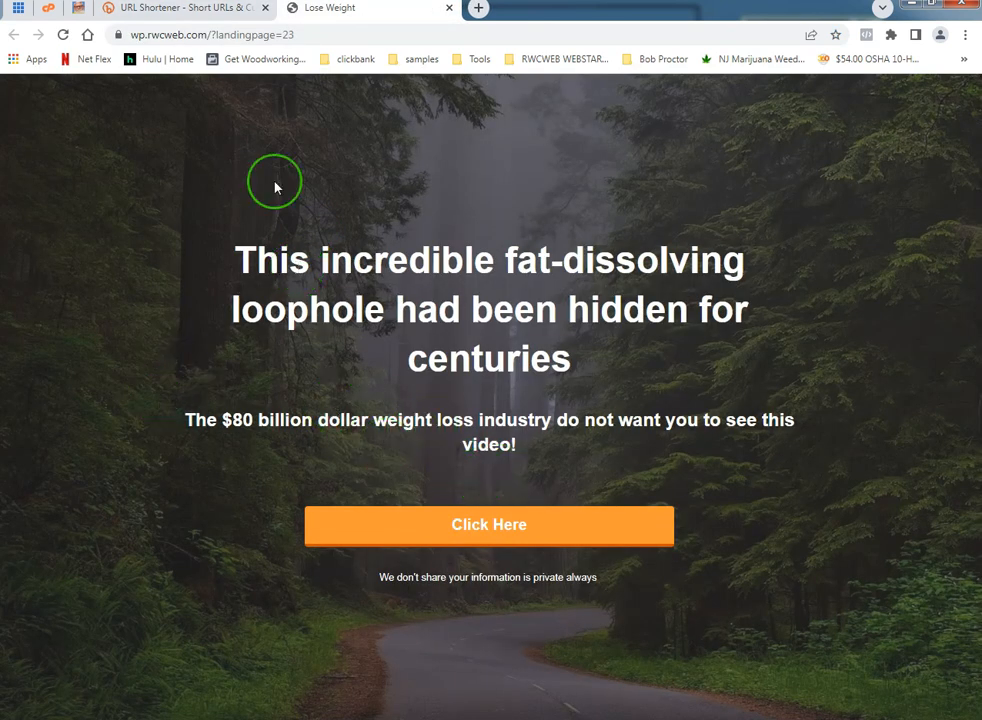
left_click(488, 524)
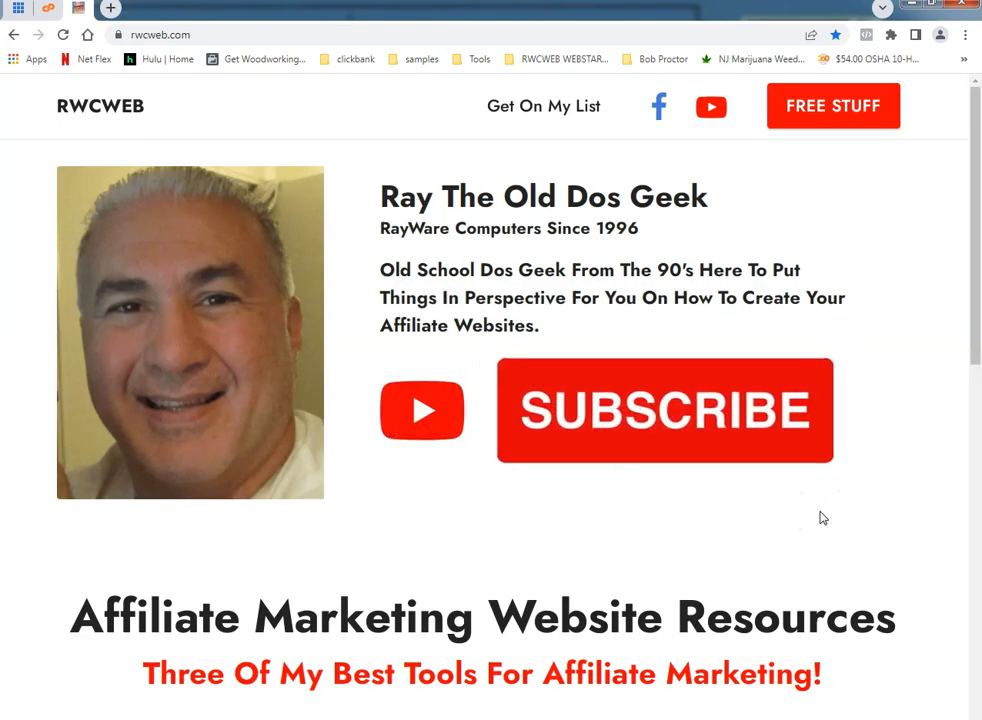